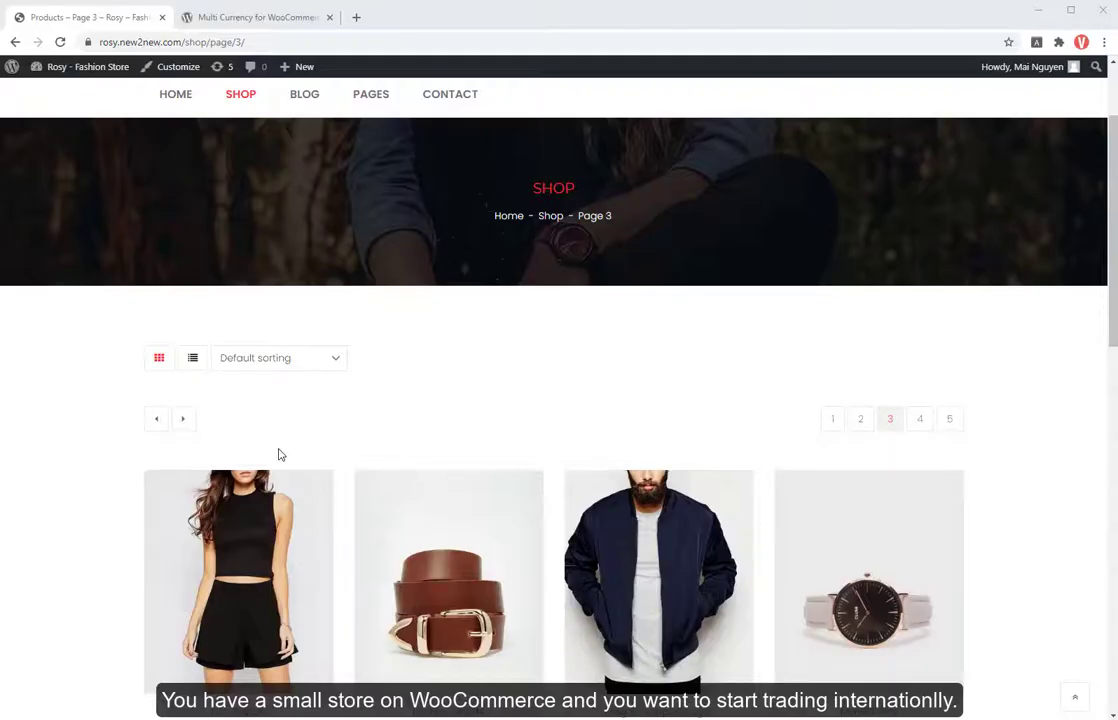
Step: Browse the shop's USD listing and view the Irvin Caputo product priced at $18.24
{"action": "scroll", "scroll_direction": "down", "scroll_amount": 3}
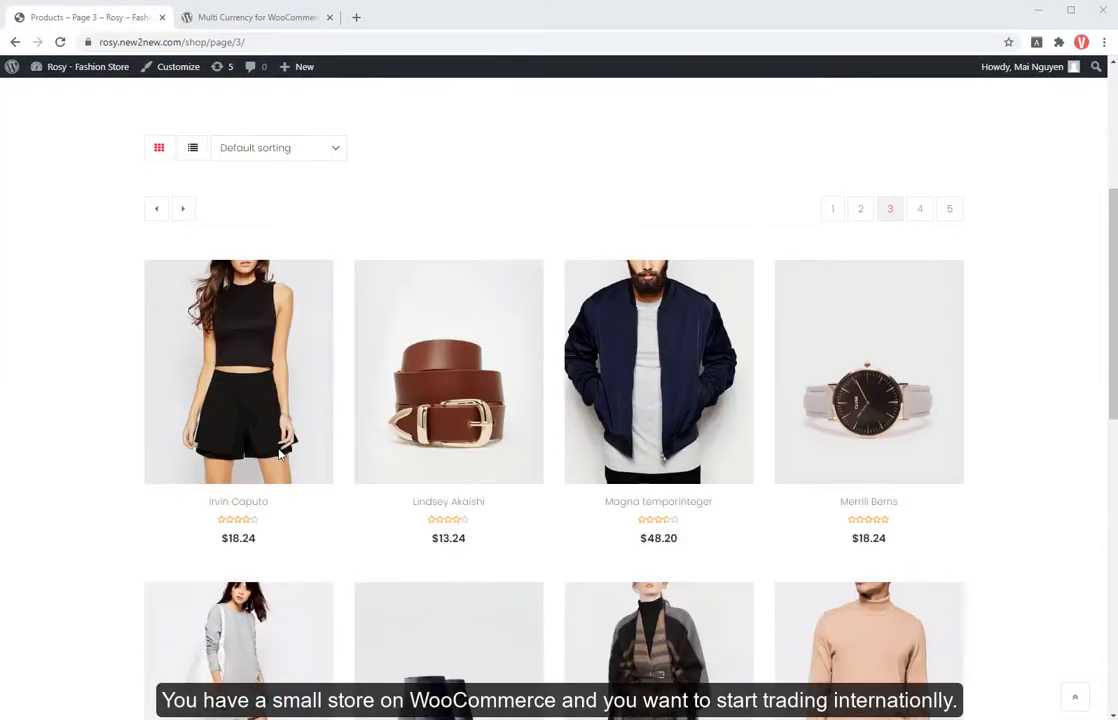
{"action": "scroll", "scroll_direction": "down", "scroll_amount": 3}
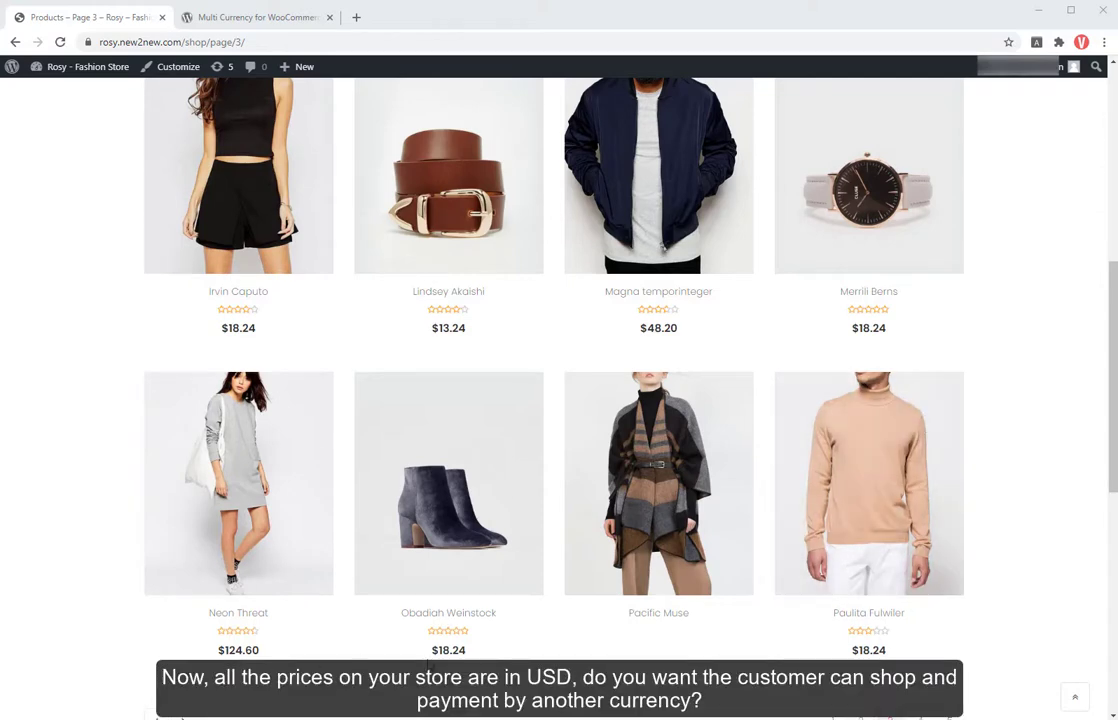
{"action": "left_click", "coordinate": [60, 42]}
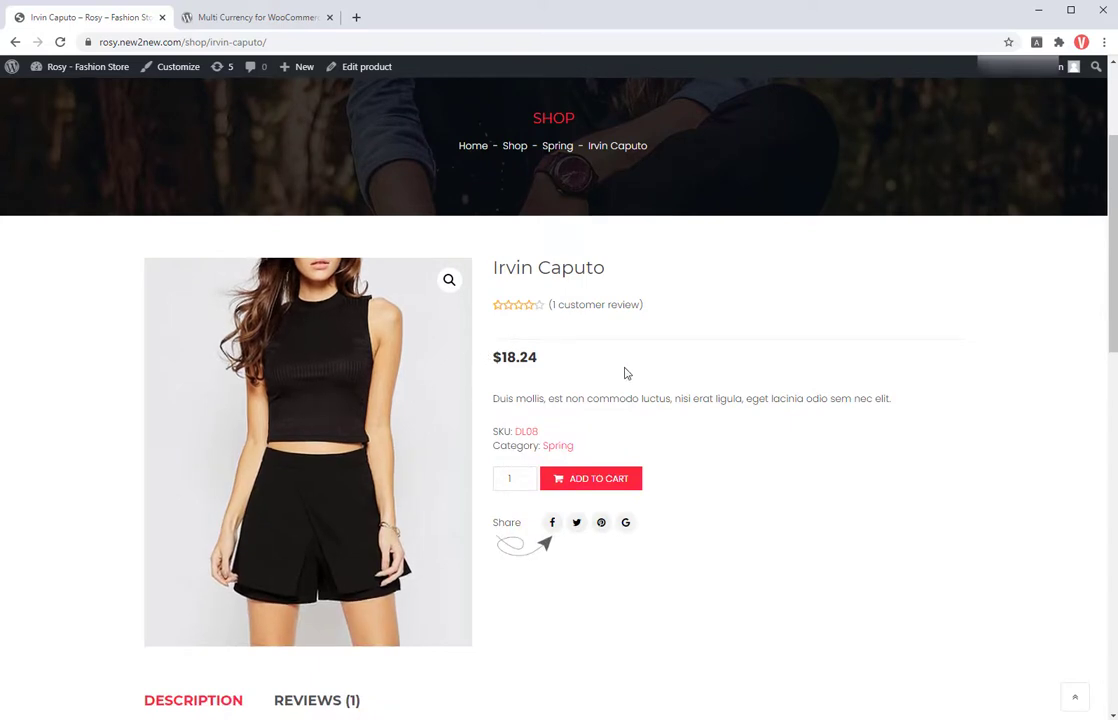
{"action": "mouse_move", "coordinate": [524, 384]}
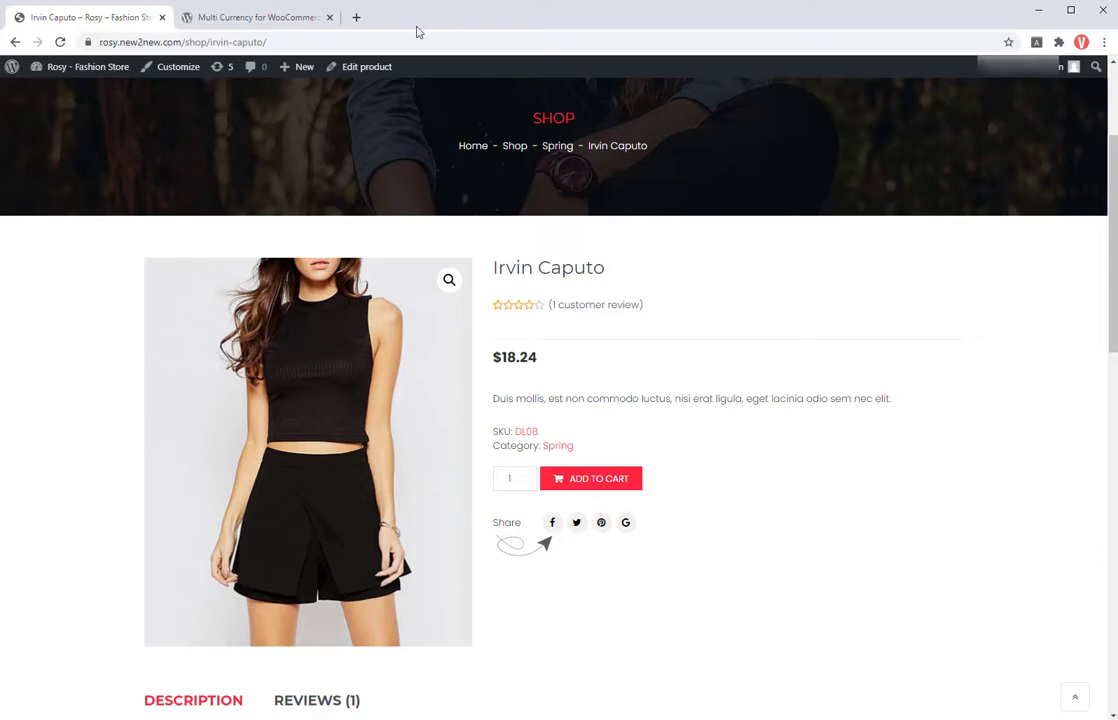
{"action": "mouse_move", "coordinate": [258, 16]}
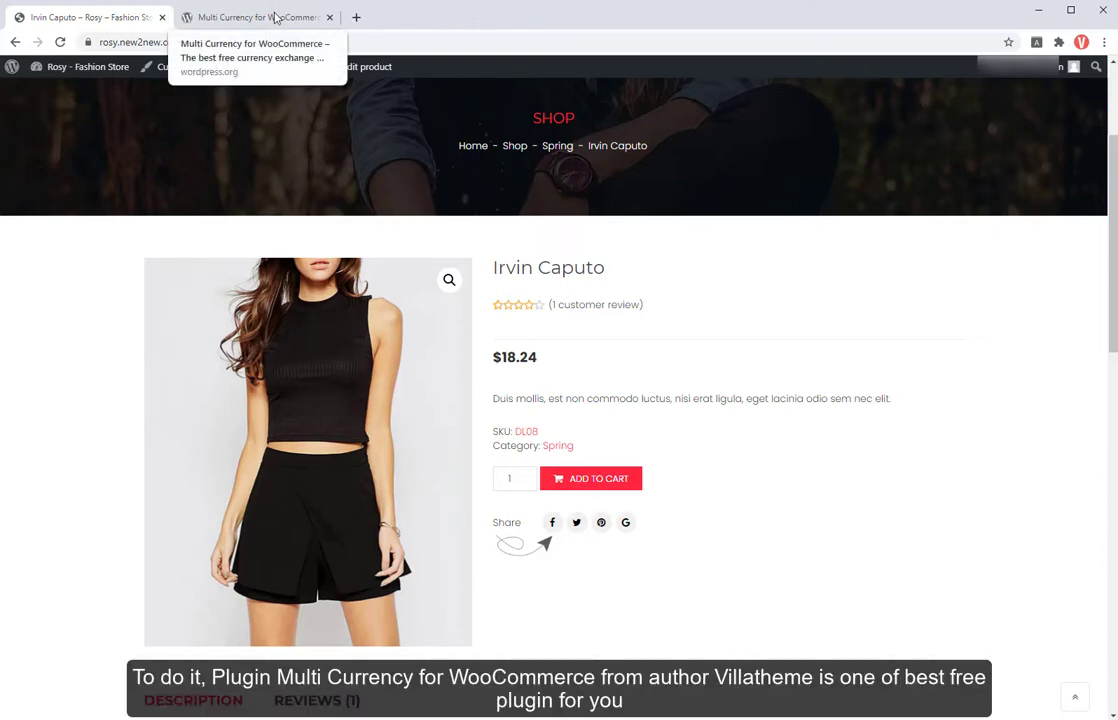
Step: Read through the Multi Currency for WooCommerce plugin description on WordPress.org, then return to the store tab
{"action": "left_click", "coordinate": [256, 16]}
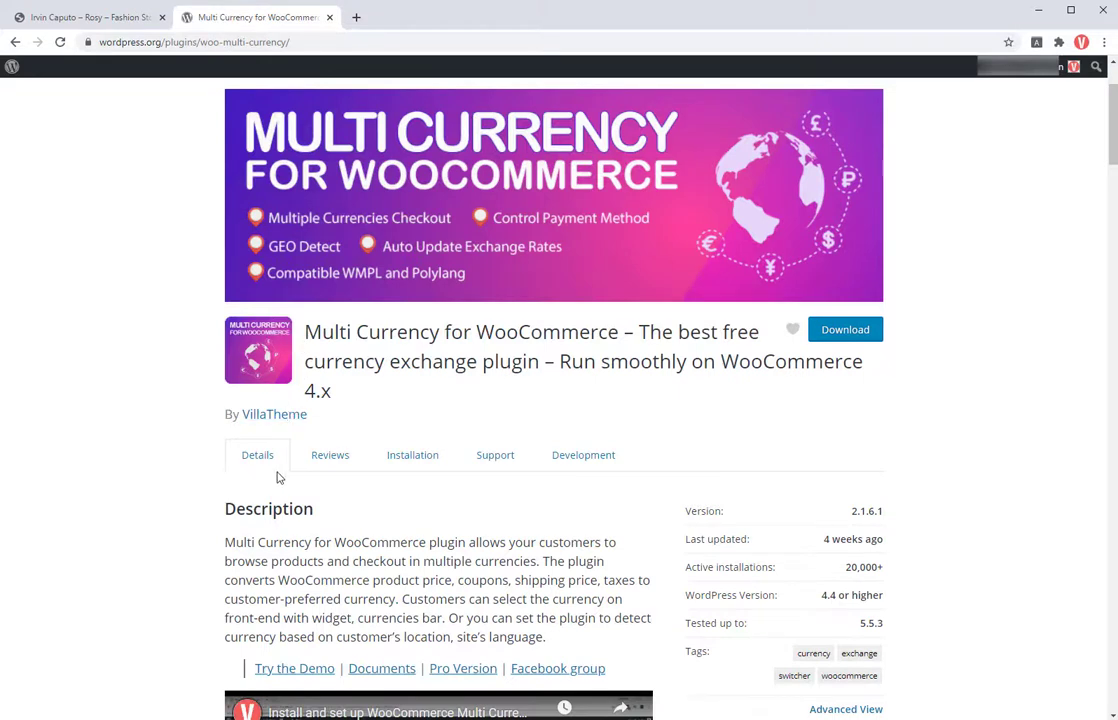
{"action": "mouse_move", "coordinate": [412, 454]}
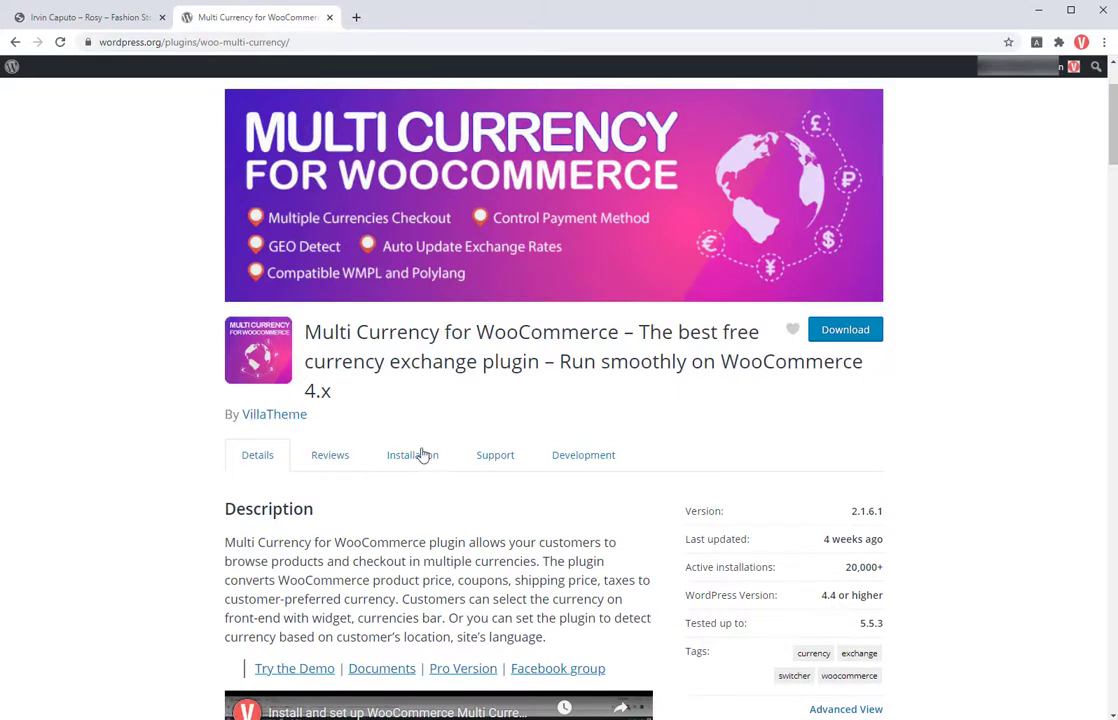
{"action": "mouse_move", "coordinate": [382, 440]}
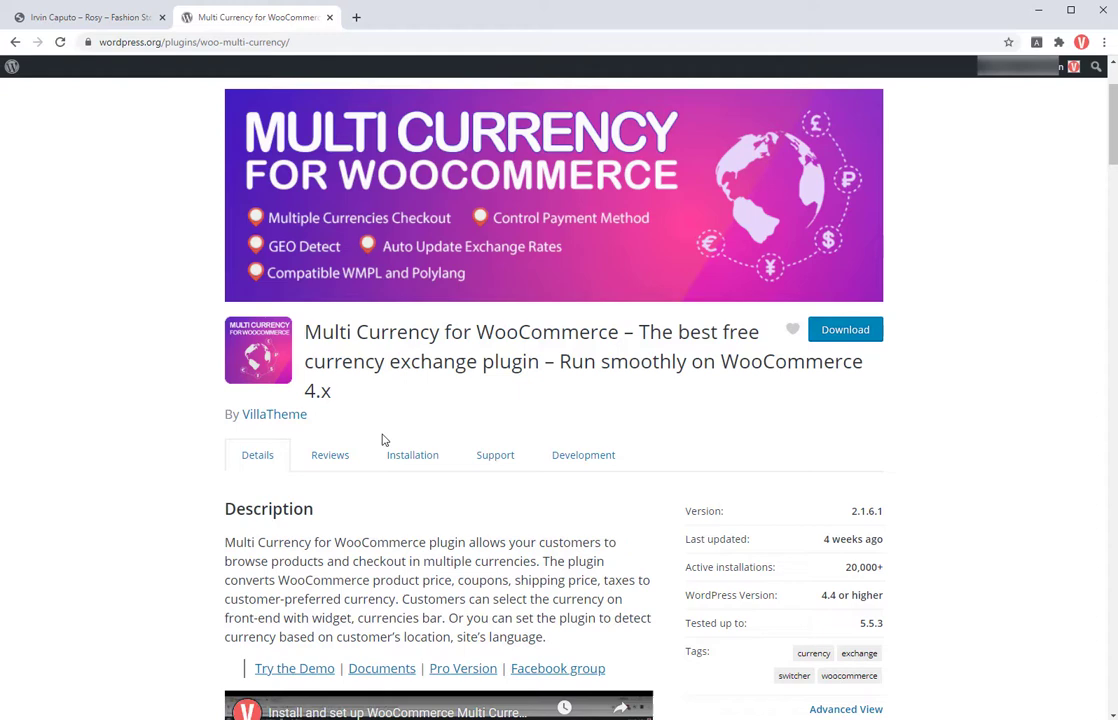
{"action": "mouse_move", "coordinate": [704, 450]}
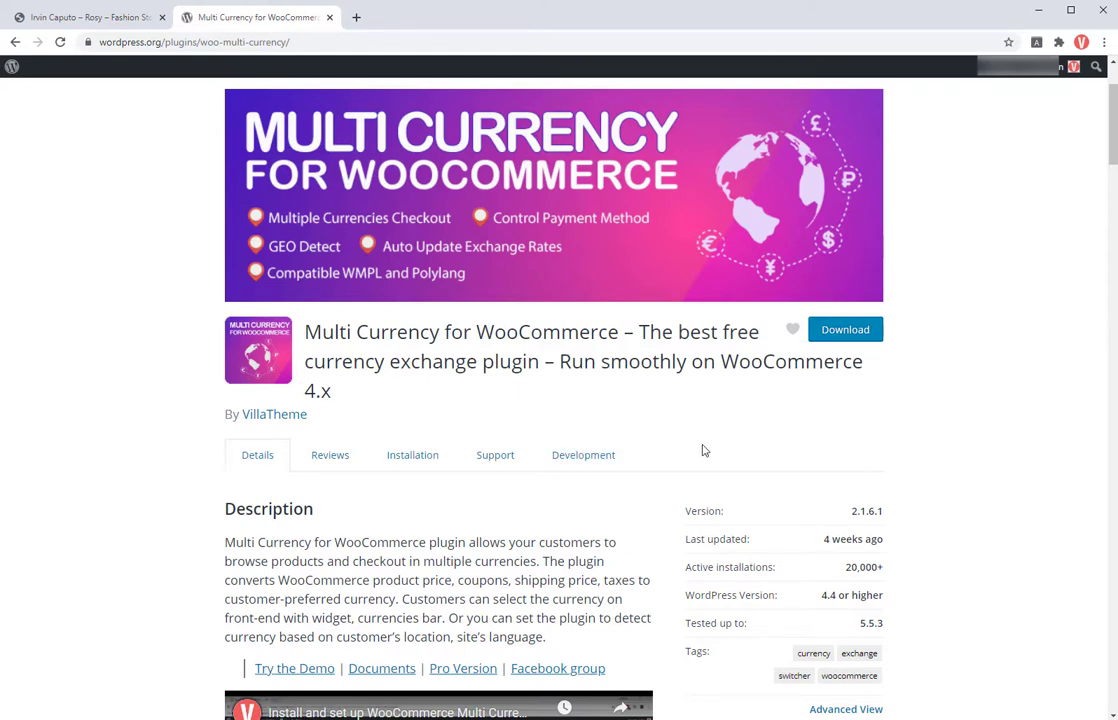
{"action": "scroll", "scroll_direction": "down", "scroll_amount": 3}
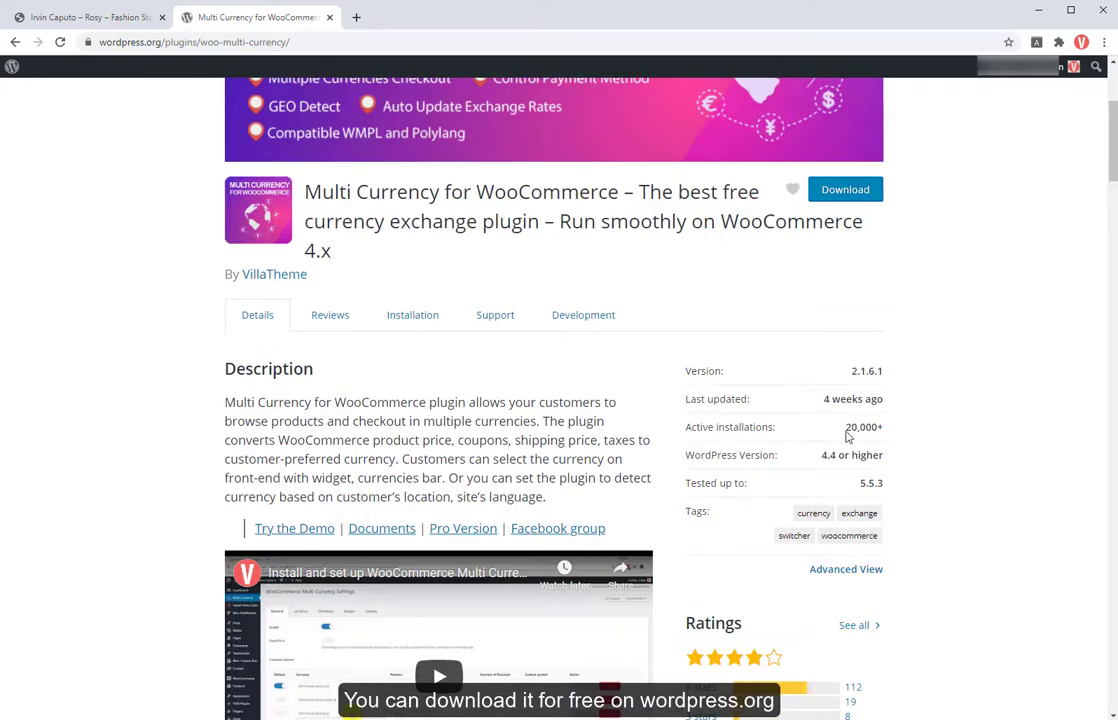
{"action": "scroll", "scroll_direction": "down", "scroll_amount": 3}
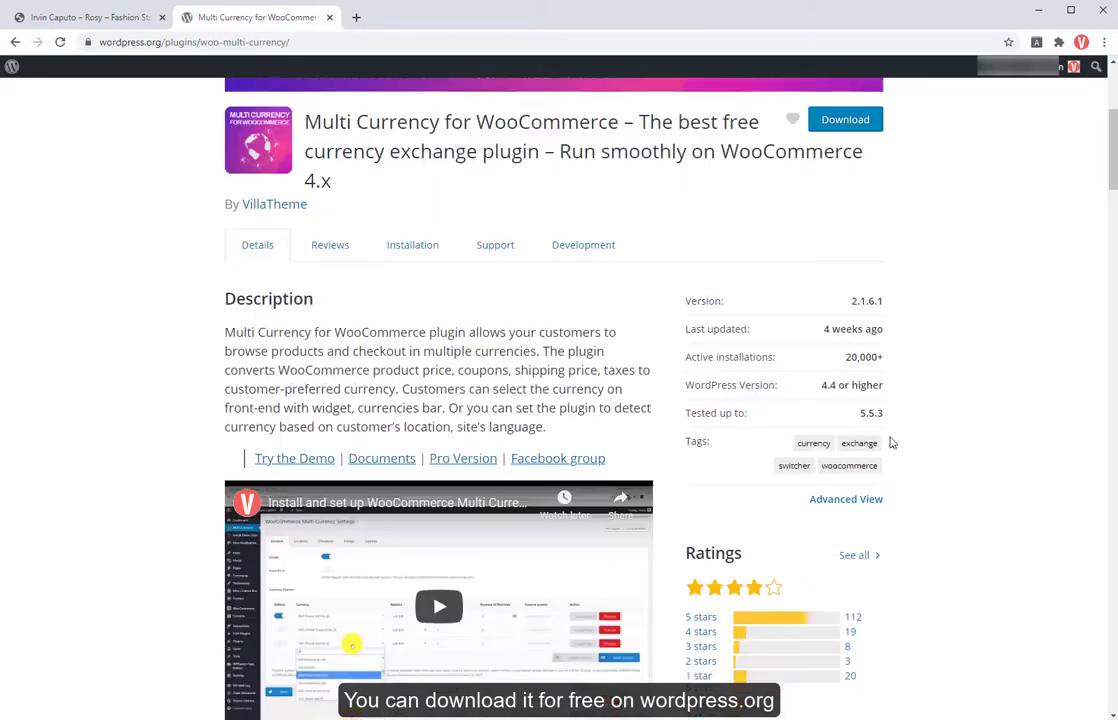
{"action": "scroll", "scroll_direction": "down", "scroll_amount": 3}
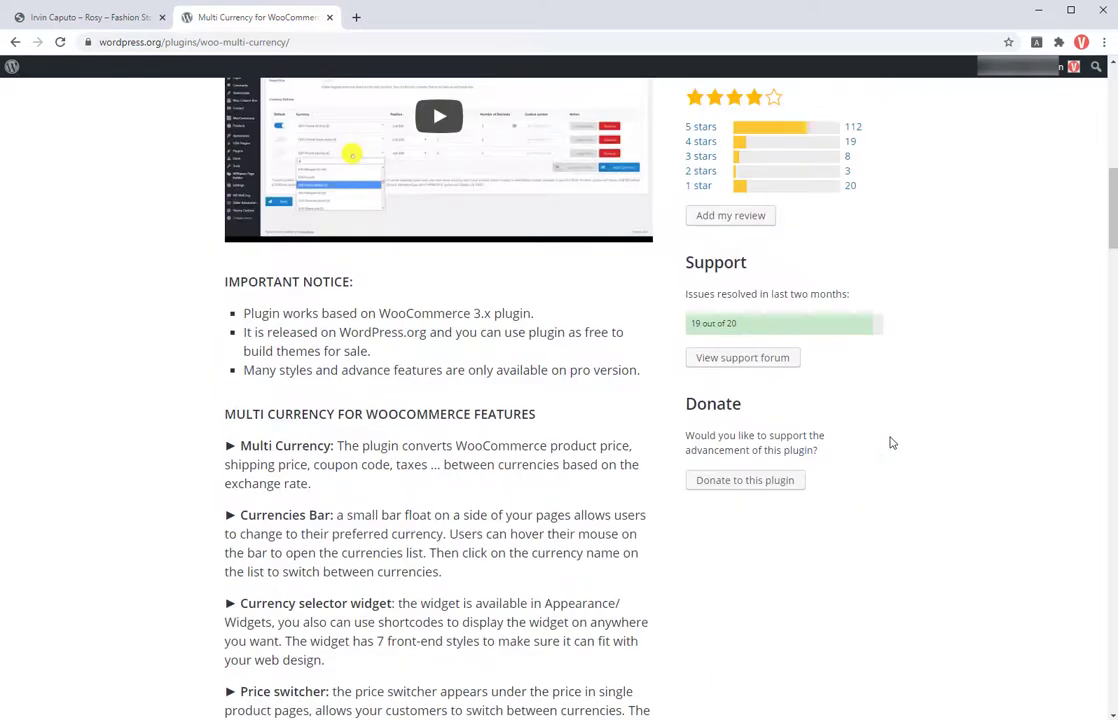
{"action": "scroll", "scroll_direction": "down", "scroll_amount": 3}
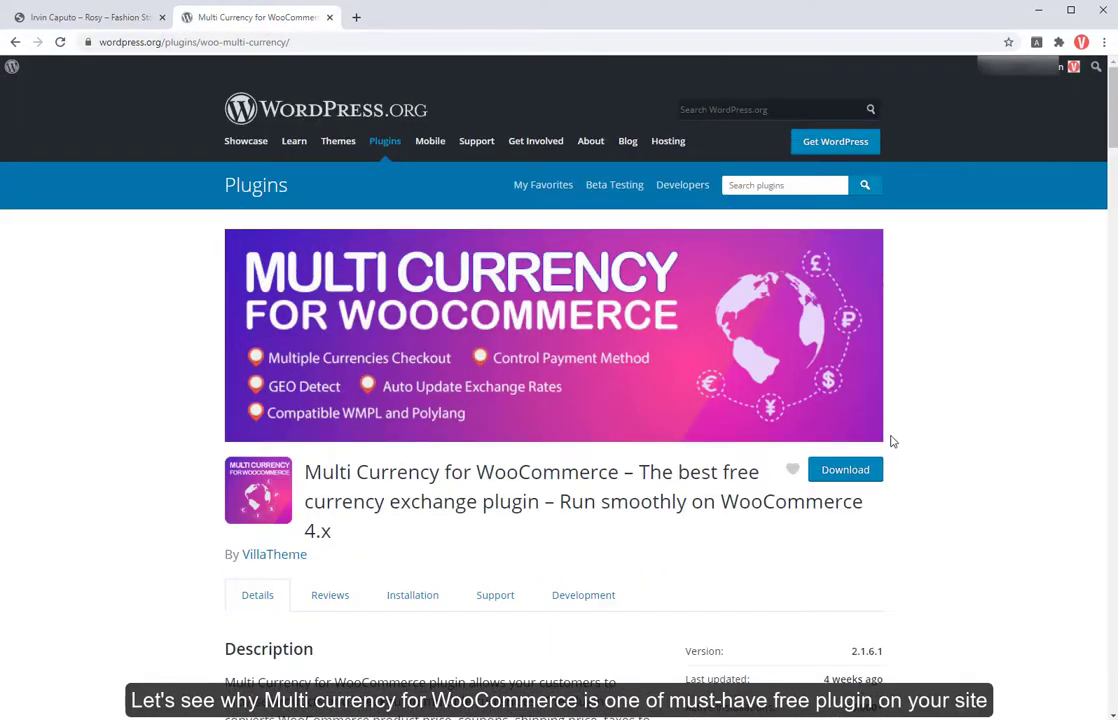
{"action": "left_click", "coordinate": [90, 16]}
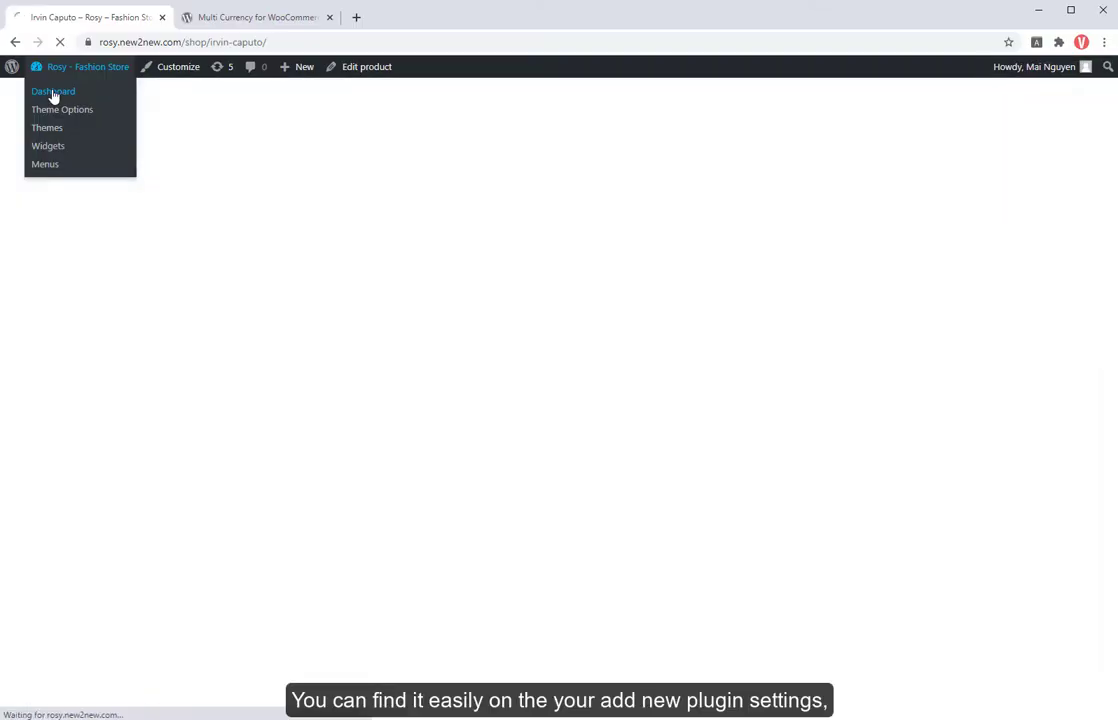
Step: From Plugins > Add New, search 'Multi currency' and install VillaTheme's Multi Currency for WooCommerce
{"action": "left_click", "coordinate": [52, 92]}
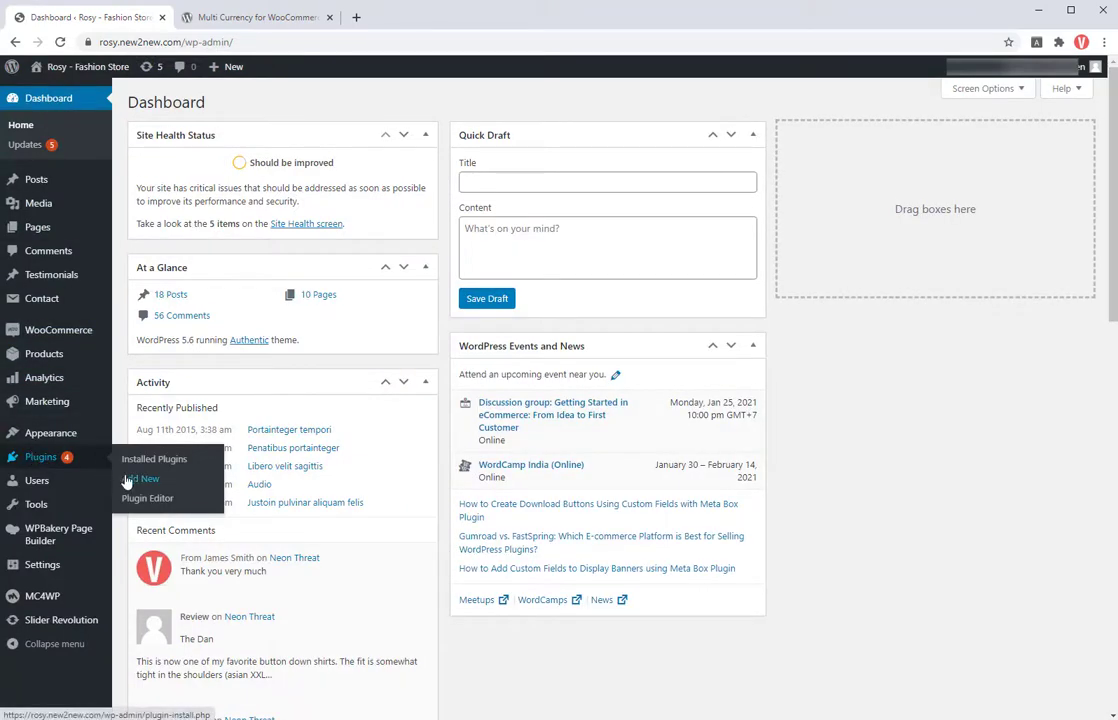
{"action": "left_click", "coordinate": [140, 480]}
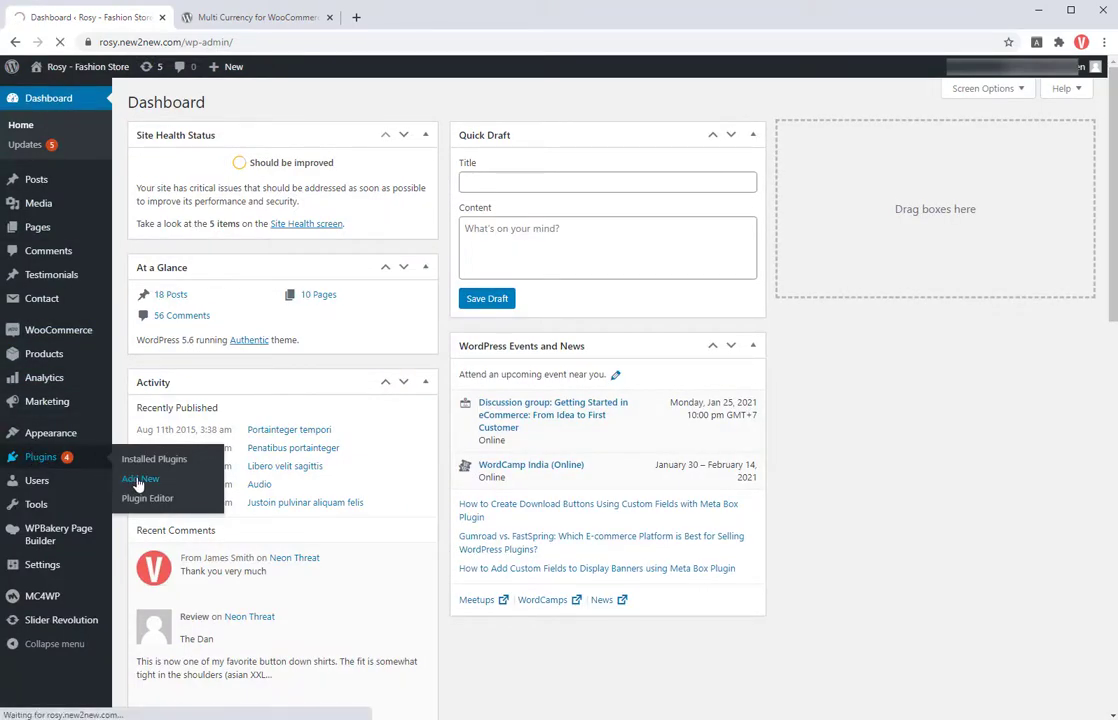
{"action": "left_click", "coordinate": [140, 480]}
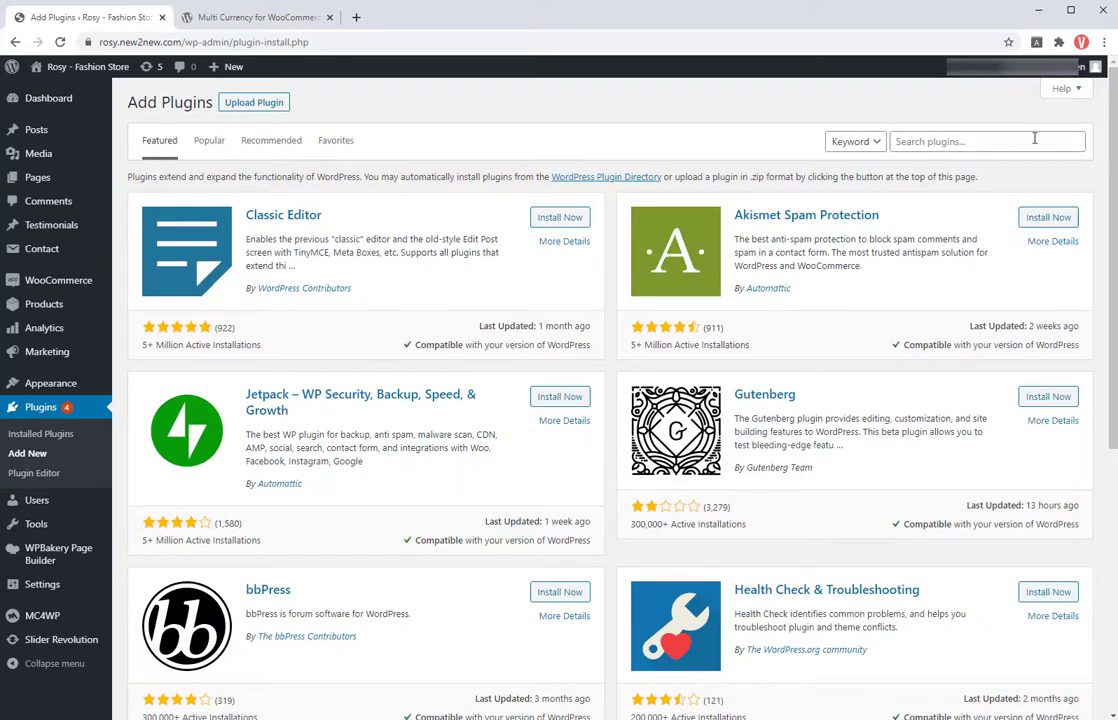
{"action": "type", "text": "Multi currency"}
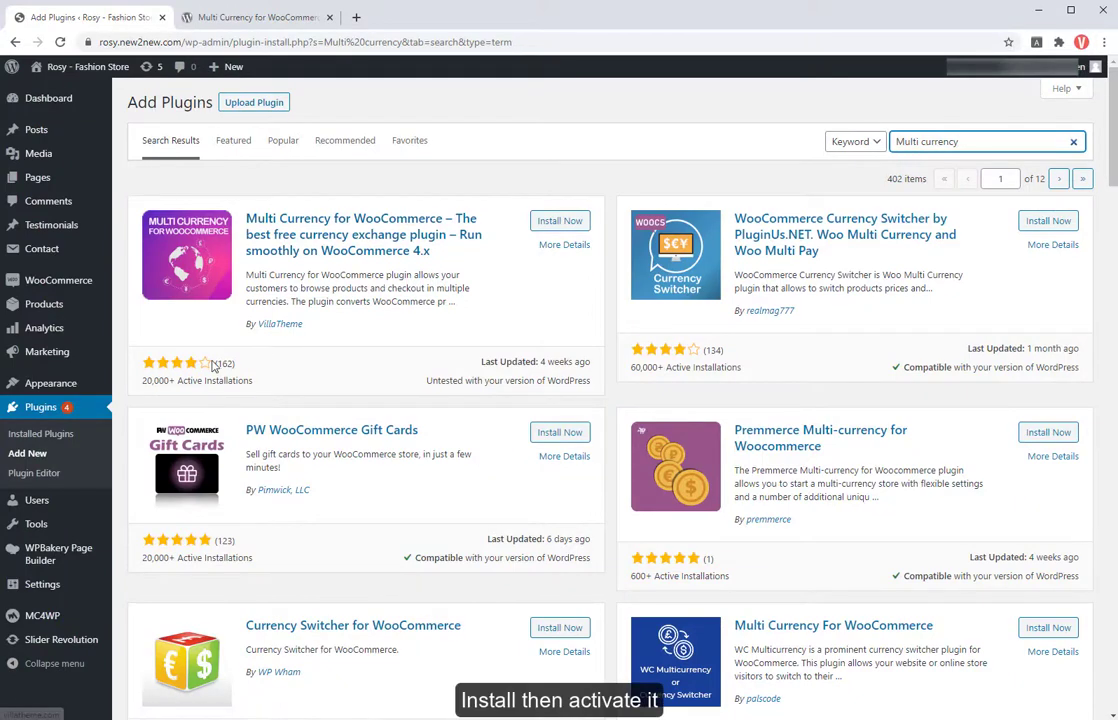
{"action": "left_click", "coordinate": [560, 220]}
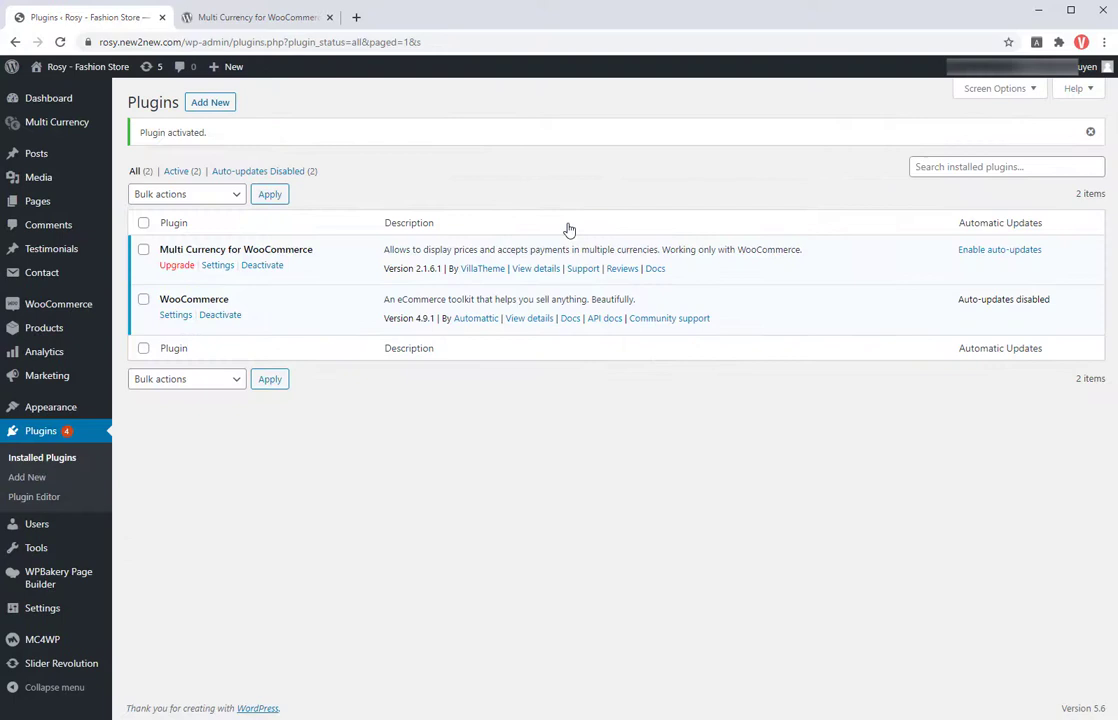
Step: In Multi Currency General settings, enable multi currency and cache plugin support
{"action": "left_click", "coordinate": [56, 122]}
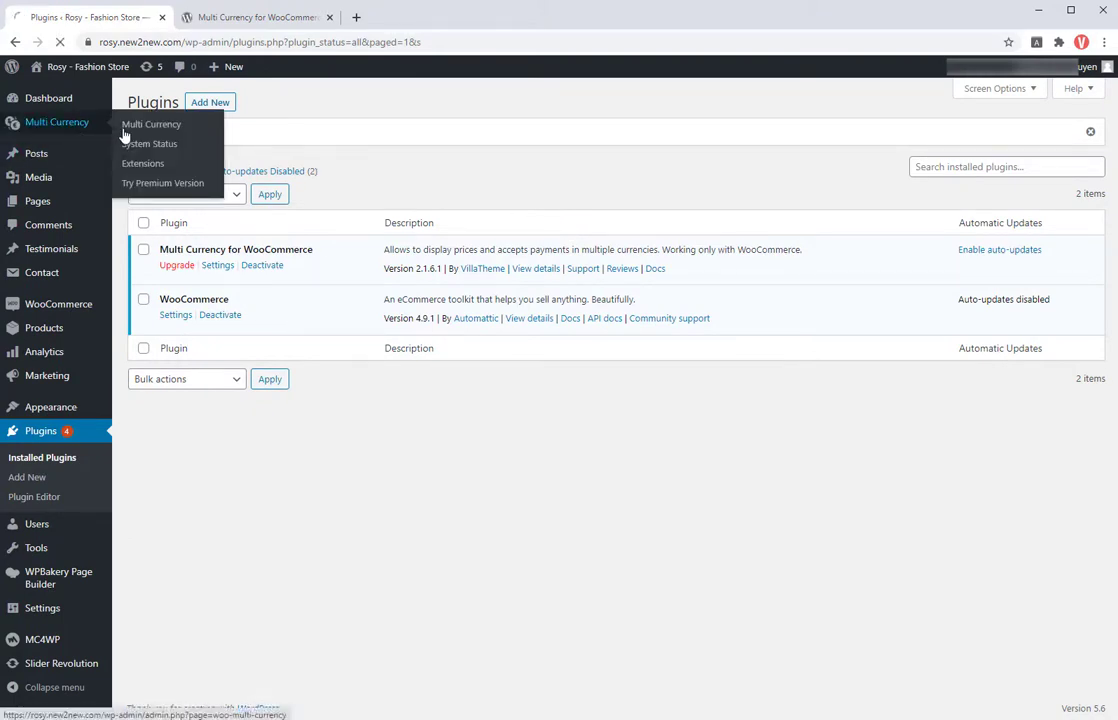
{"action": "left_click", "coordinate": [152, 124]}
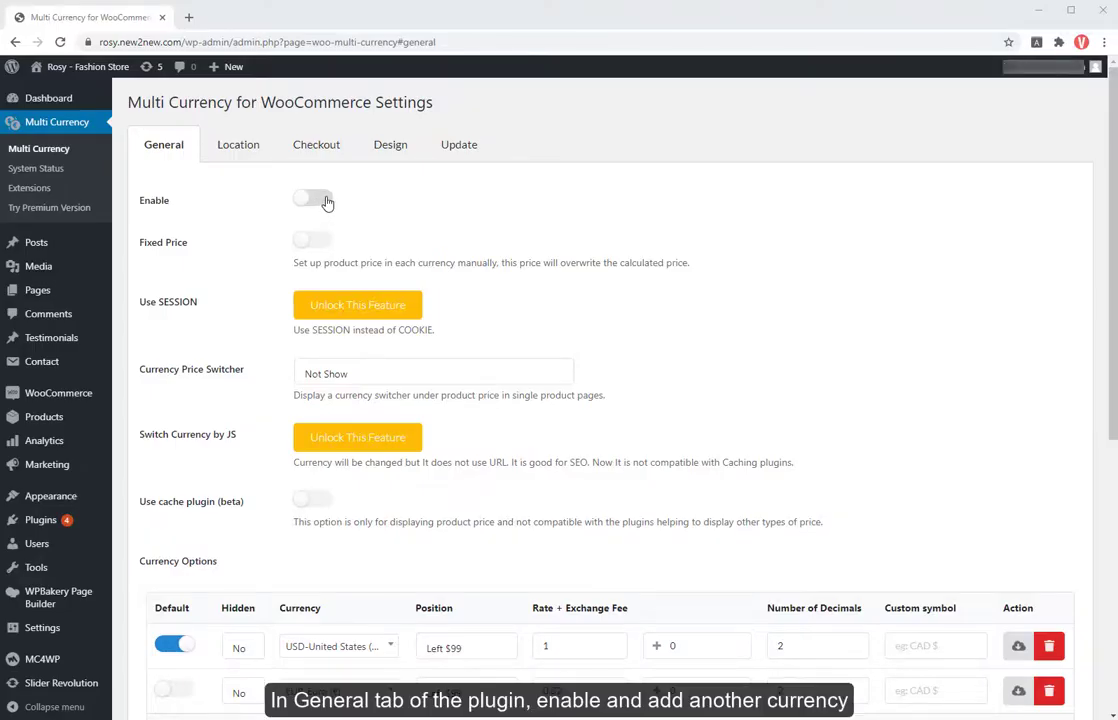
{"action": "left_click", "coordinate": [312, 198]}
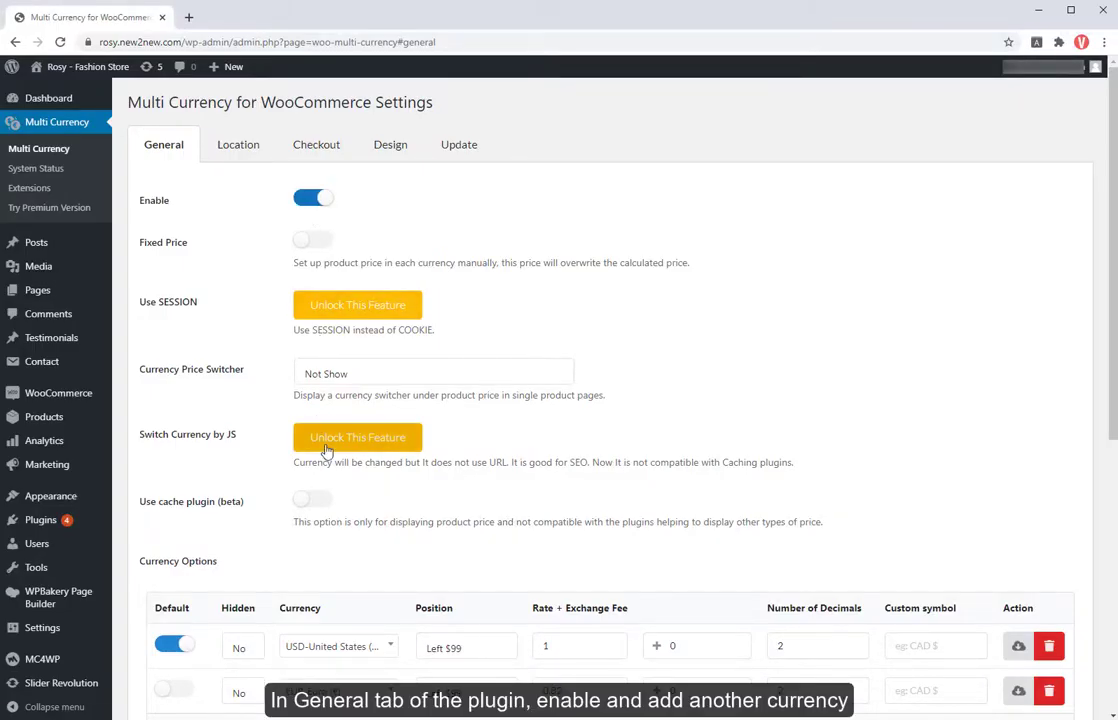
{"action": "left_click", "coordinate": [312, 500]}
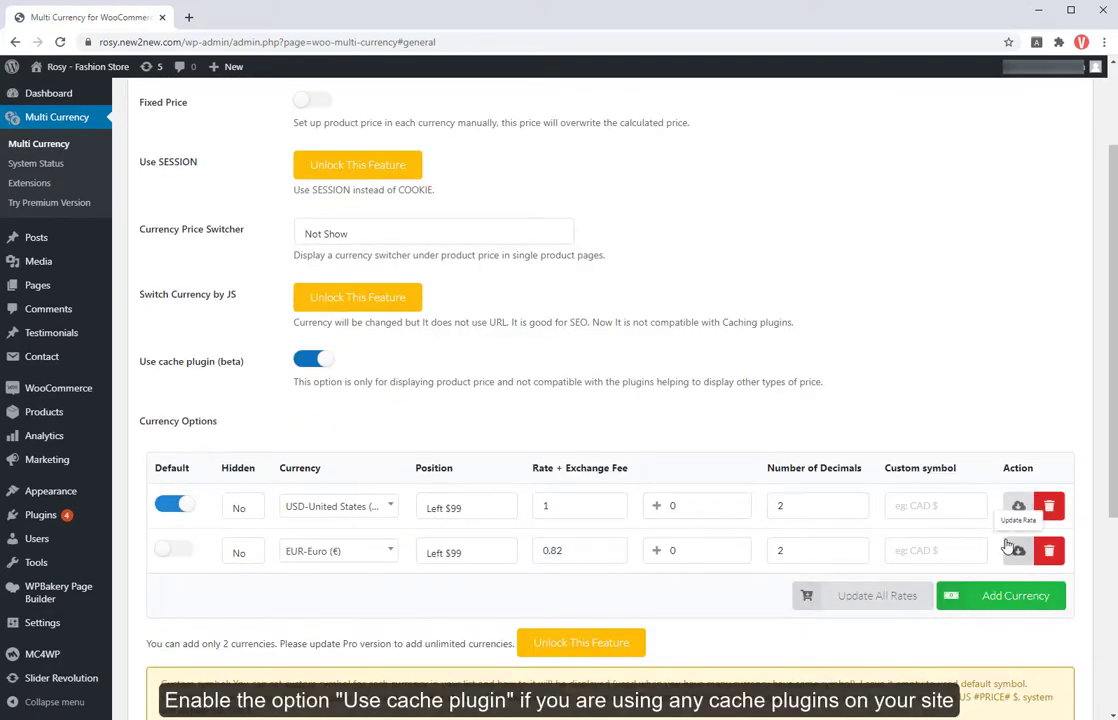
{"action": "mouse_move", "coordinate": [1018, 552]}
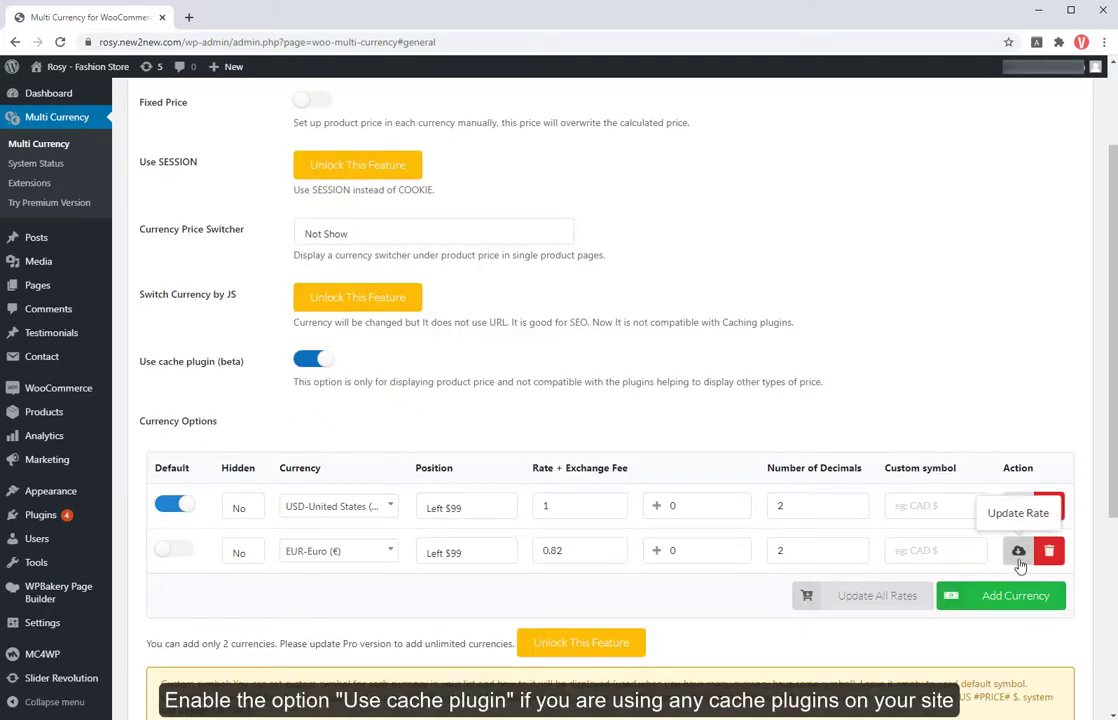
Step: Replace the second currency with Vietnamese dong, update rates to 23060 per USD, and save
{"action": "left_click", "coordinate": [1048, 552]}
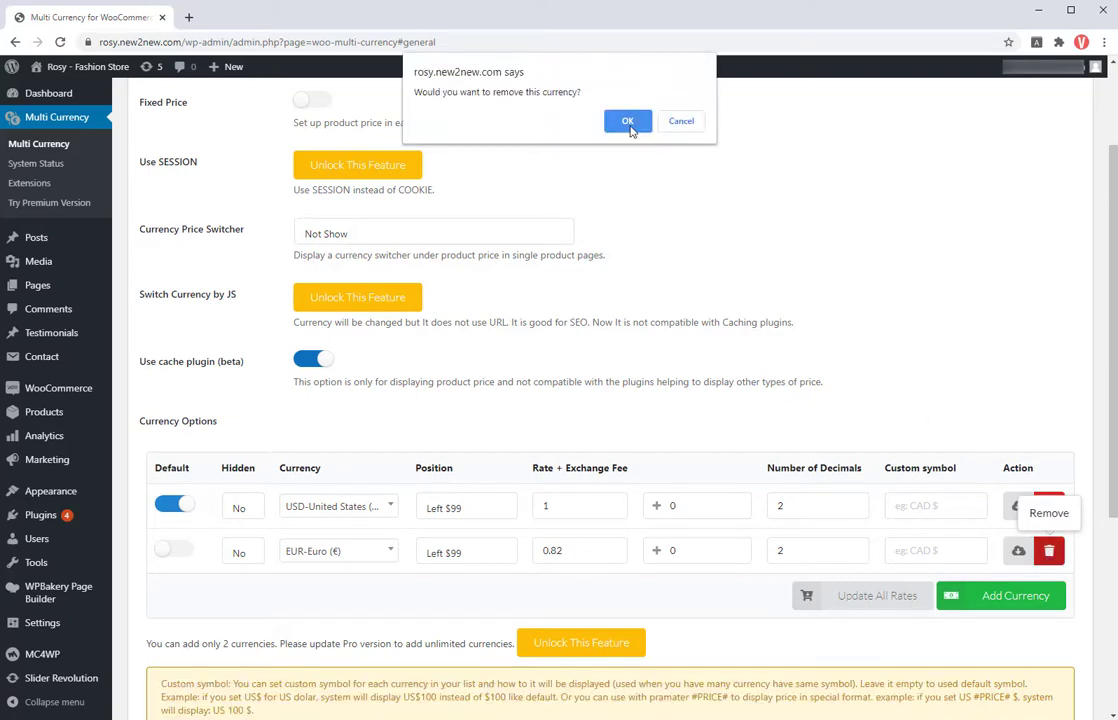
{"action": "left_click", "coordinate": [628, 122]}
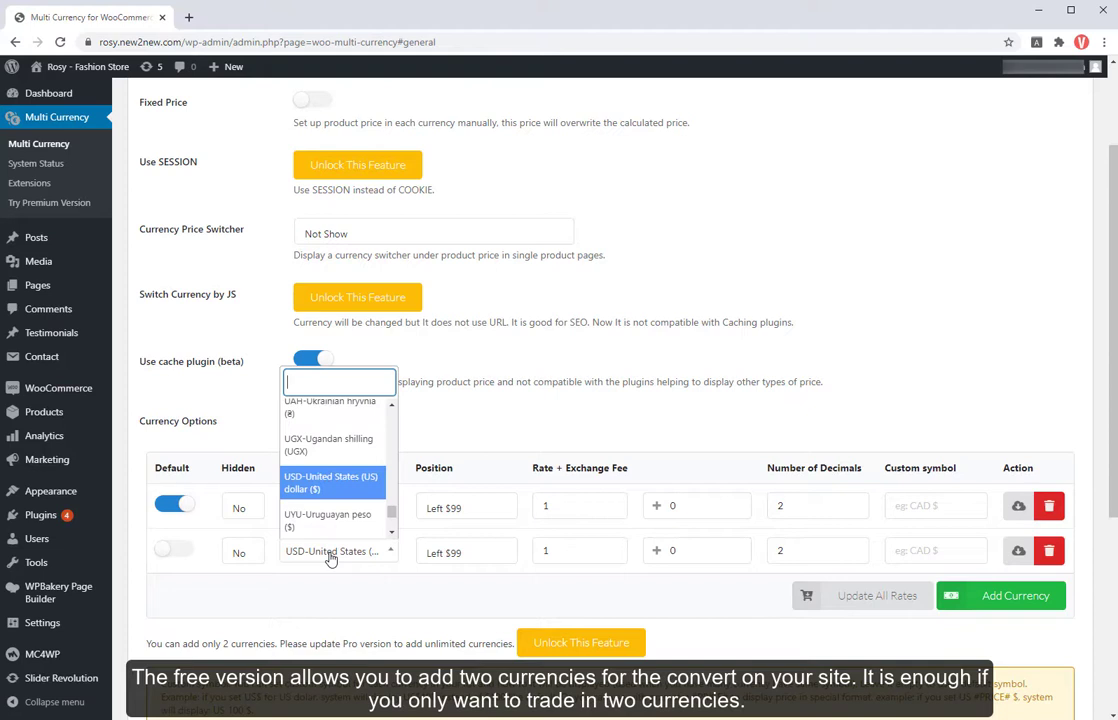
{"action": "type", "text": "vn"}
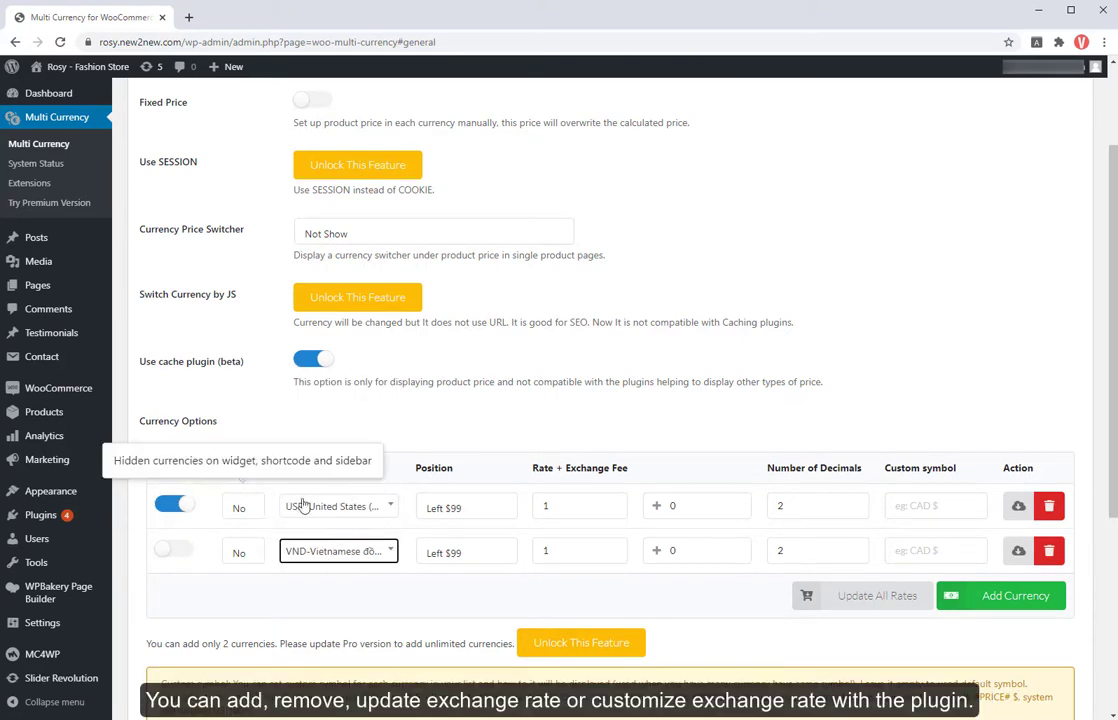
{"action": "mouse_move", "coordinate": [638, 622]}
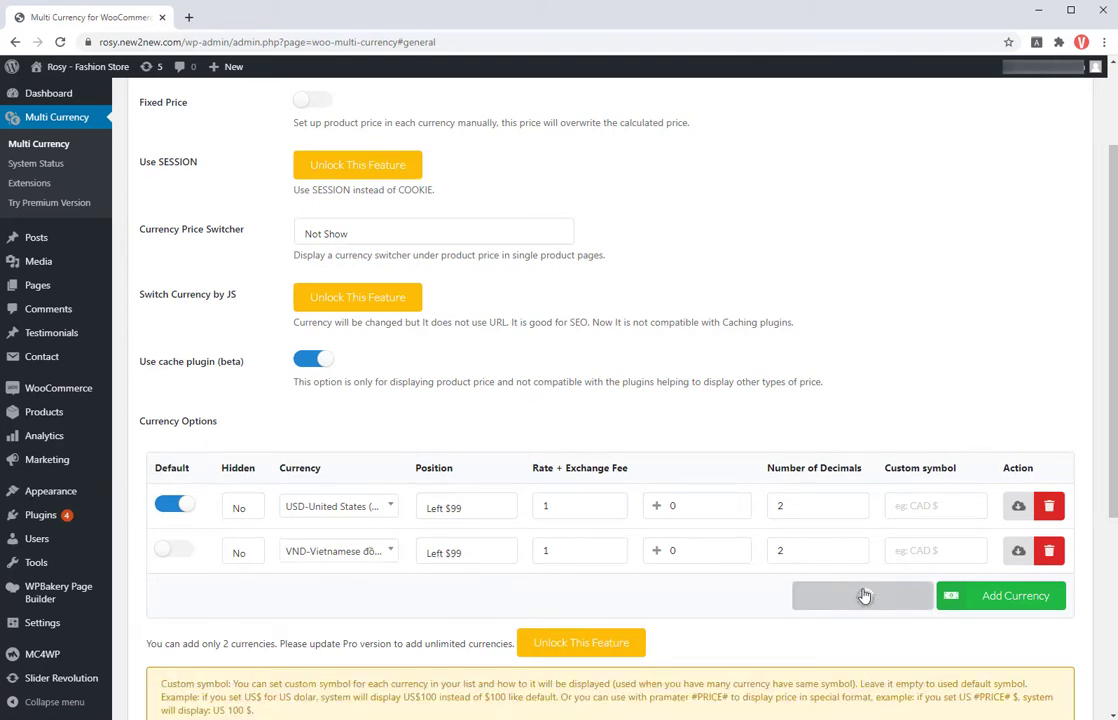
{"action": "left_click", "coordinate": [876, 596]}
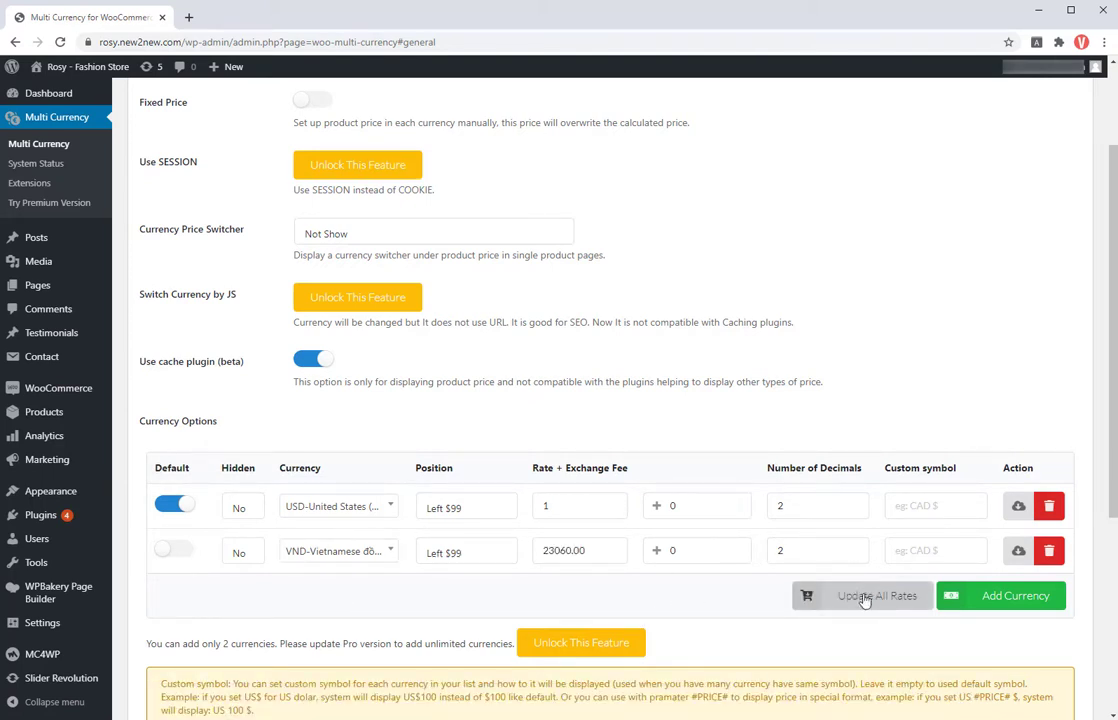
{"action": "scroll", "scroll_direction": "down", "scroll_amount": 3}
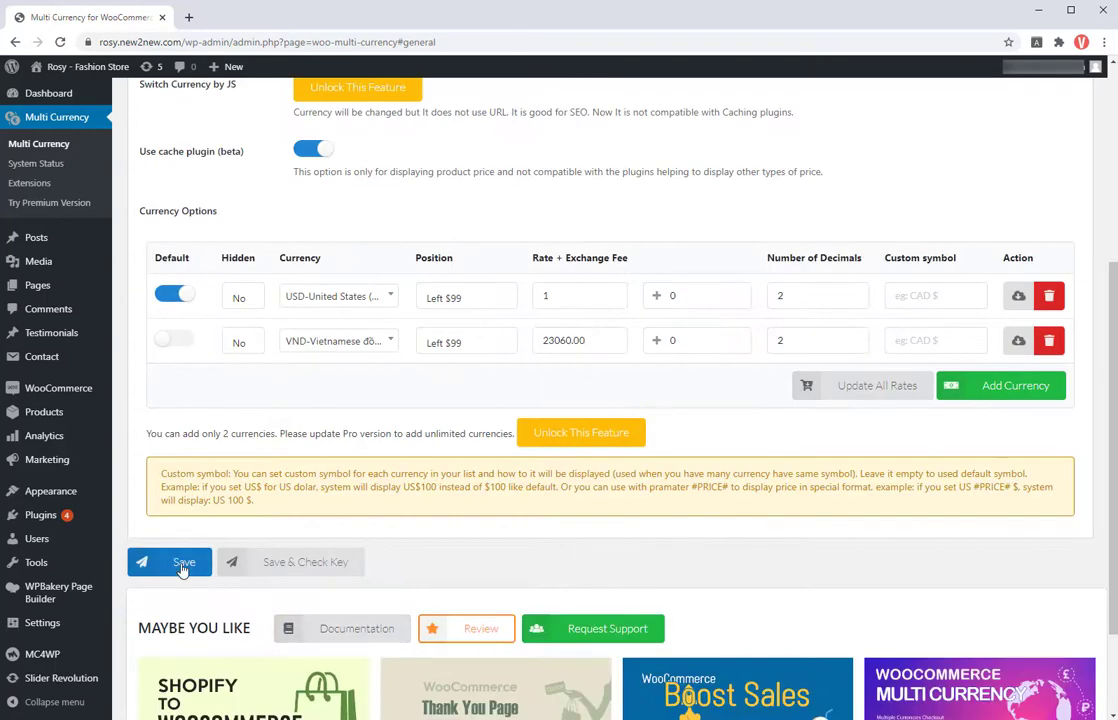
{"action": "left_click", "coordinate": [184, 560]}
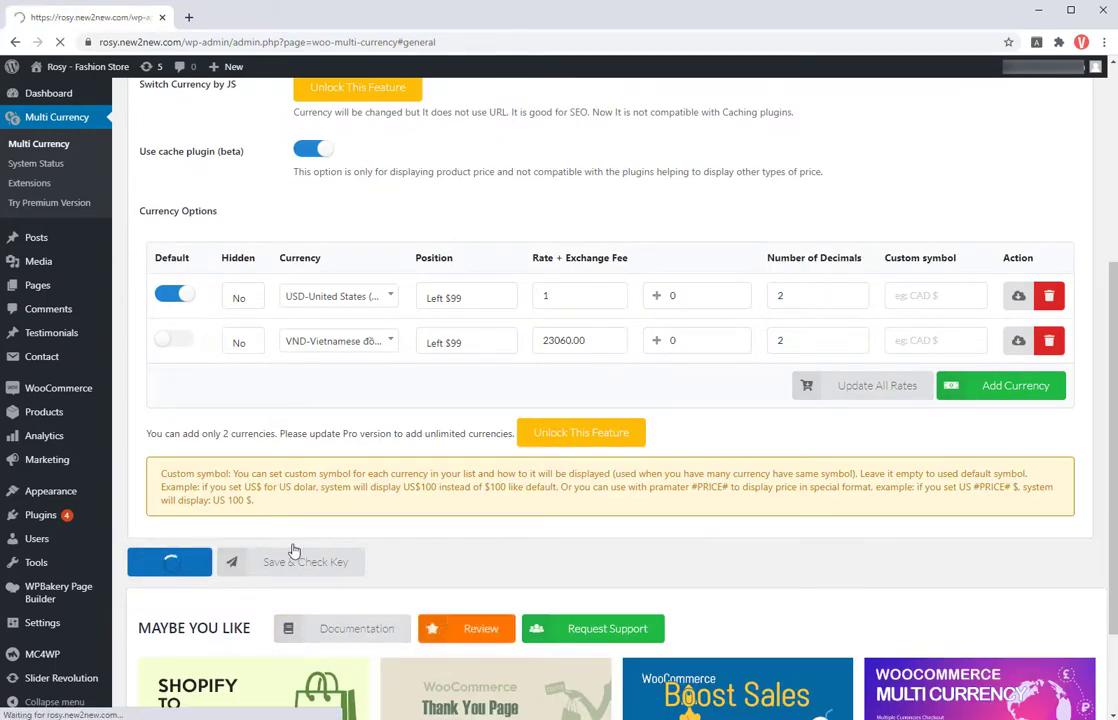
Step: In the Design settings, enable the currencies bar and retitle it 'Select your currency'
{"action": "left_click", "coordinate": [304, 560]}
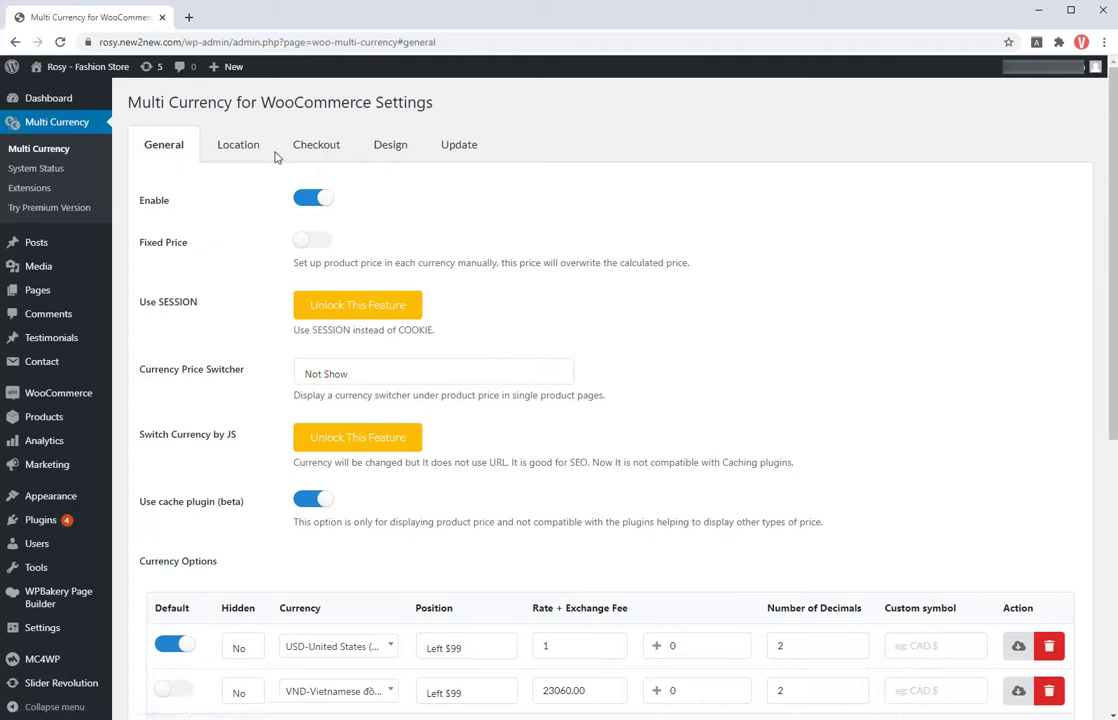
{"action": "left_click", "coordinate": [390, 144]}
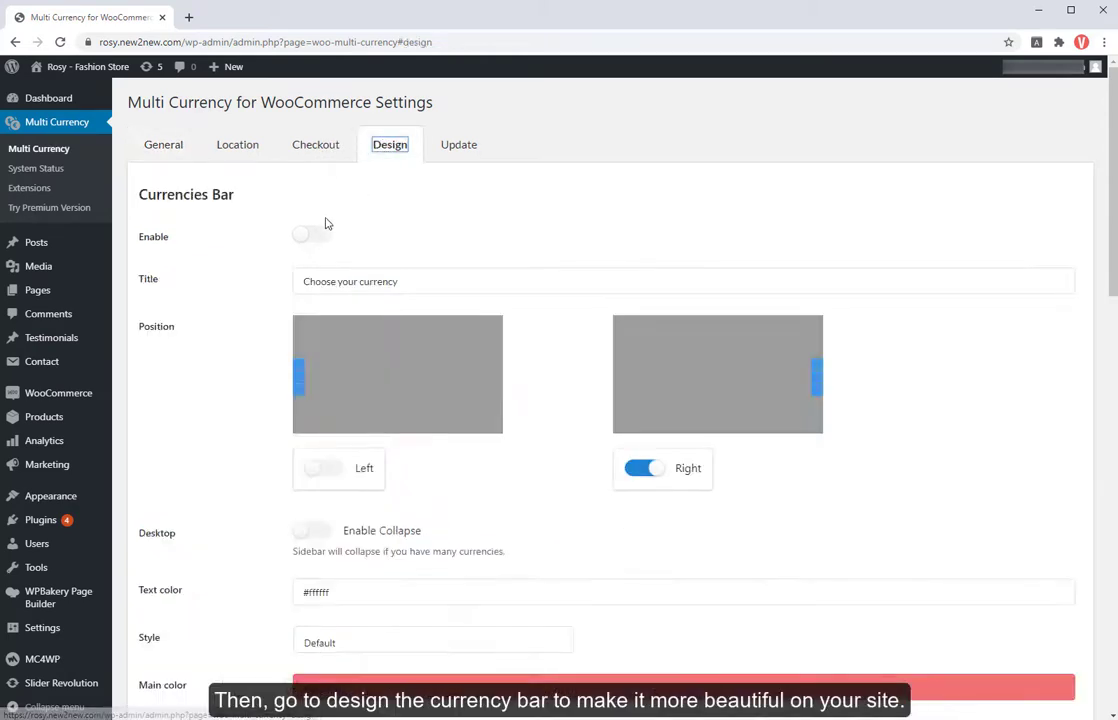
{"action": "left_click", "coordinate": [312, 234]}
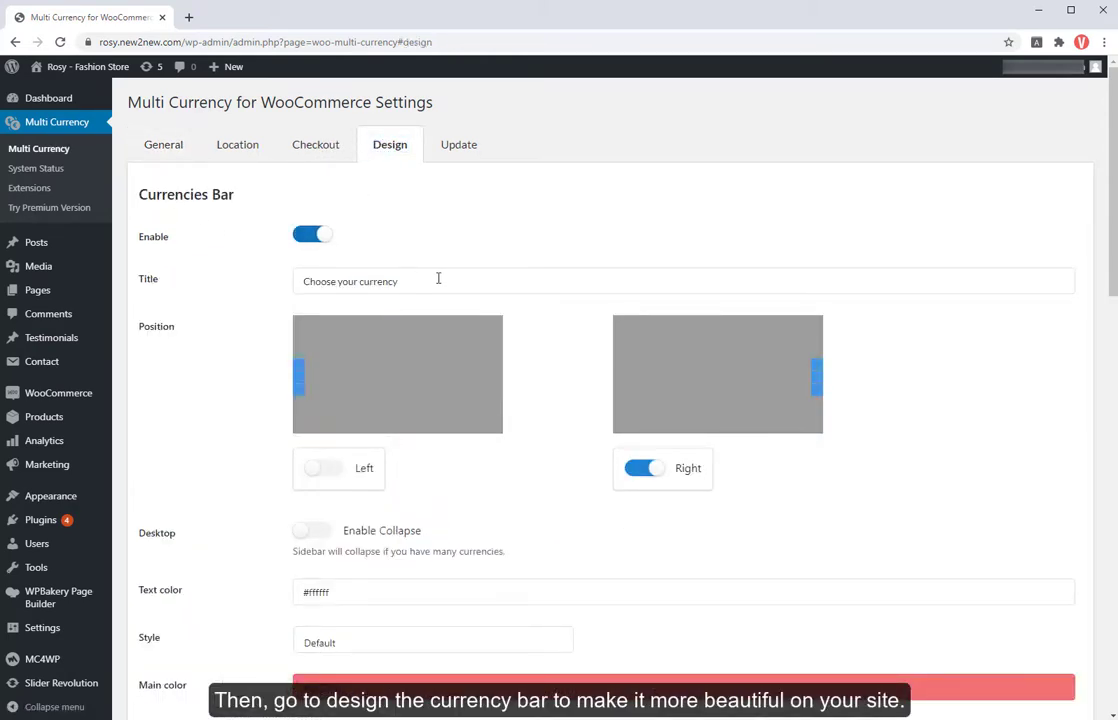
{"action": "left_click", "coordinate": [438, 280]}
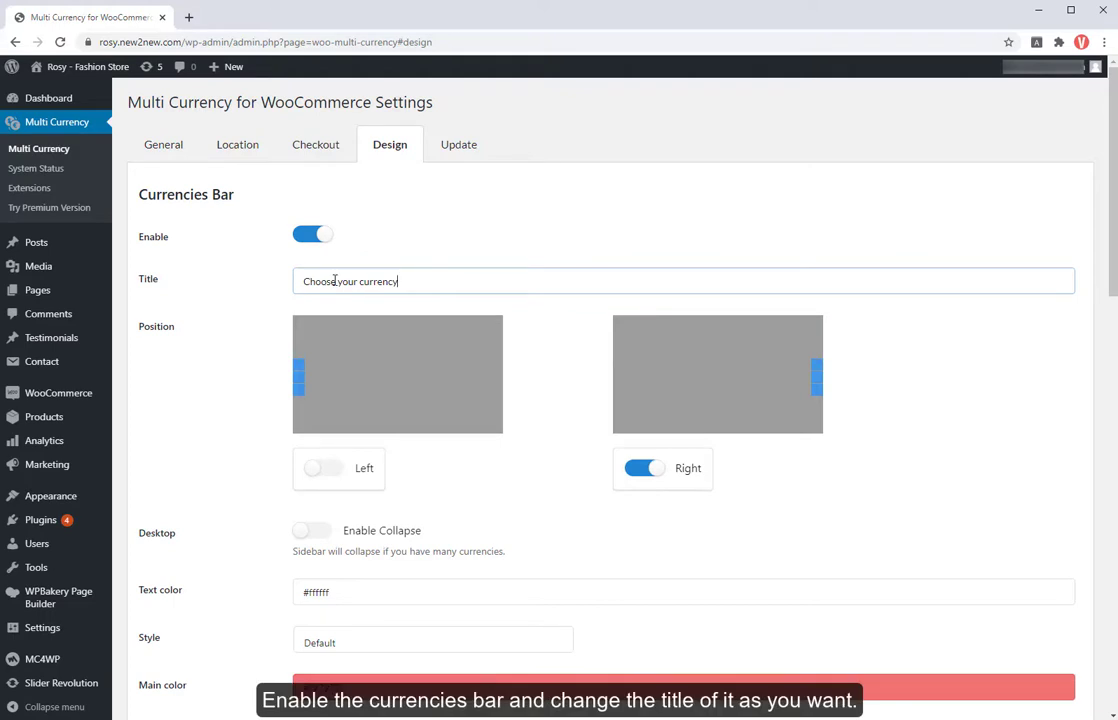
{"action": "double_click", "coordinate": [318, 280]}
{"action": "type", "text": "Select"}
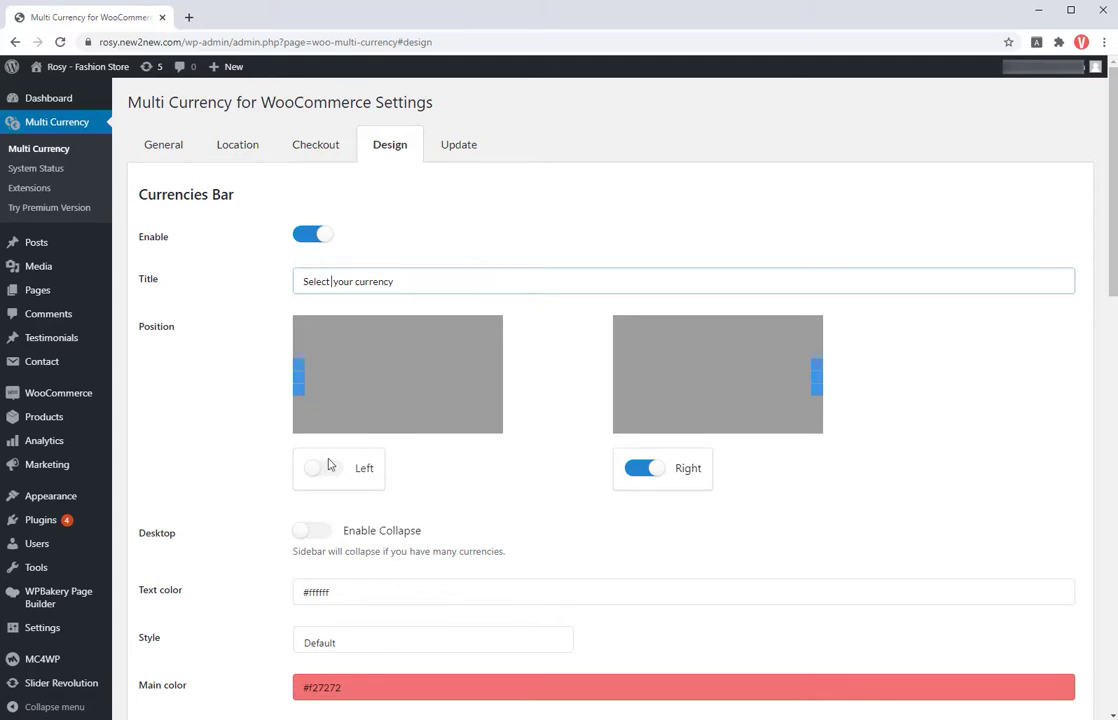
Step: Keep the currencies bar on the right and set its main colour to red
{"action": "left_click", "coordinate": [644, 468]}
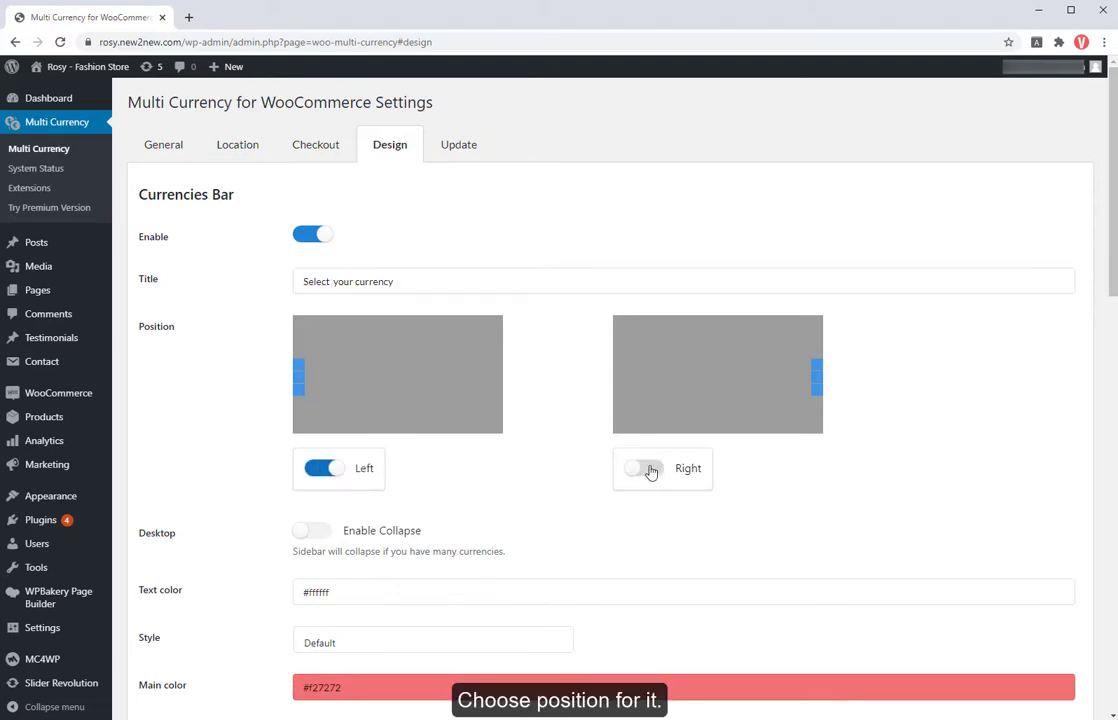
{"action": "left_click", "coordinate": [644, 468]}
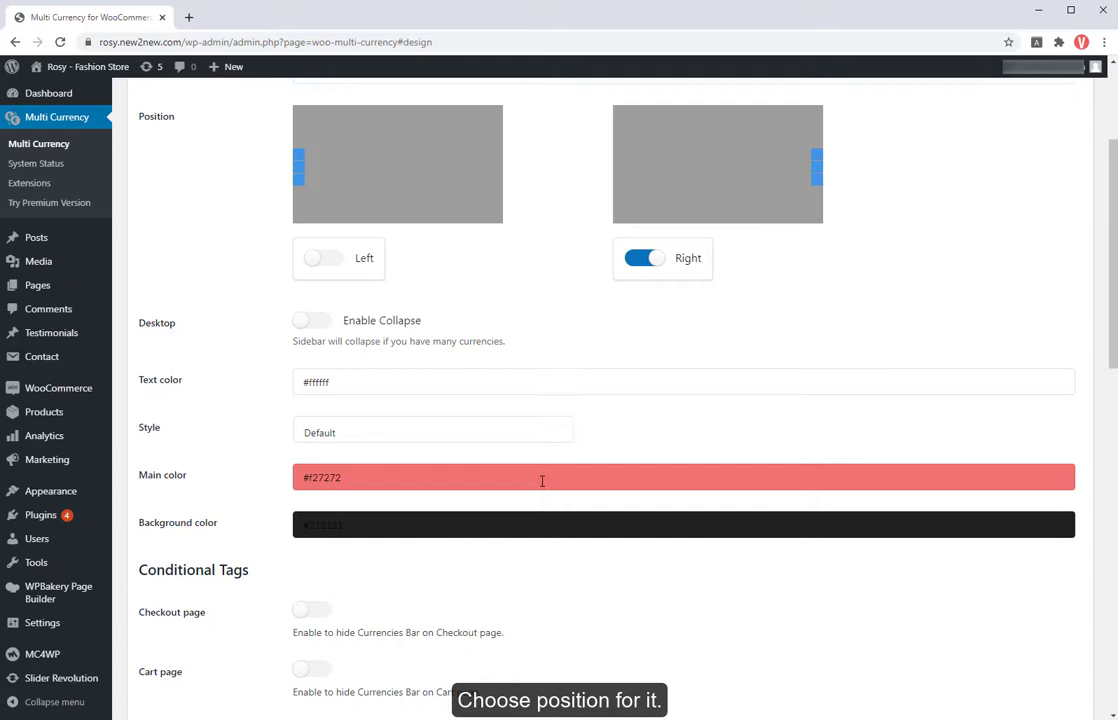
{"action": "left_click", "coordinate": [684, 476]}
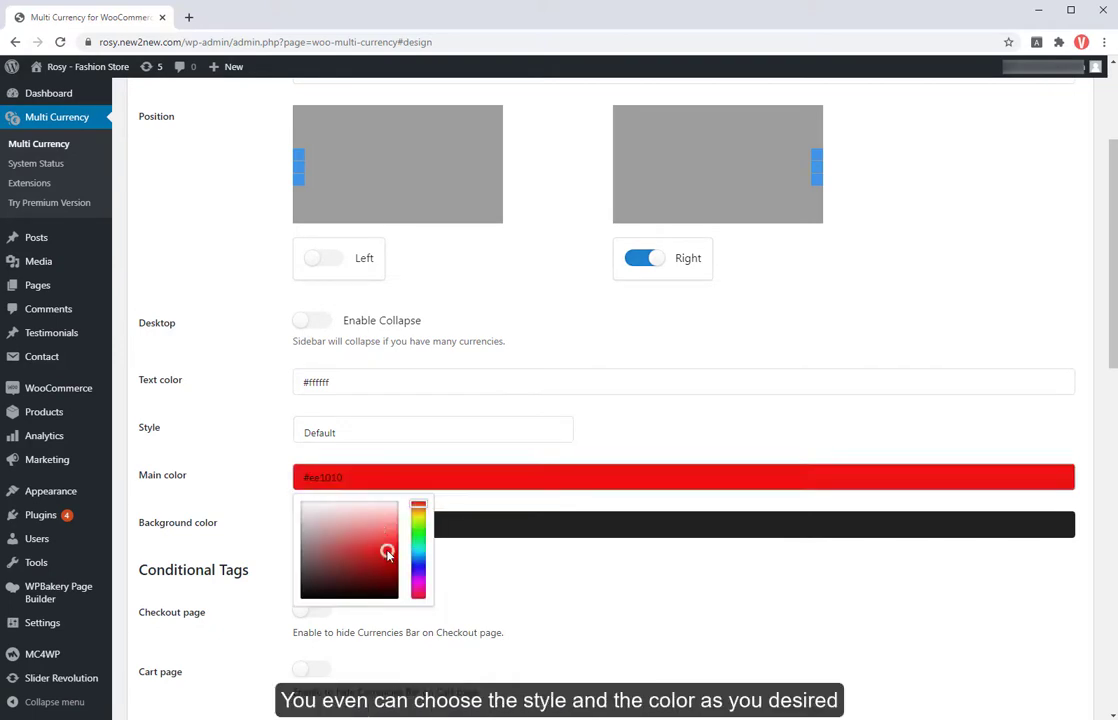
{"action": "scroll", "scroll_direction": "down", "scroll_amount": 3}
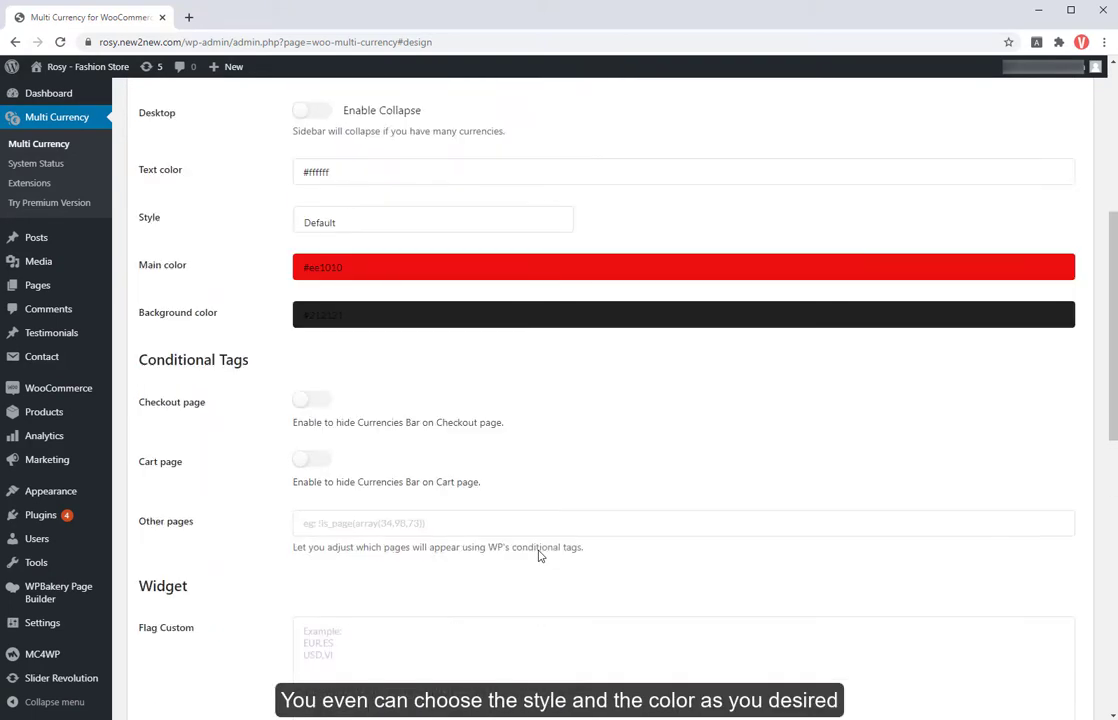
{"action": "scroll", "scroll_direction": "down", "scroll_amount": 3}
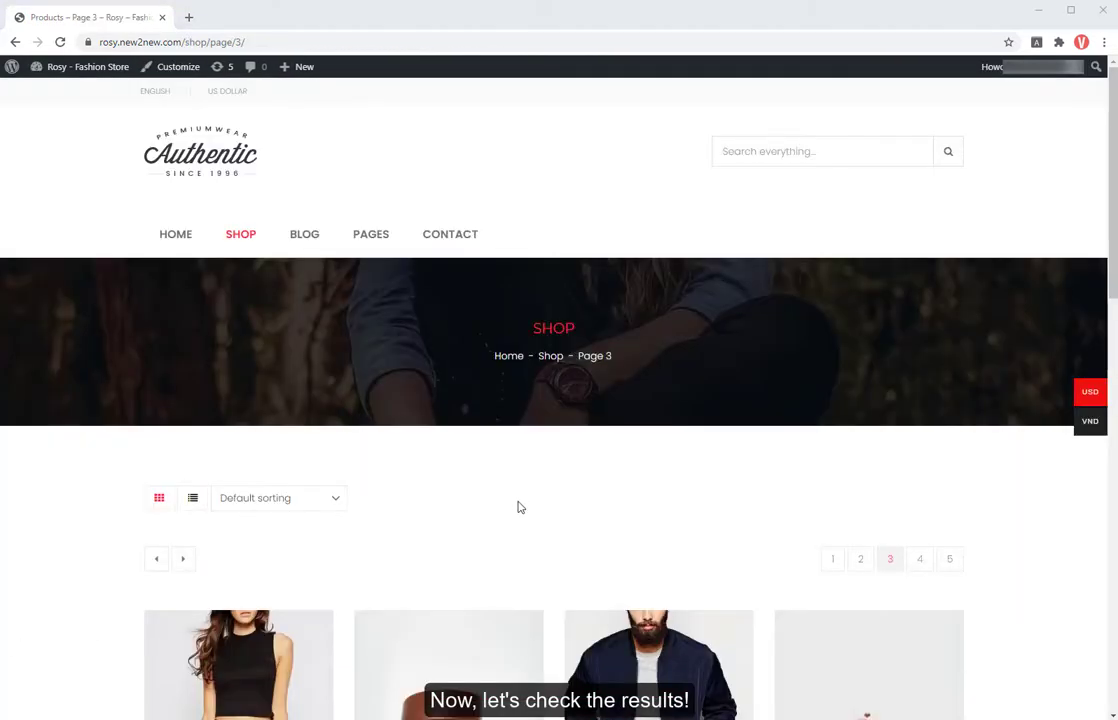
Step: Switch the storefront prices to VND and view the Neon Threat dress
{"action": "scroll", "scroll_direction": "down", "scroll_amount": 3}
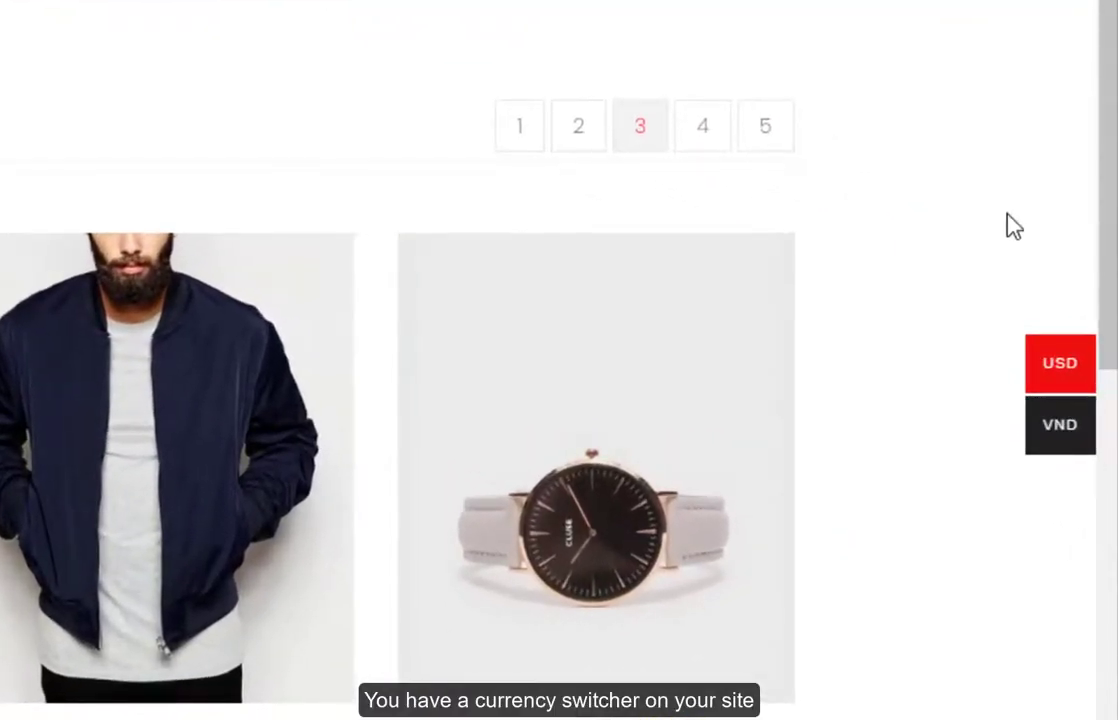
{"action": "scroll", "scroll_direction": "down", "scroll_amount": 3}
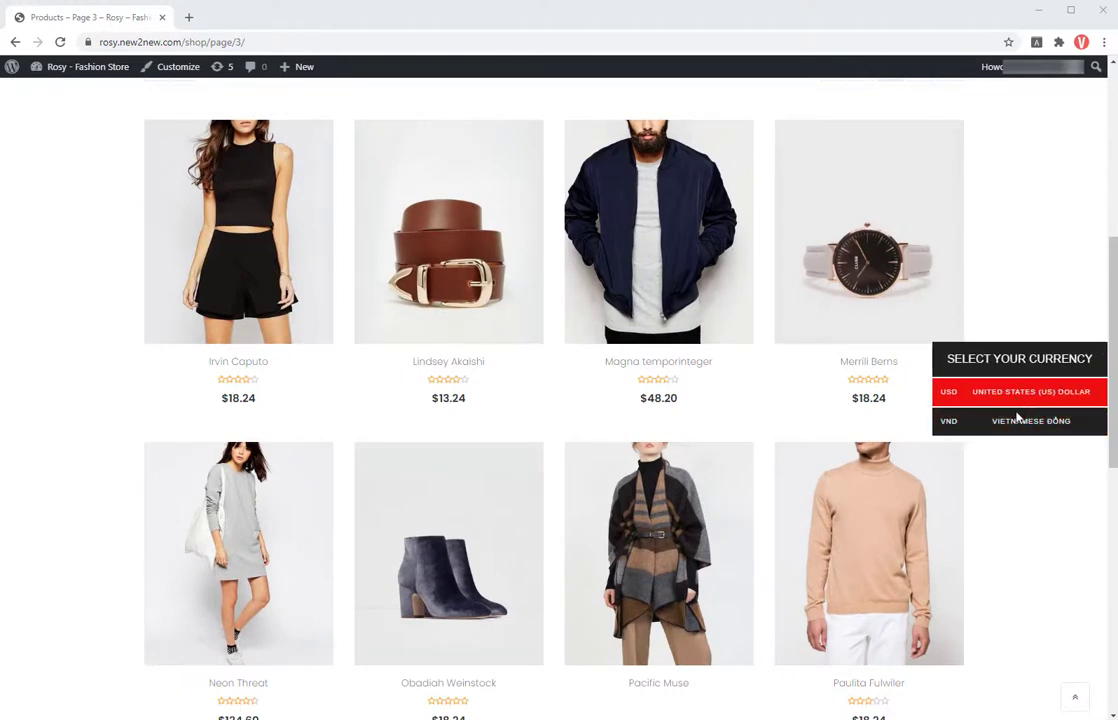
{"action": "left_click", "coordinate": [1020, 420]}
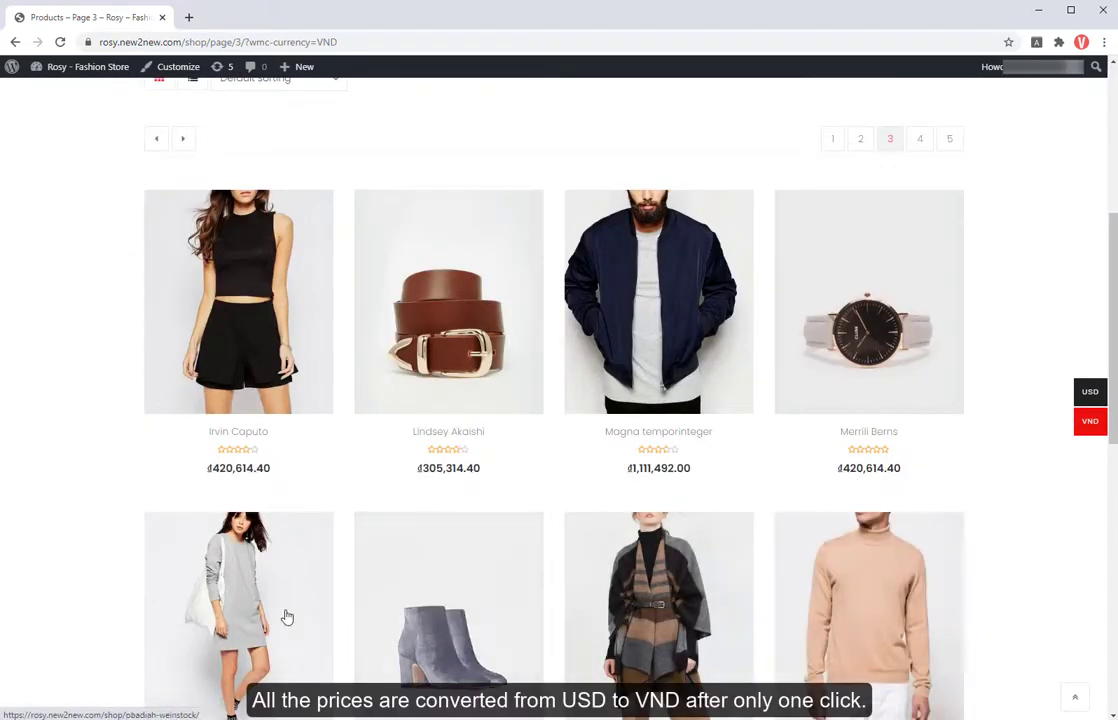
{"action": "scroll", "scroll_direction": "down", "scroll_amount": 3}
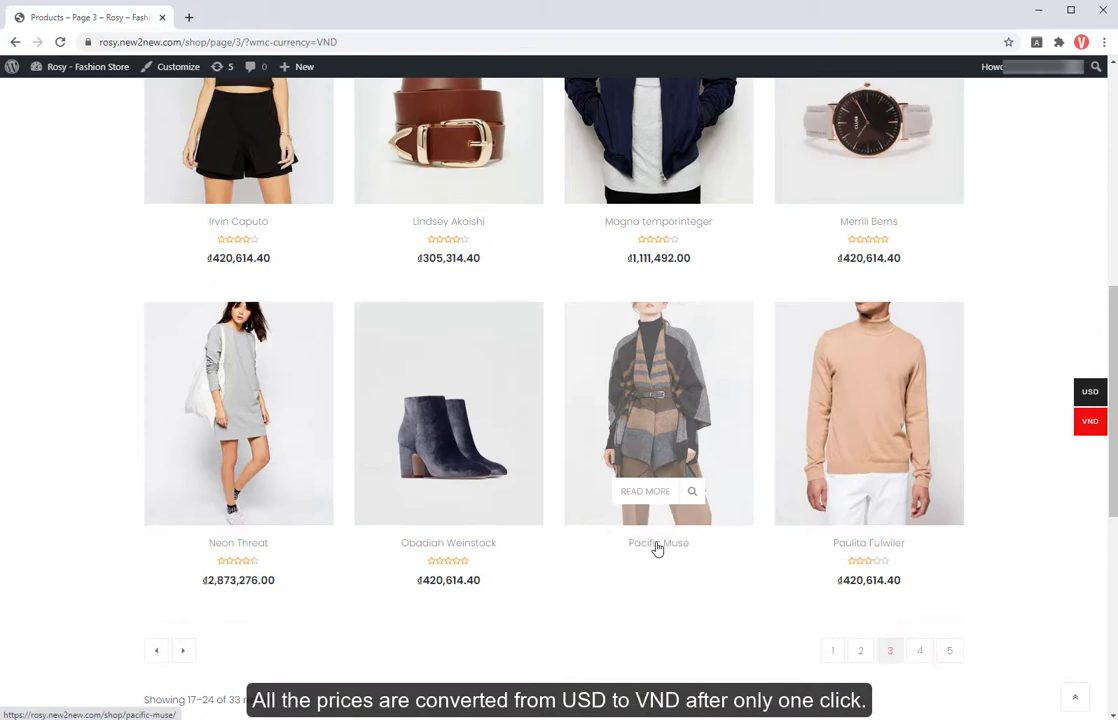
{"action": "left_click", "coordinate": [238, 412]}
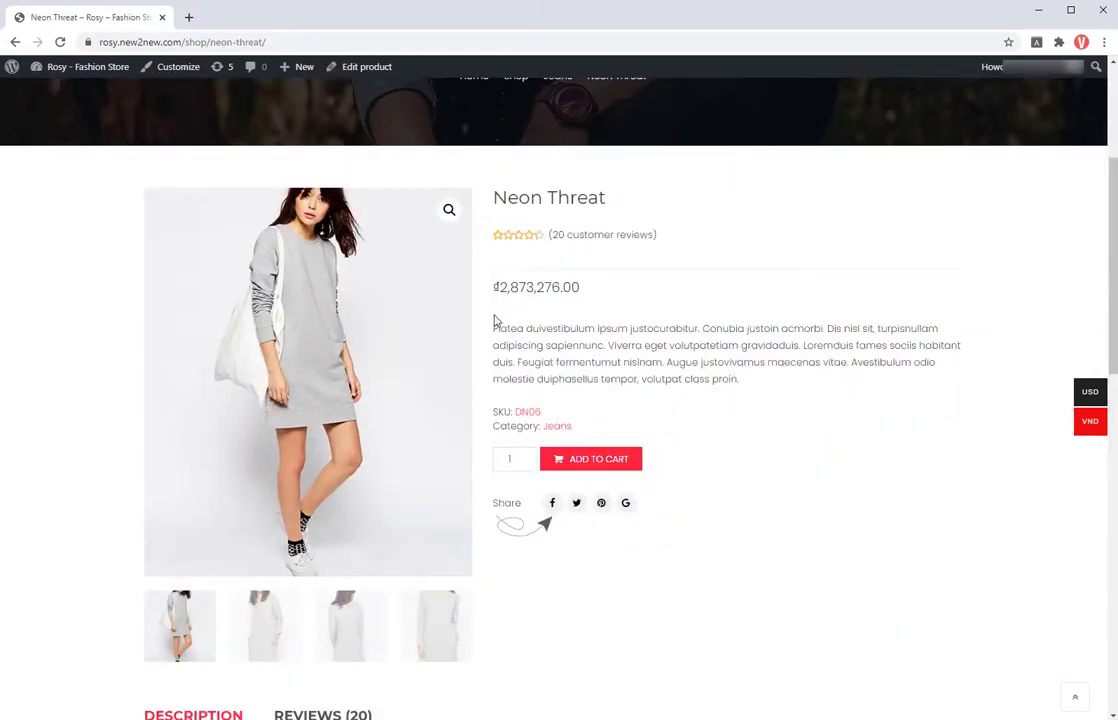
Step: Add the Neon Threat dress to the cart and proceed to checkout priced in dong
{"action": "scroll", "scroll_direction": "down", "scroll_amount": 3}
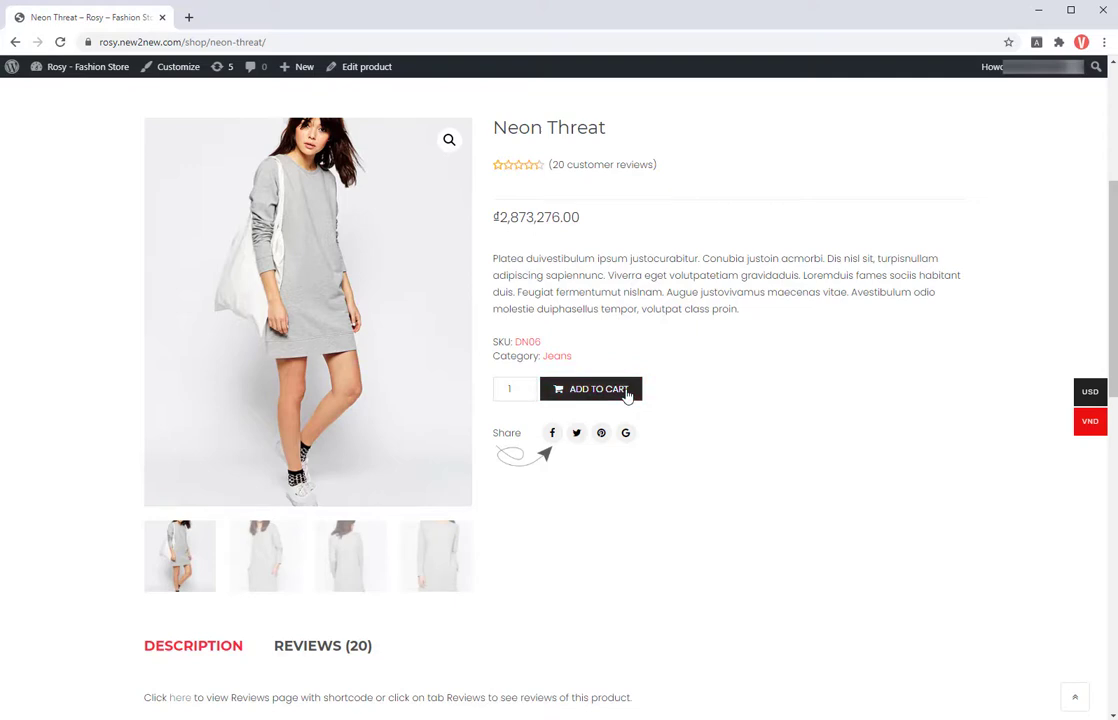
{"action": "scroll", "scroll_direction": "down", "scroll_amount": 3}
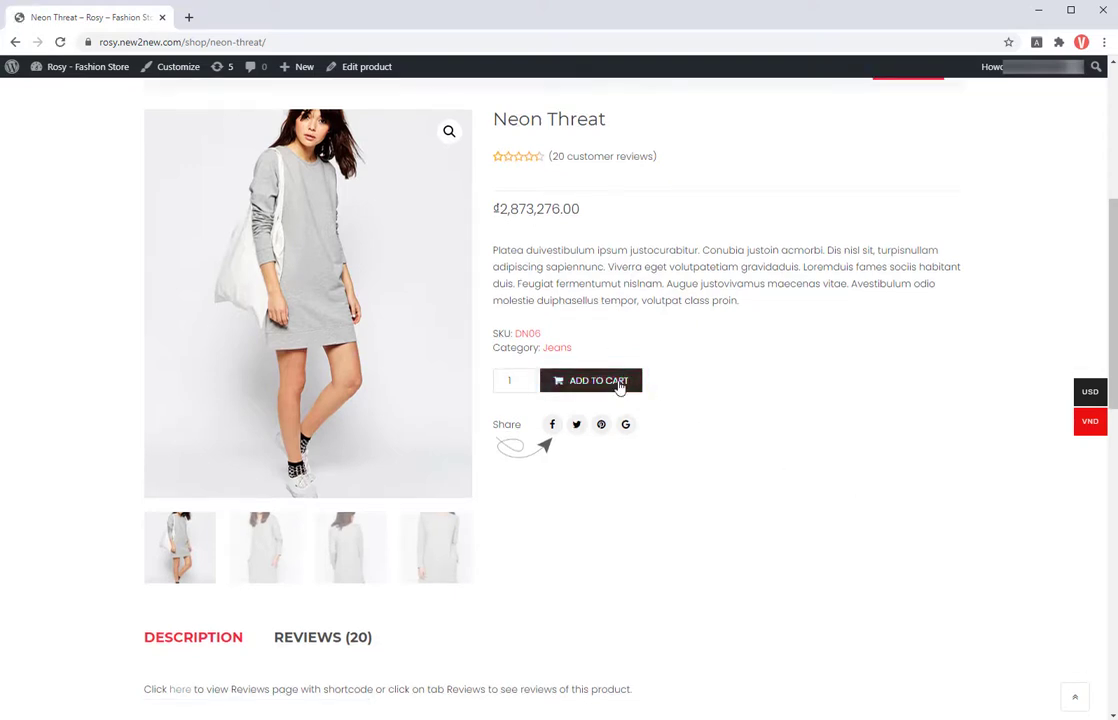
{"action": "left_click", "coordinate": [592, 380]}
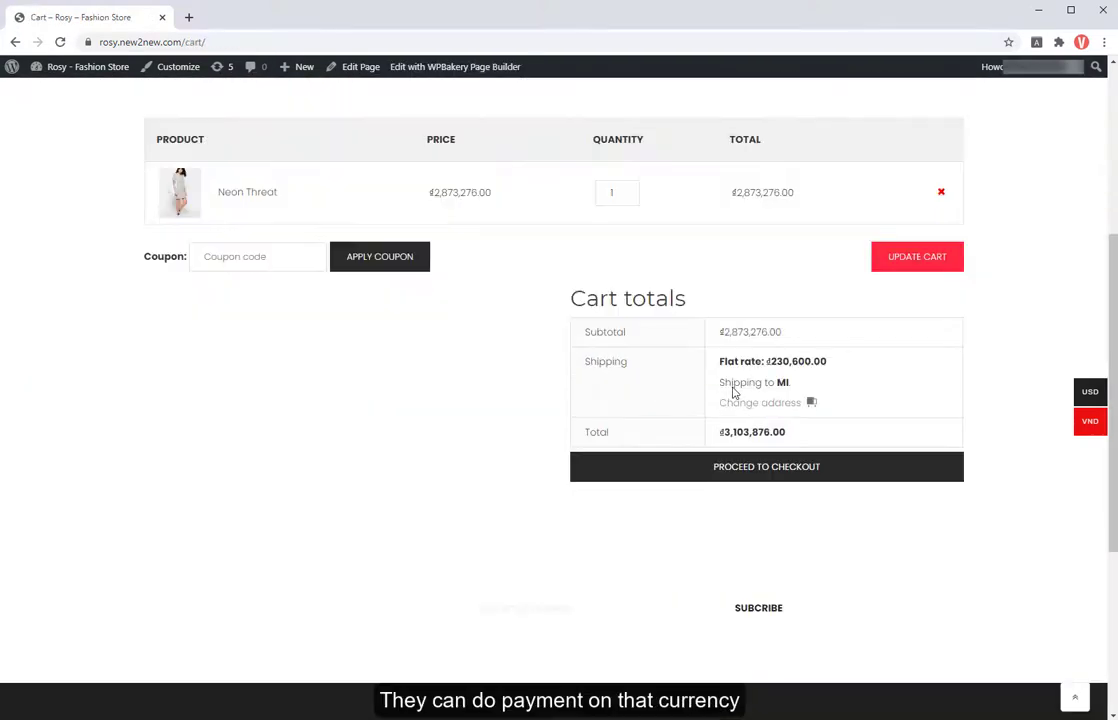
{"action": "mouse_move", "coordinate": [820, 412]}
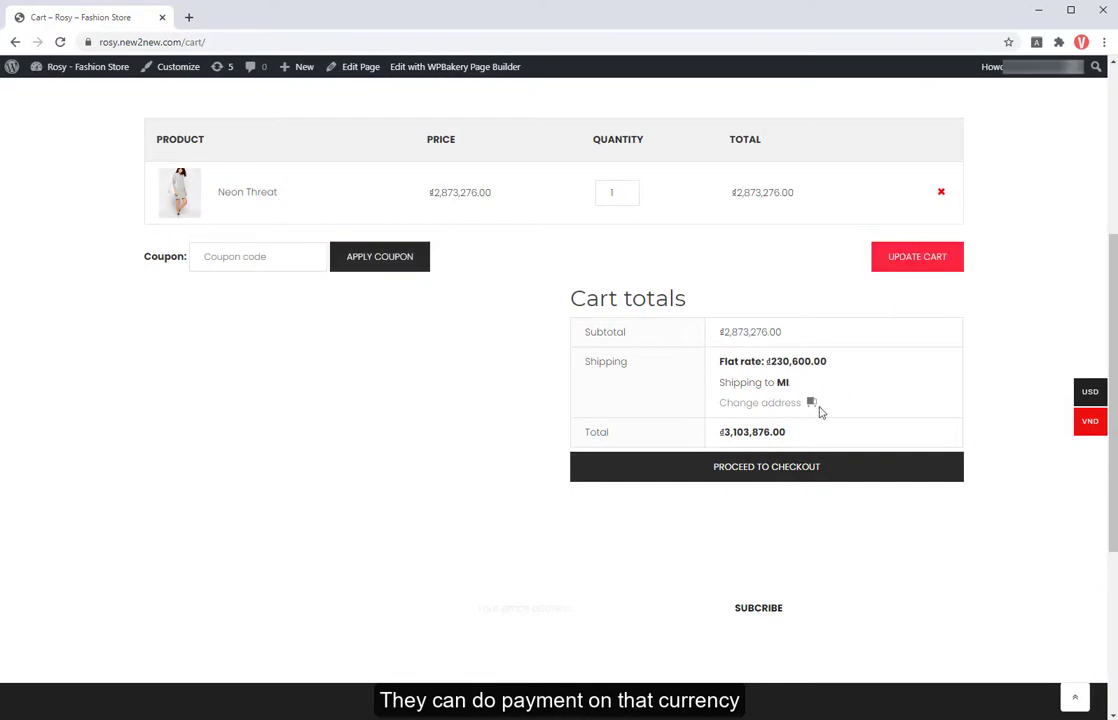
{"action": "left_click", "coordinate": [766, 466]}
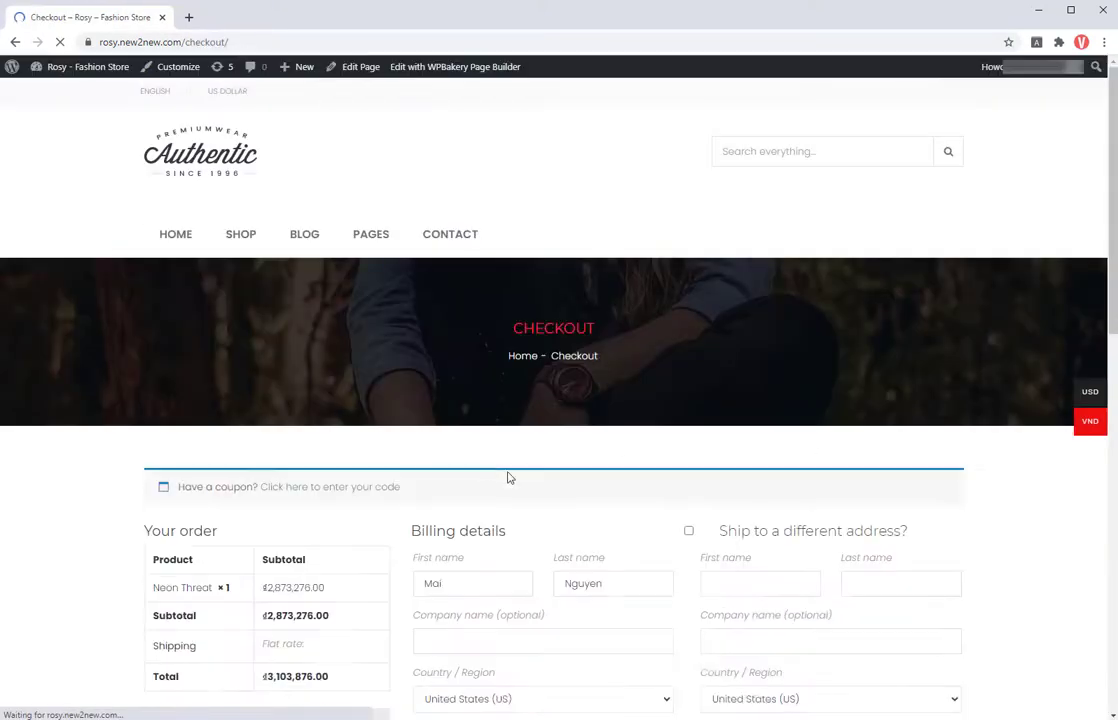
{"action": "scroll", "scroll_direction": "down", "scroll_amount": 3}
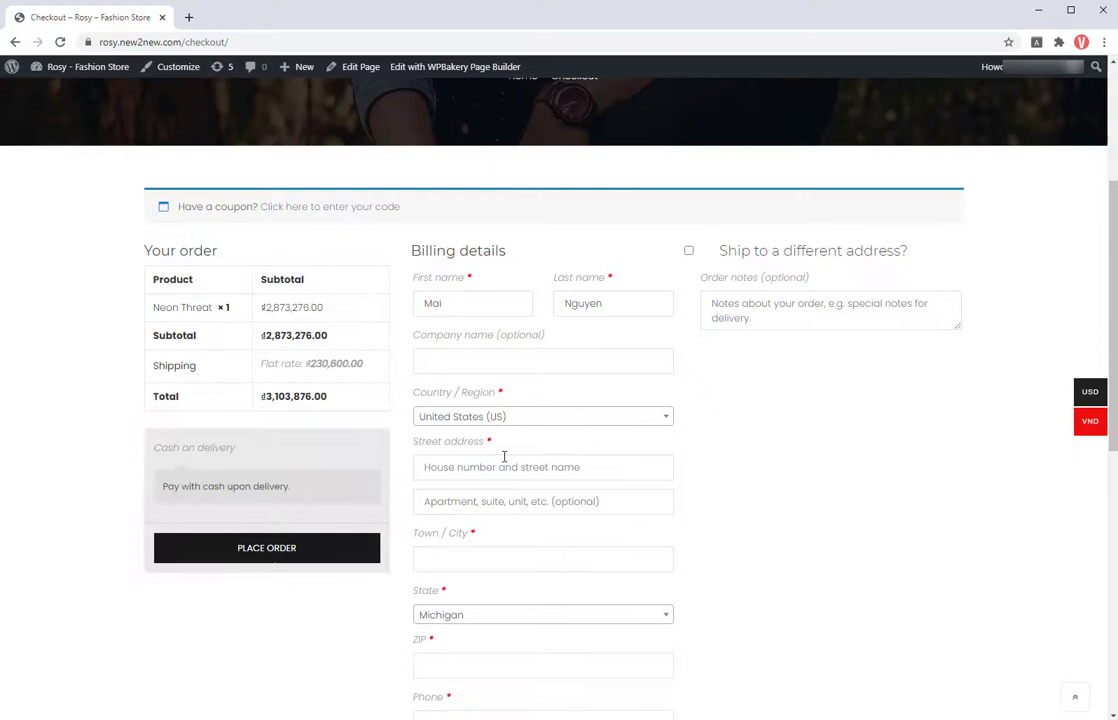
{"action": "scroll", "scroll_direction": "down", "scroll_amount": 3}
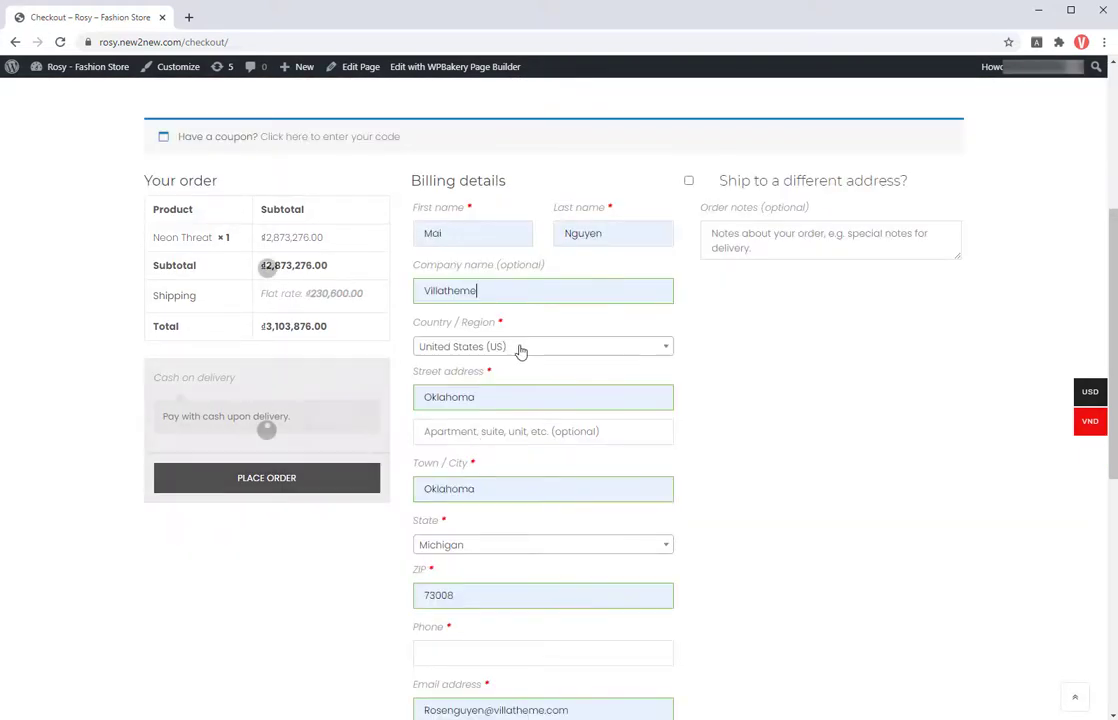
{"action": "scroll", "scroll_direction": "down", "scroll_amount": 3}
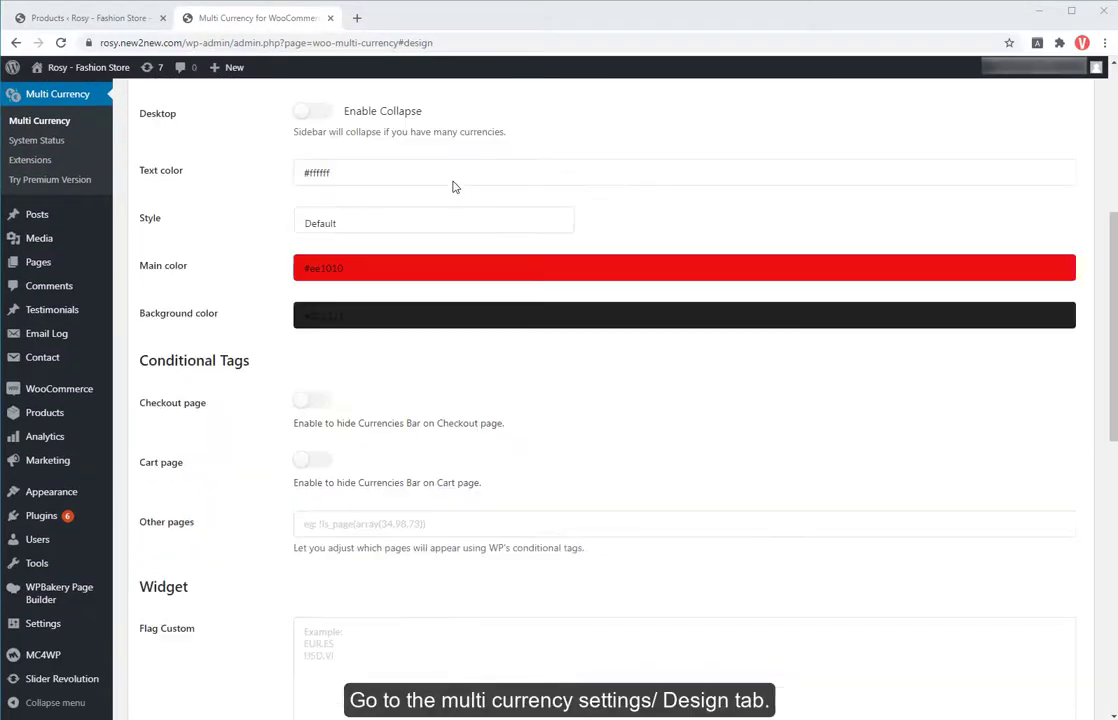
Step: Enter is_shop()||is_cart()||is_checkout() as the currencies bar's Other pages conditional tags
{"action": "scroll", "scroll_direction": "down", "scroll_amount": 3}
{"action": "type", "text": "is"}
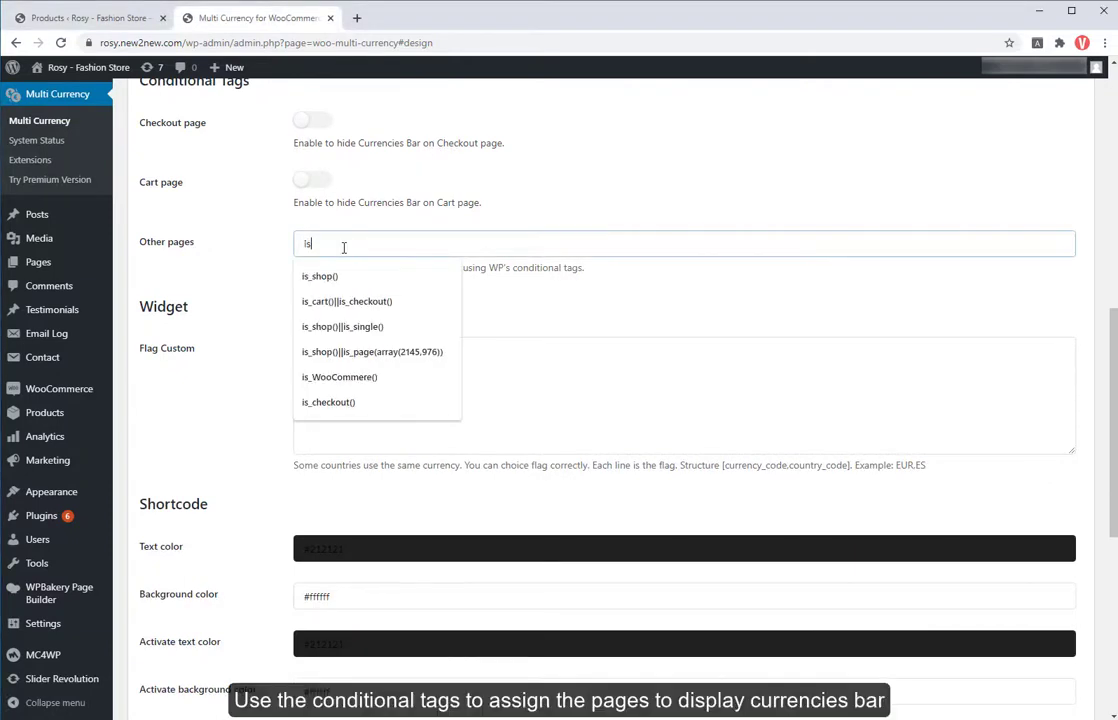
{"action": "type", "text": "_shop"}
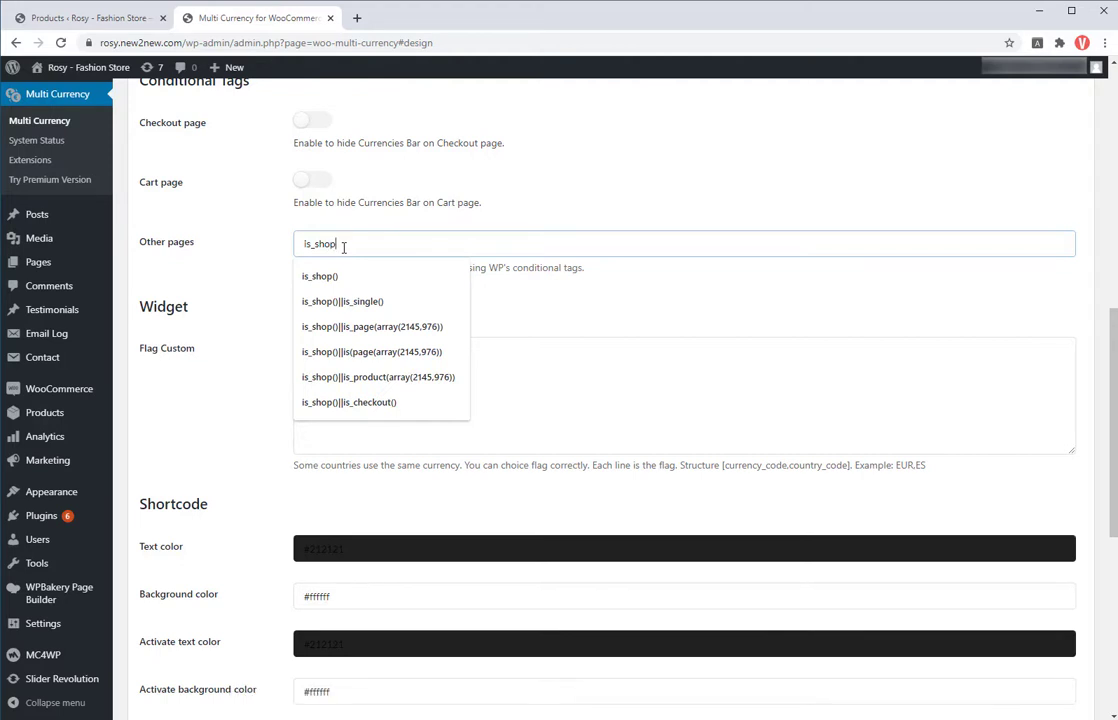
{"action": "type", "text": "()||is_cart"}
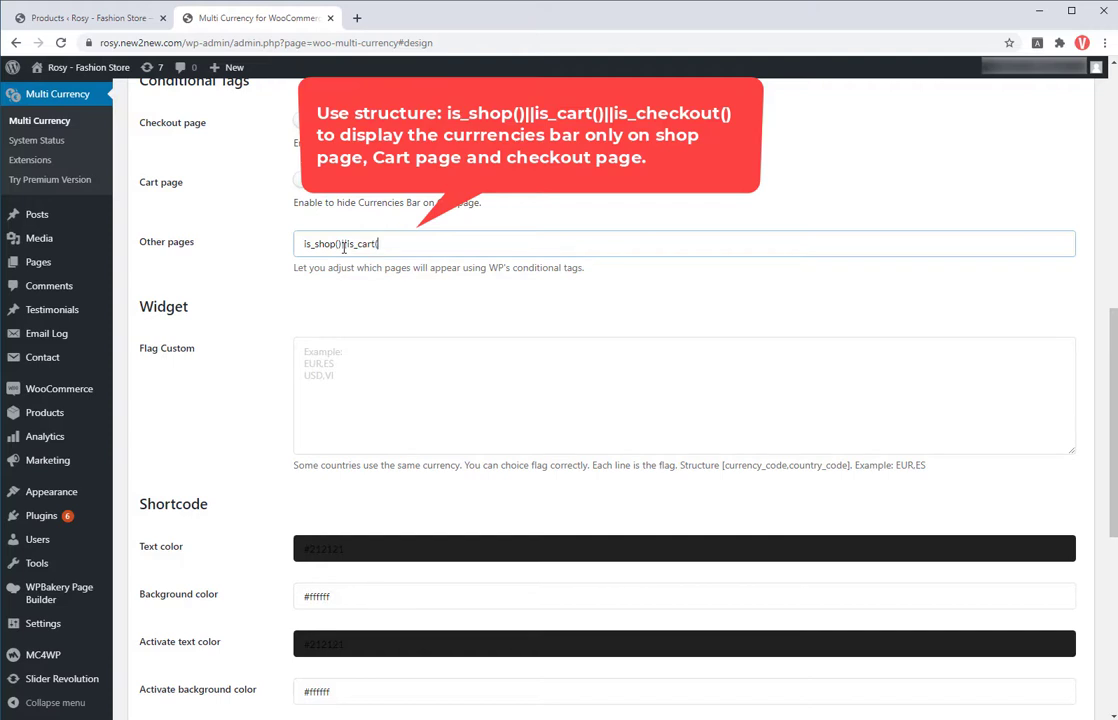
{"action": "type", "text": "()||is_"}
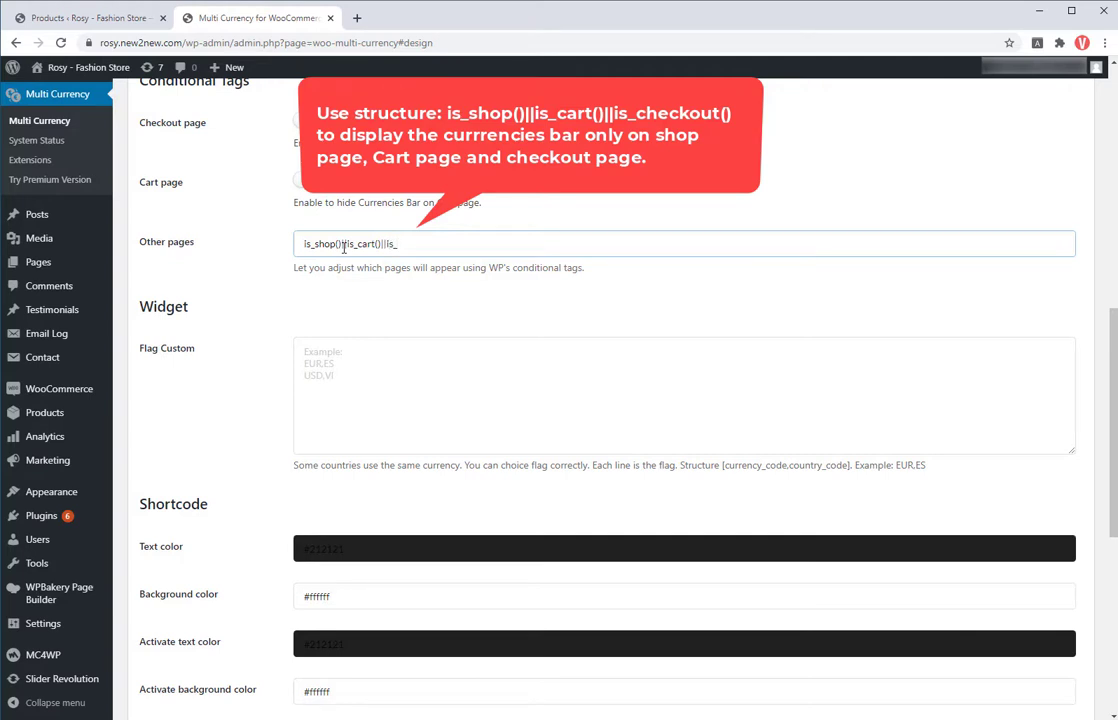
{"action": "type", "text": "ched"}
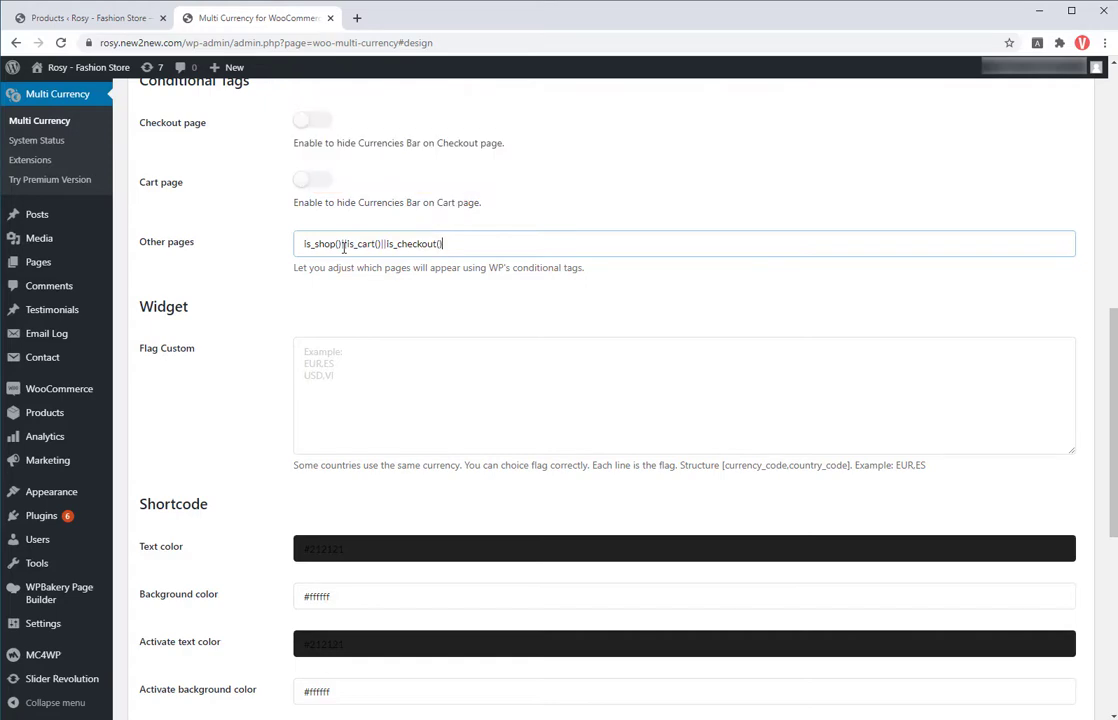
{"action": "scroll", "scroll_direction": "down", "scroll_amount": 3}
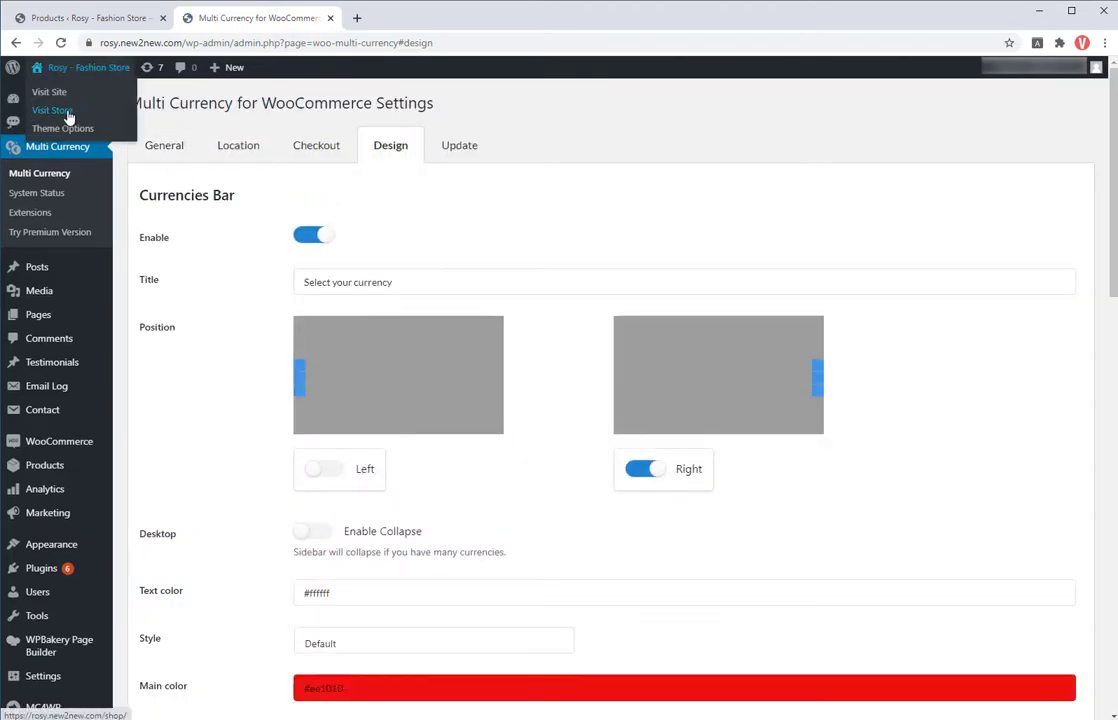
Step: Visit the storefront and view the At egetvestibulum product page
{"action": "left_click", "coordinate": [52, 110]}
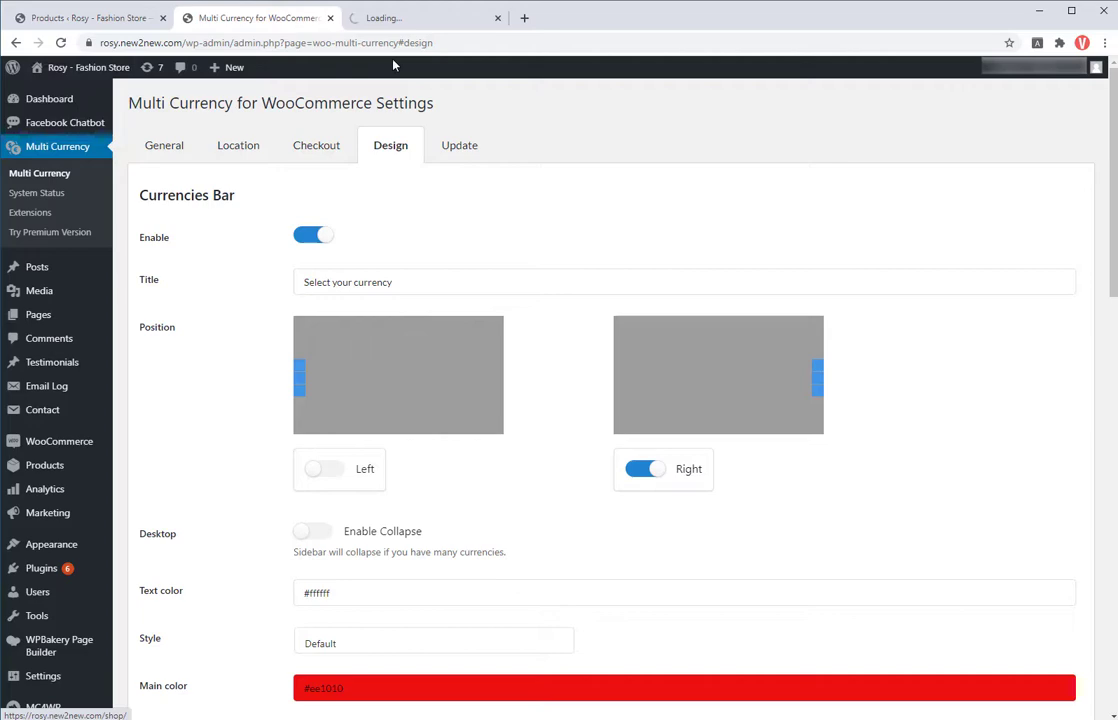
{"action": "left_click", "coordinate": [420, 18]}
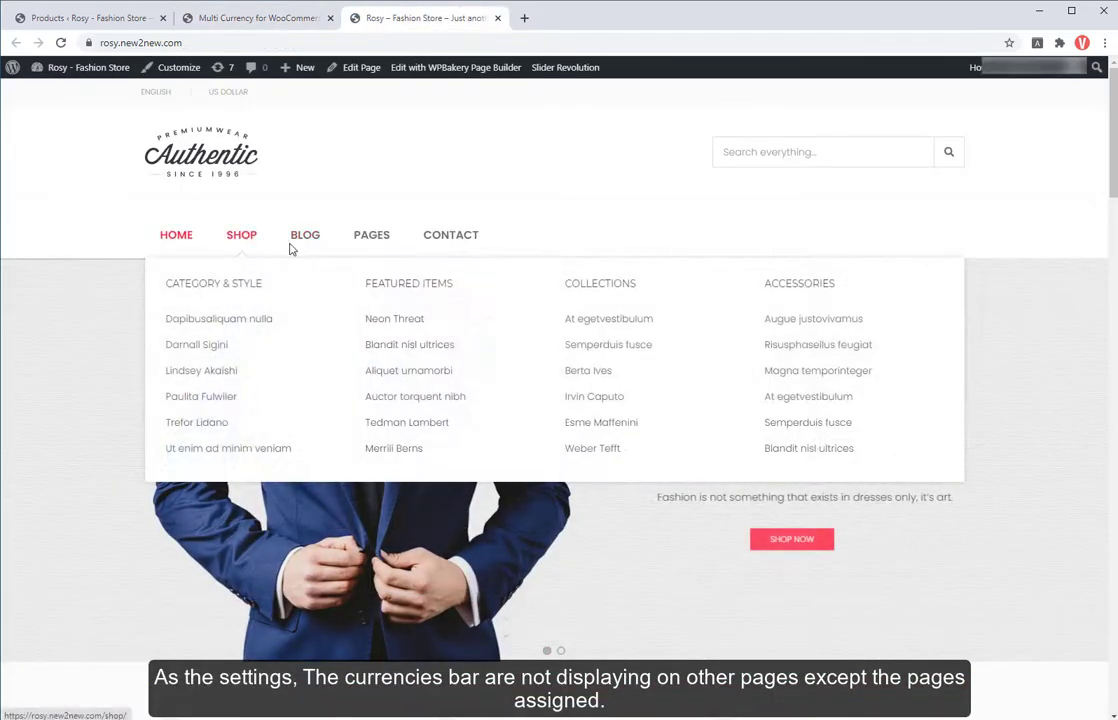
{"action": "left_click", "coordinate": [240, 234]}
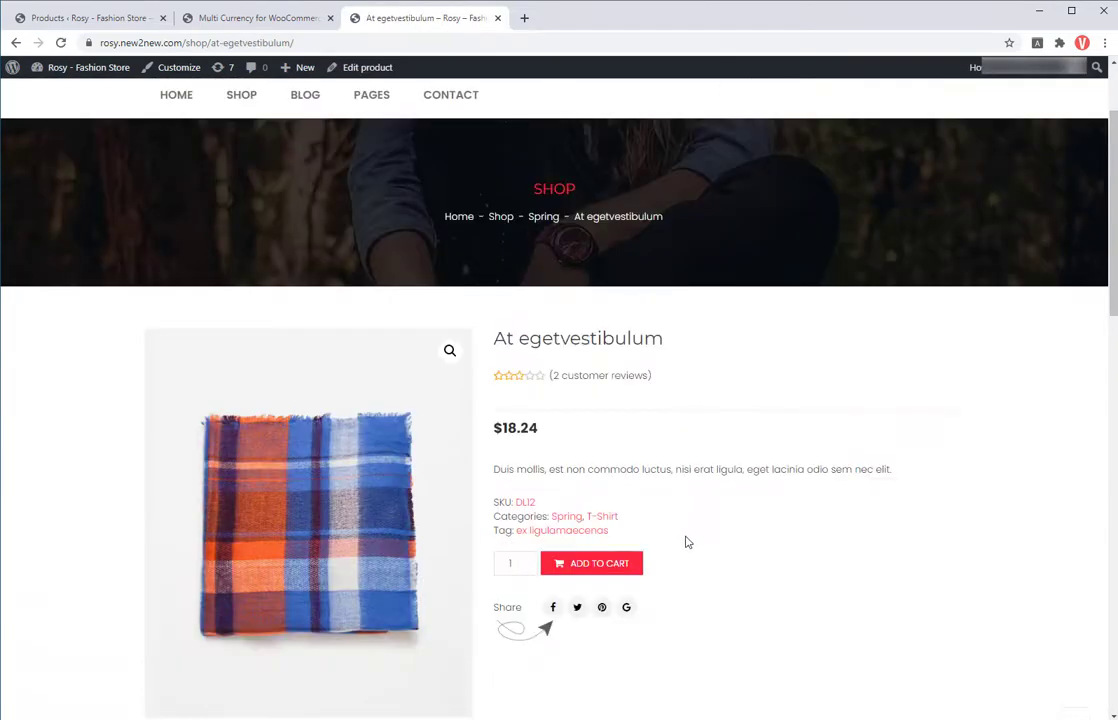
Step: Add At egetvestibulum to the cart and check the USD/VND bar on the cart page
{"action": "scroll", "scroll_direction": "down", "scroll_amount": 3}
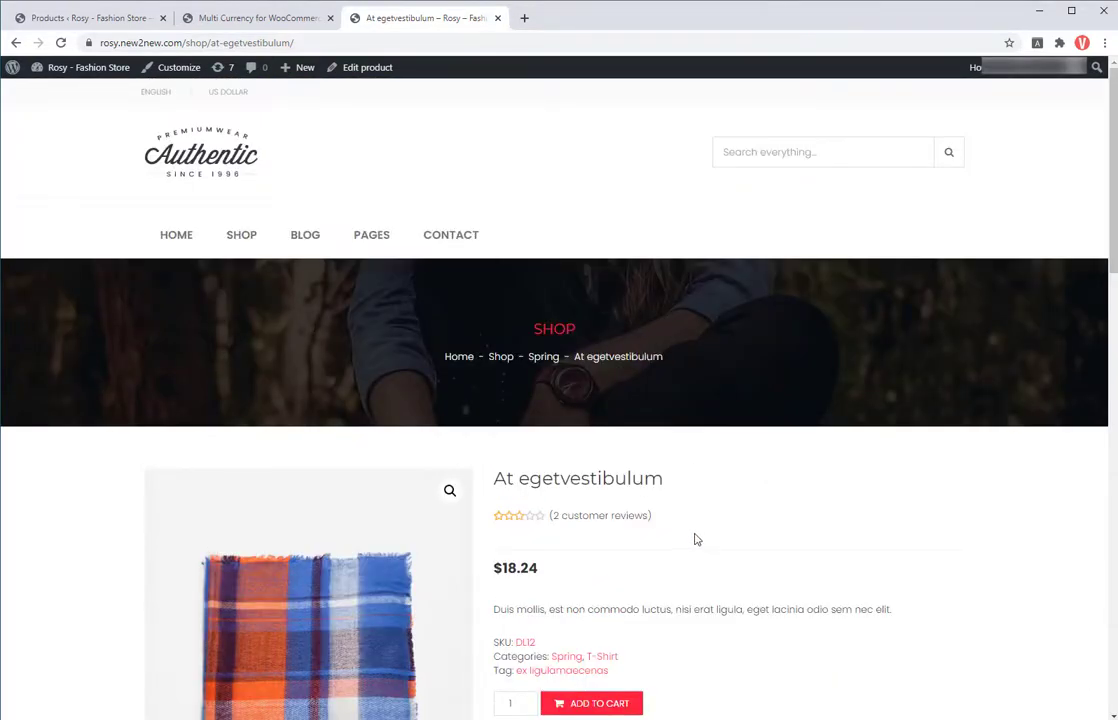
{"action": "scroll", "scroll_direction": "down", "scroll_amount": 3}
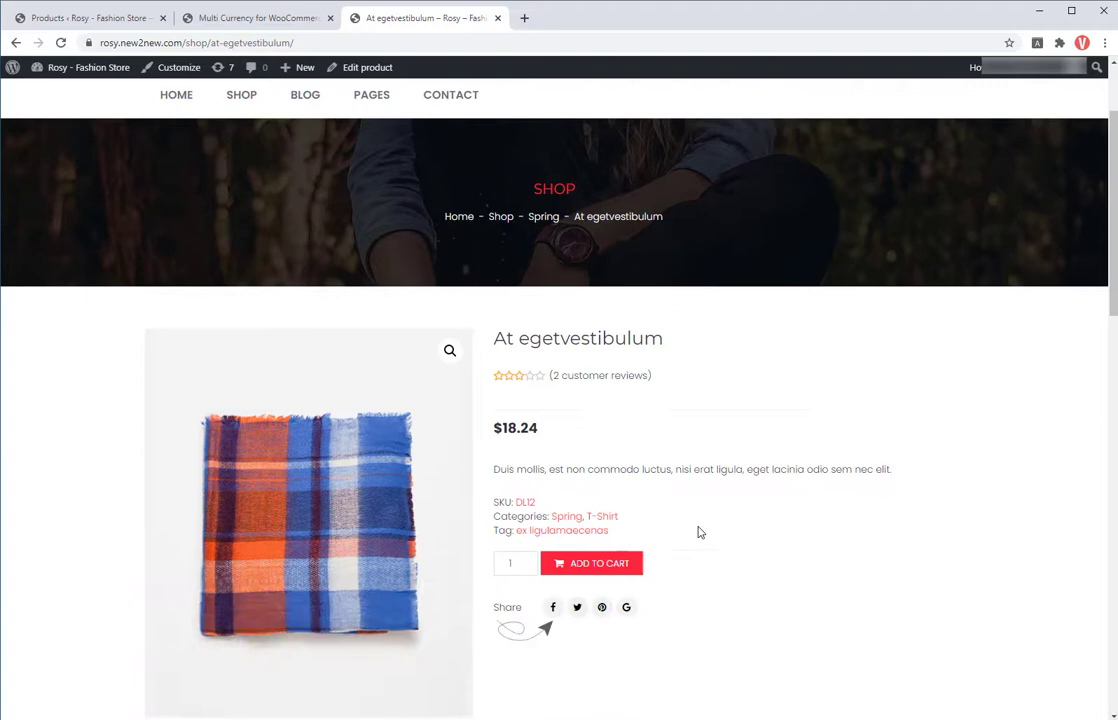
{"action": "scroll", "scroll_direction": "down", "scroll_amount": 3}
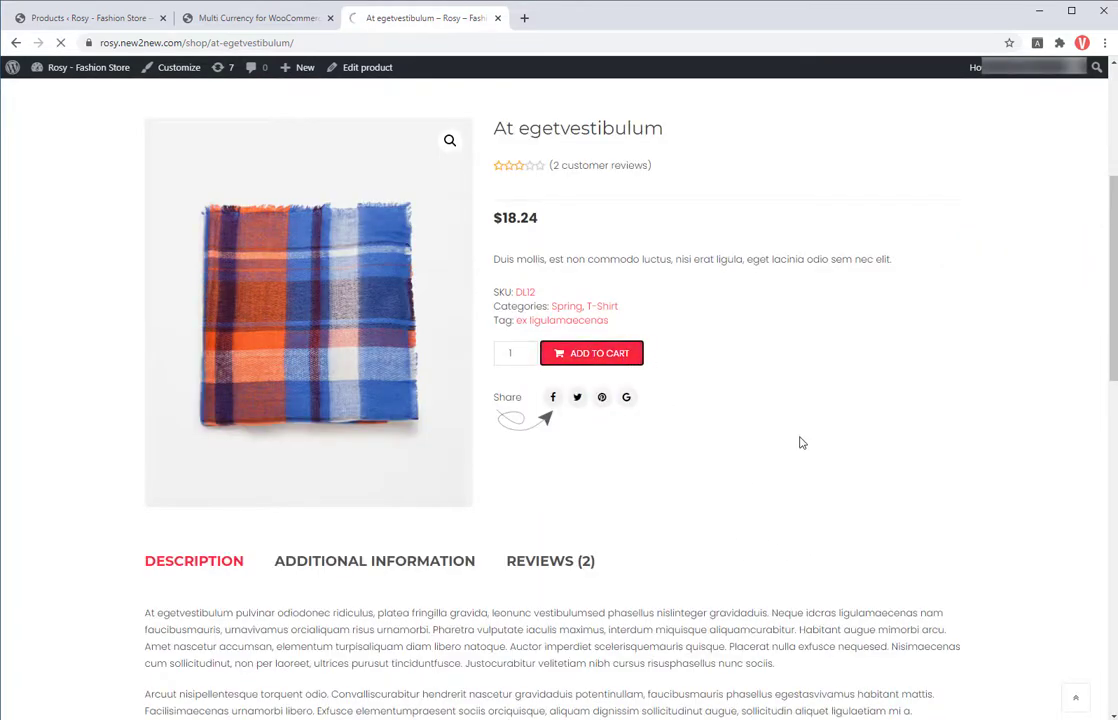
{"action": "left_click", "coordinate": [592, 352]}
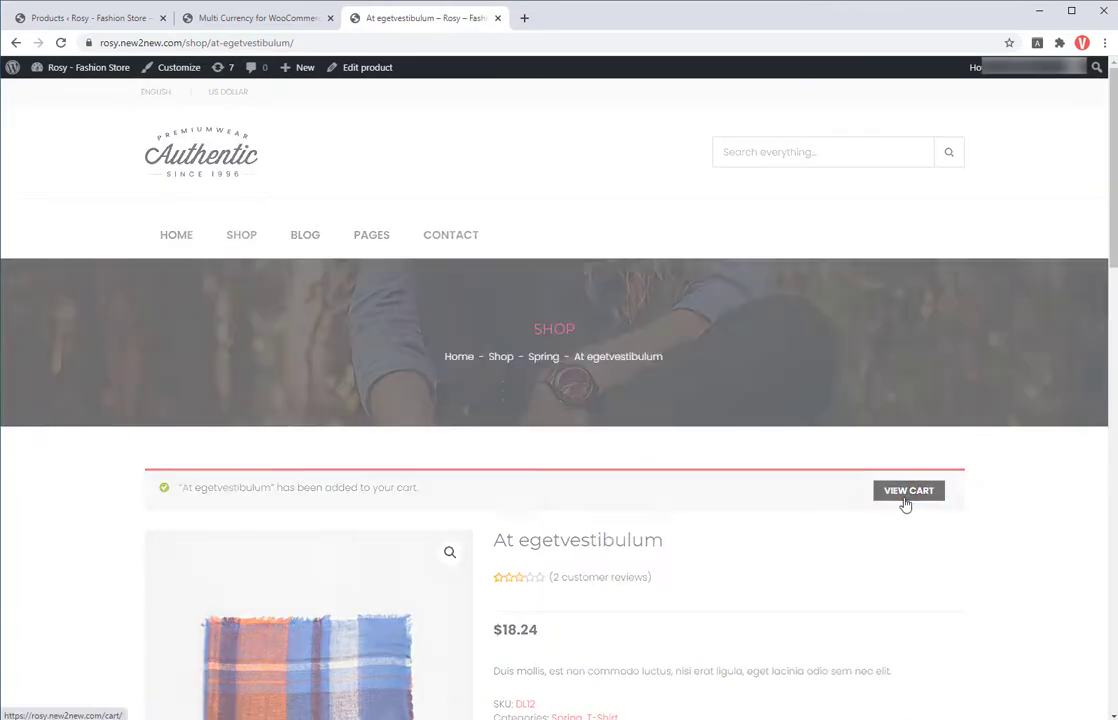
{"action": "left_click", "coordinate": [908, 490]}
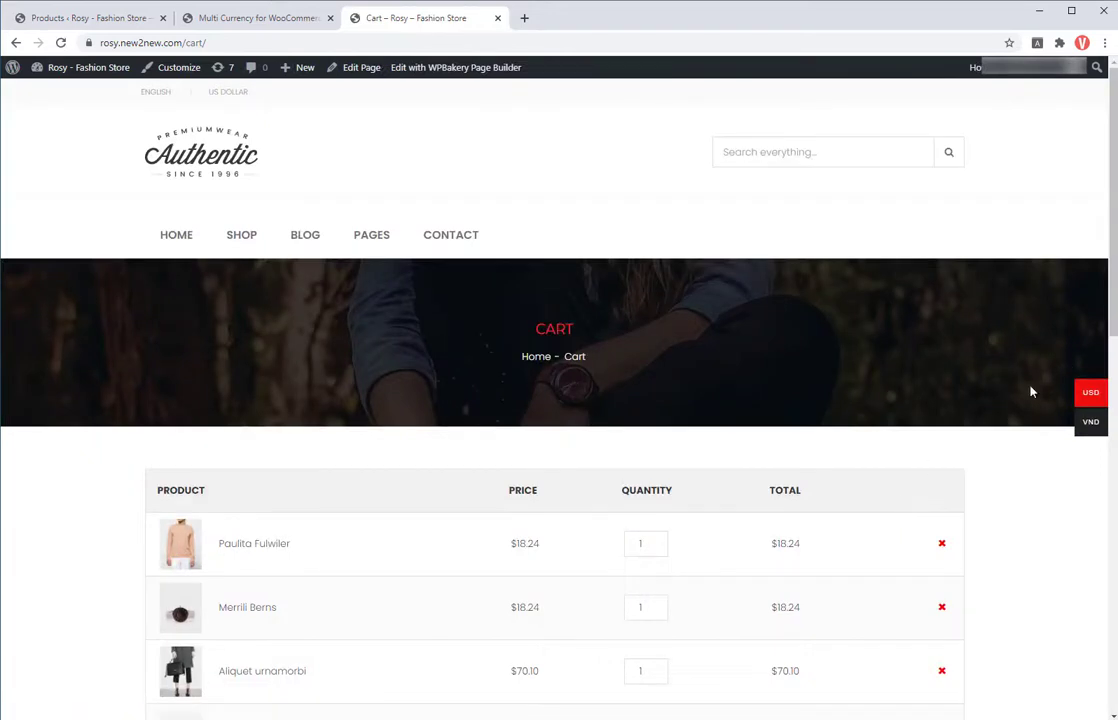
{"action": "scroll", "scroll_direction": "down", "scroll_amount": 3}
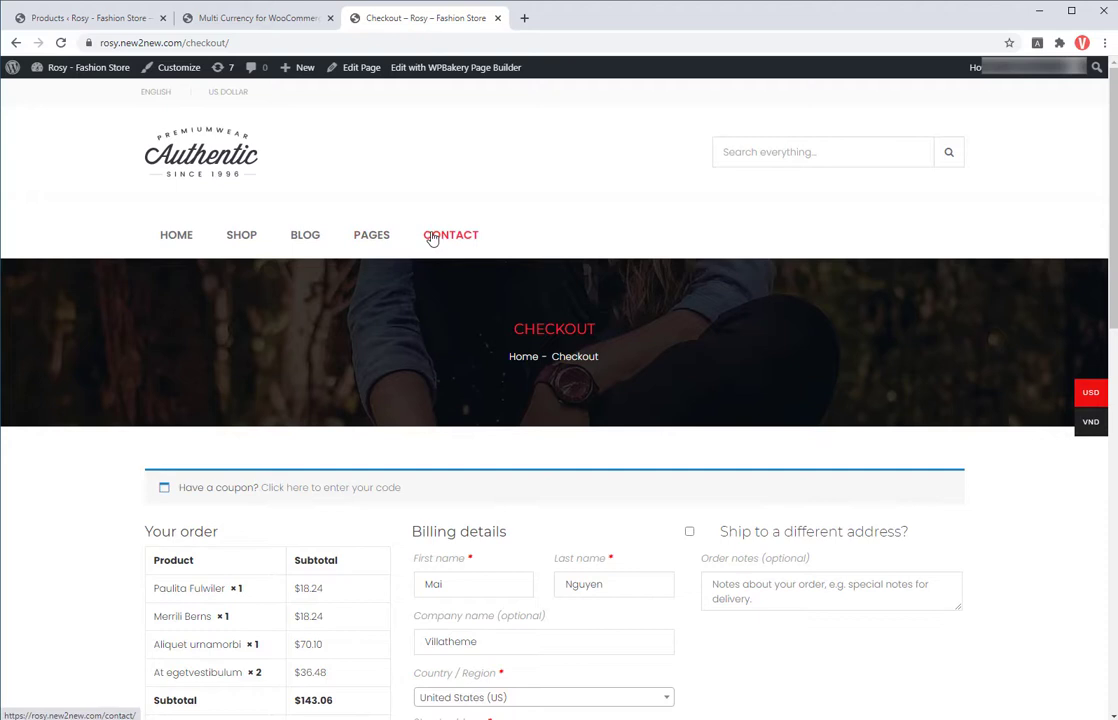
{"action": "mouse_move", "coordinate": [256, 16]}
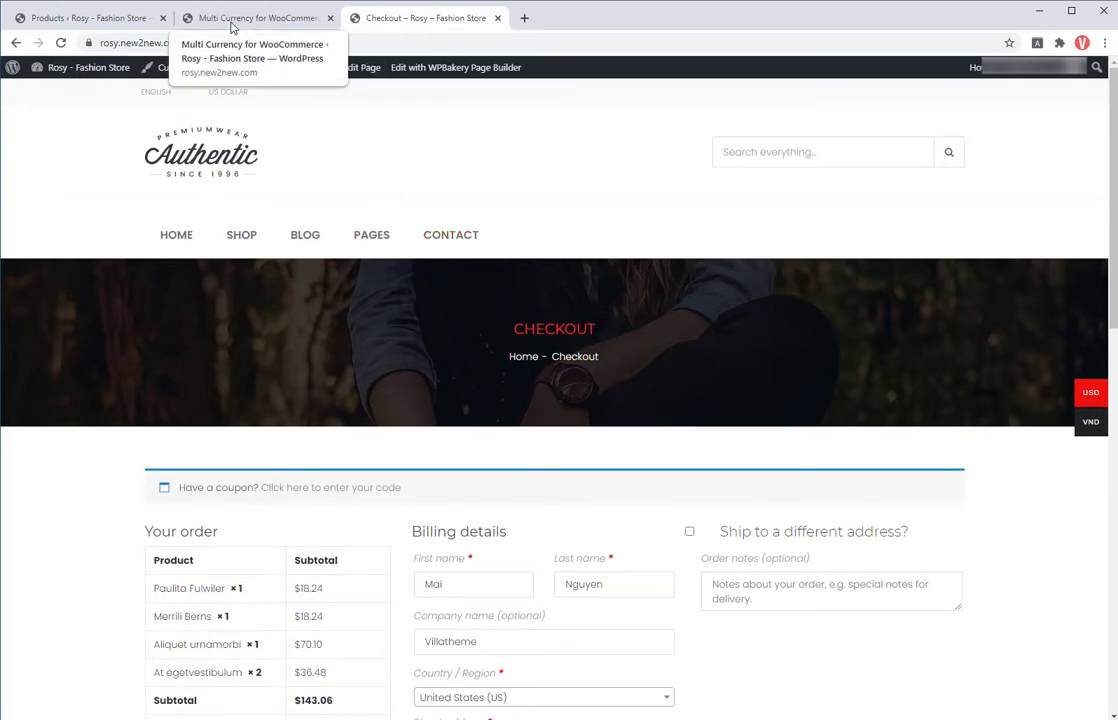
Step: Look up product IDs in the admin All Products list
{"action": "left_click", "coordinate": [84, 16]}
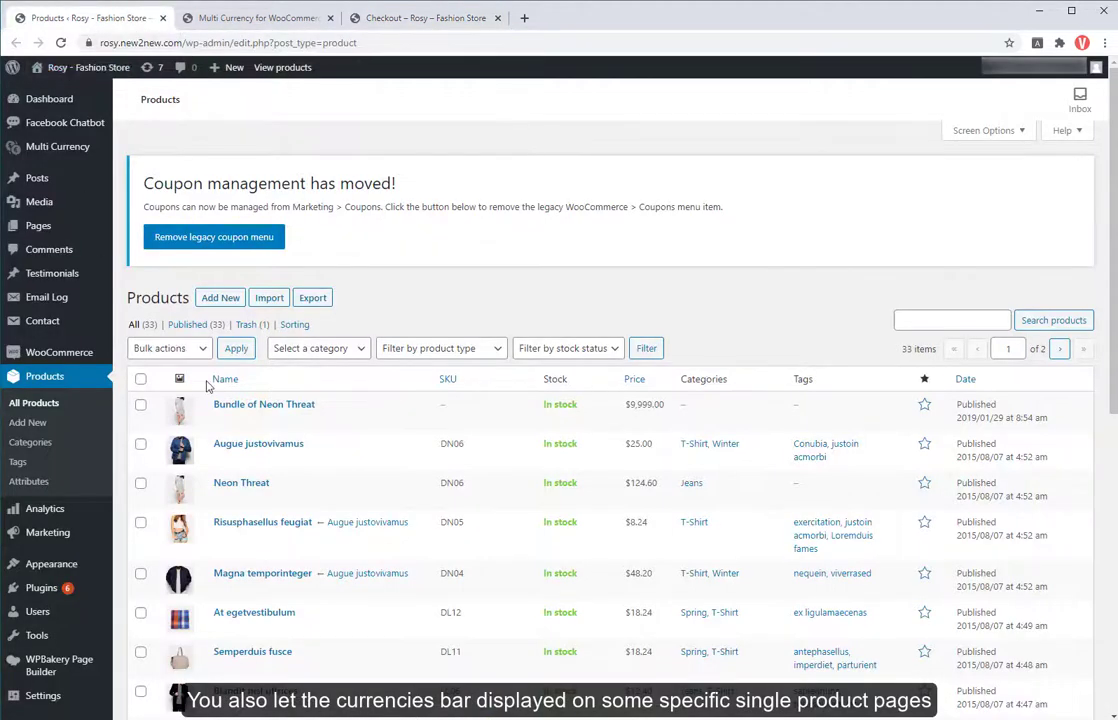
{"action": "mouse_move", "coordinate": [264, 404]}
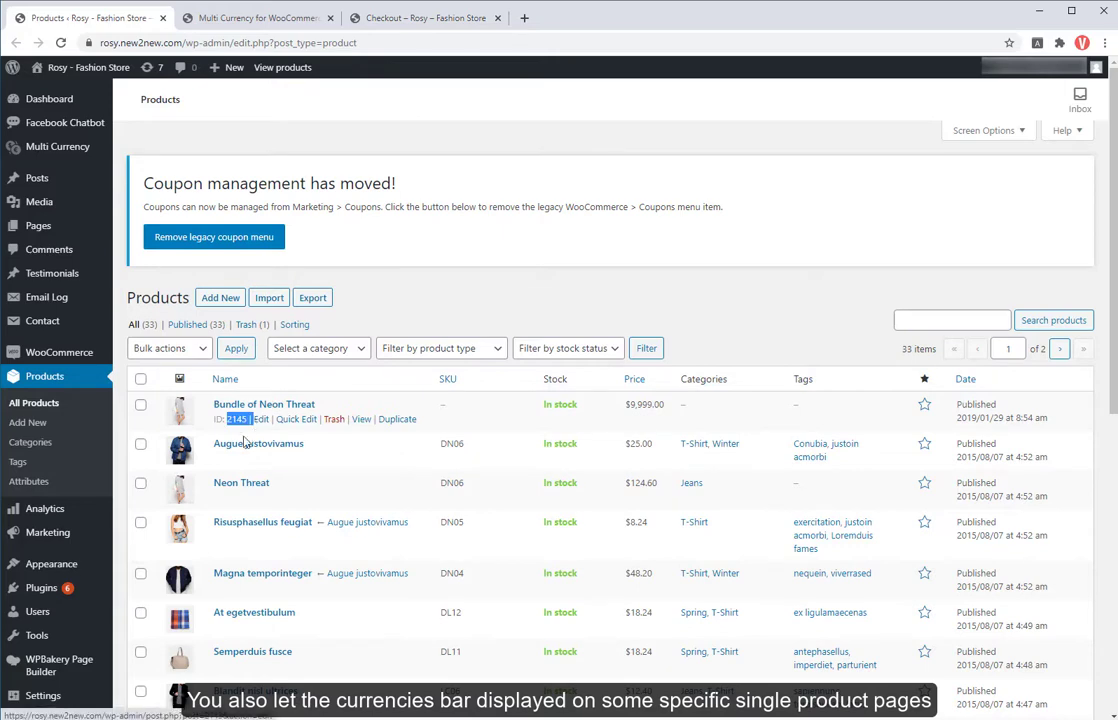
{"action": "mouse_move", "coordinate": [258, 444]}
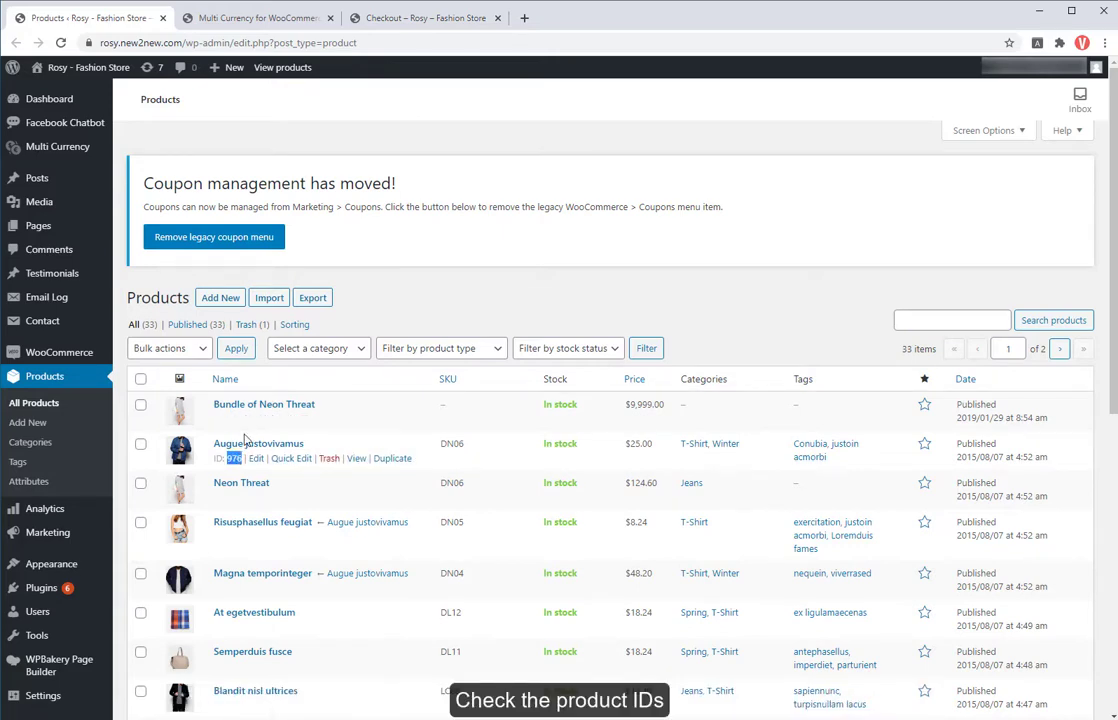
{"action": "left_click", "coordinate": [256, 18]}
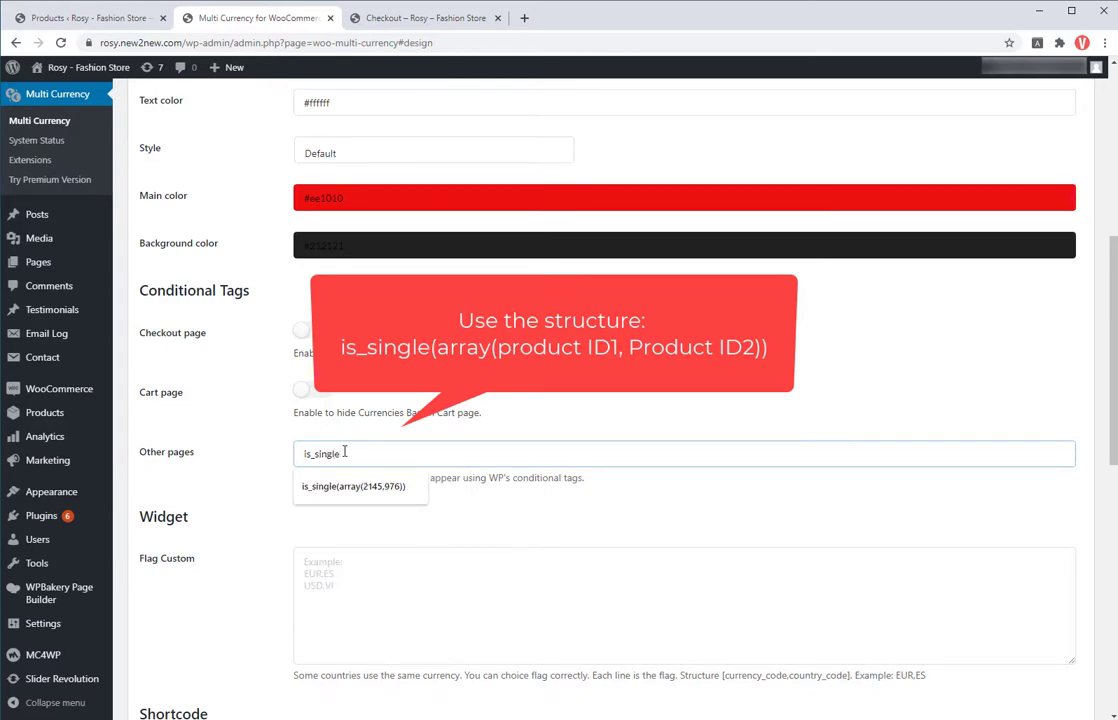
Step: Set the Other pages condition to is_single(array(2145,976)) and save the settings
{"action": "type", "text": "(array"}
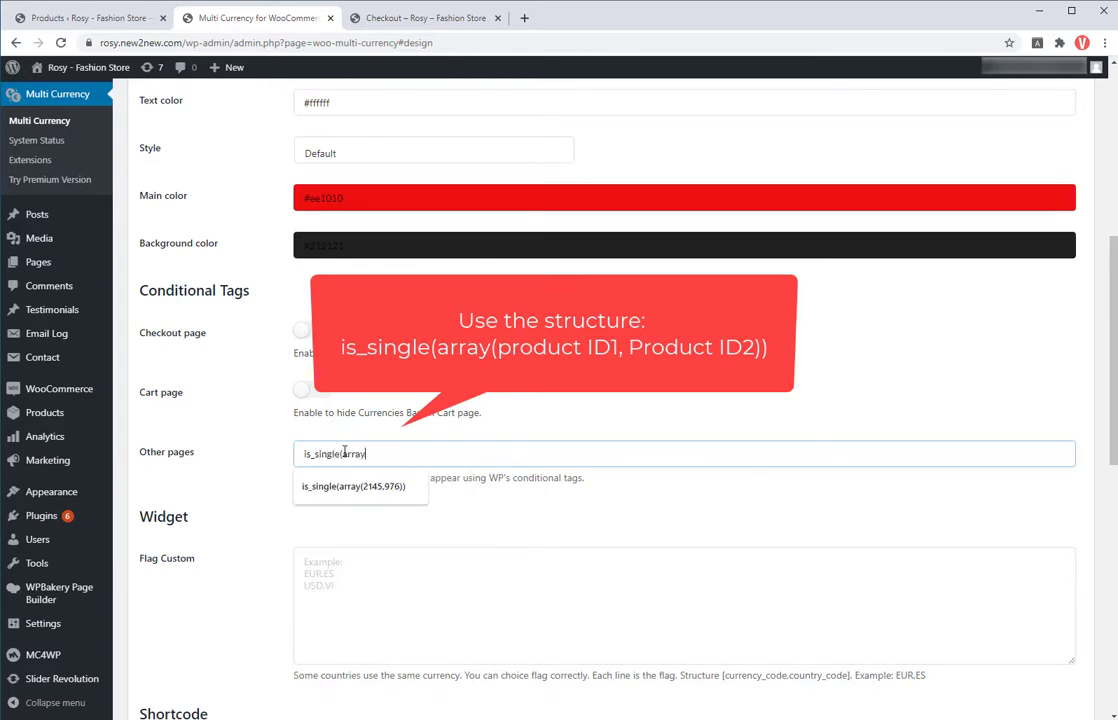
{"action": "type", "text": "(2145,976"}
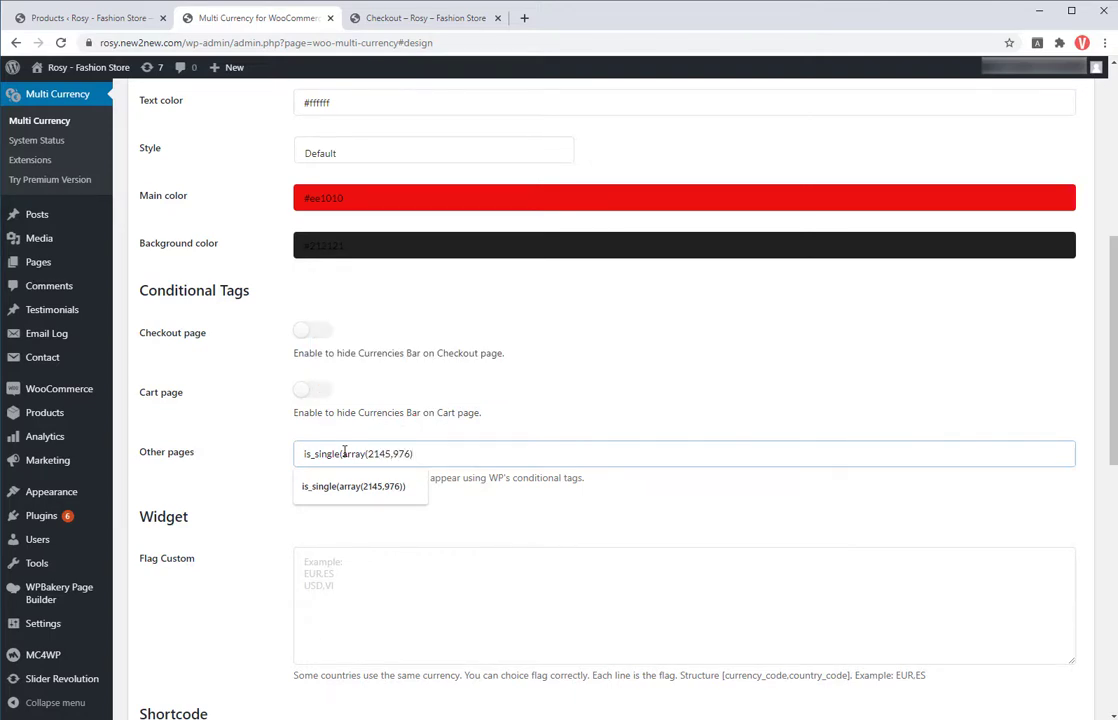
{"action": "mouse_move", "coordinate": [344, 528]}
{"action": "type", "text": ")"}
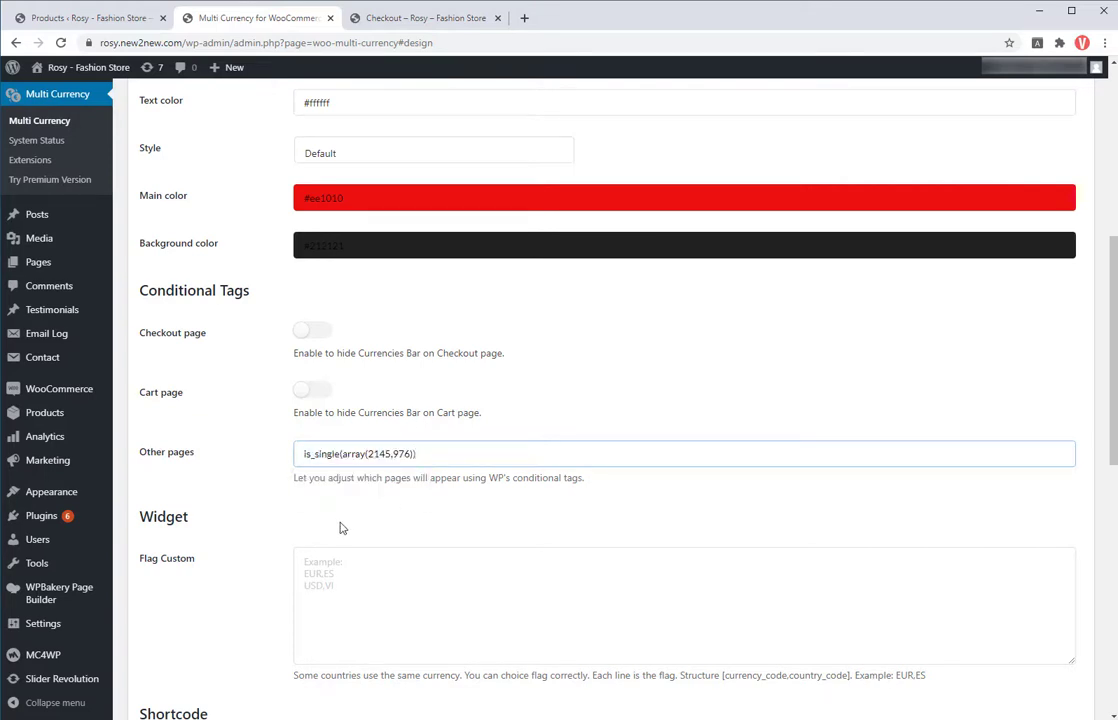
{"action": "triple_click", "coordinate": [358, 452]}
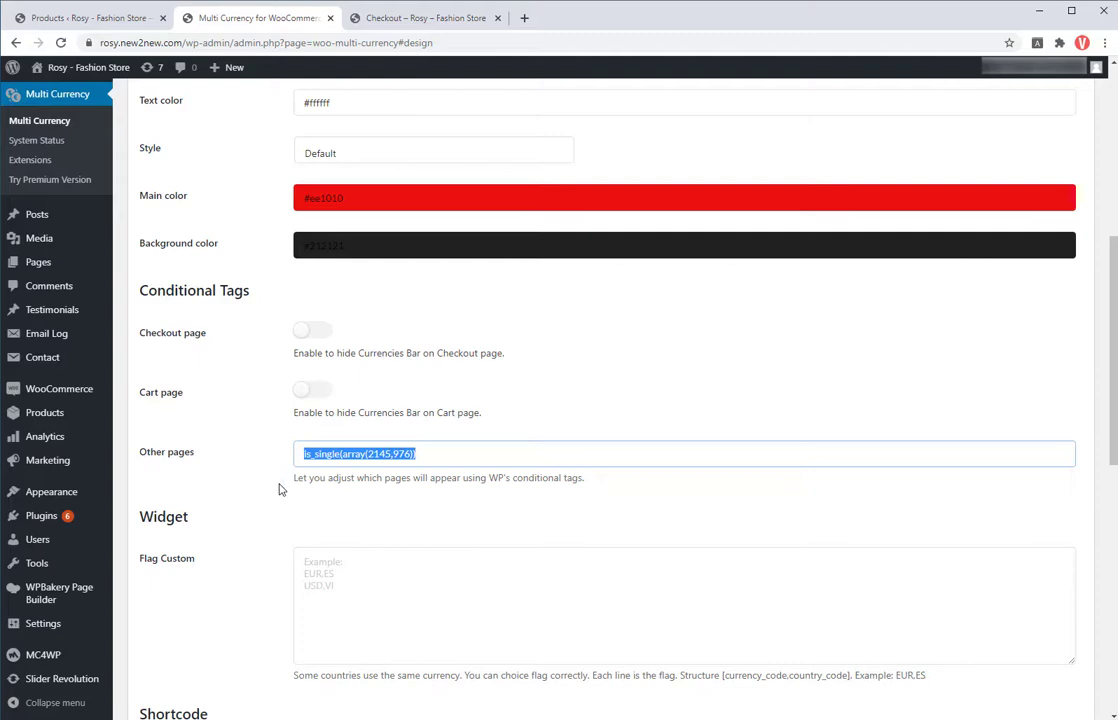
{"action": "scroll", "scroll_direction": "down", "scroll_amount": 3}
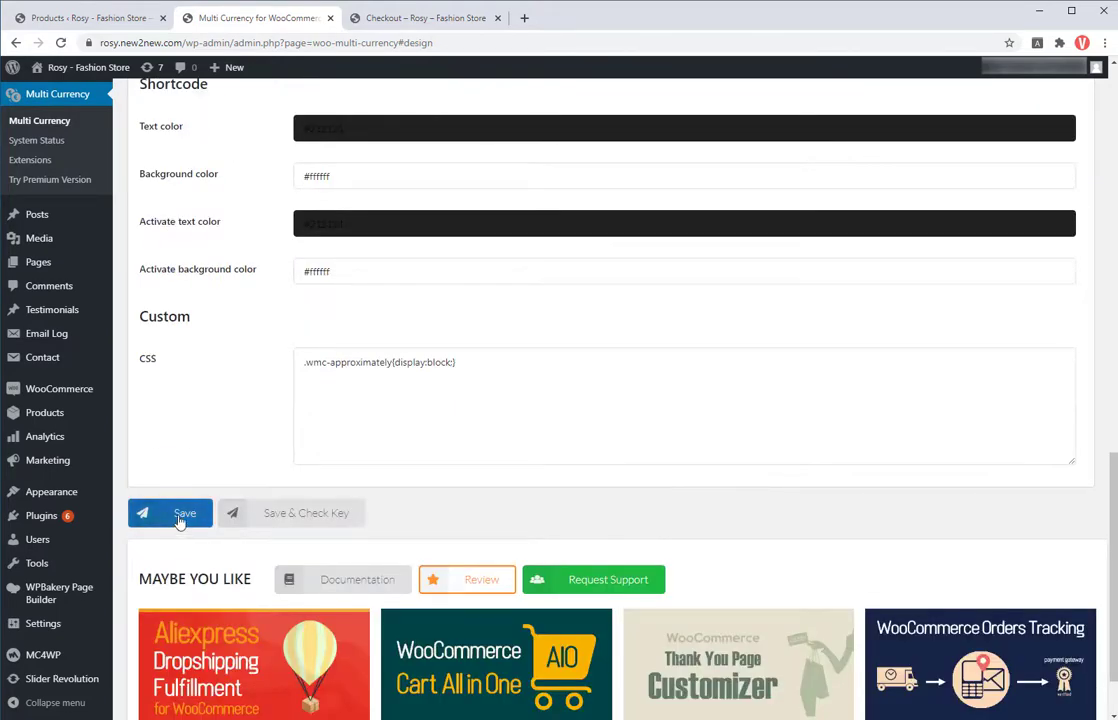
{"action": "left_click", "coordinate": [184, 512]}
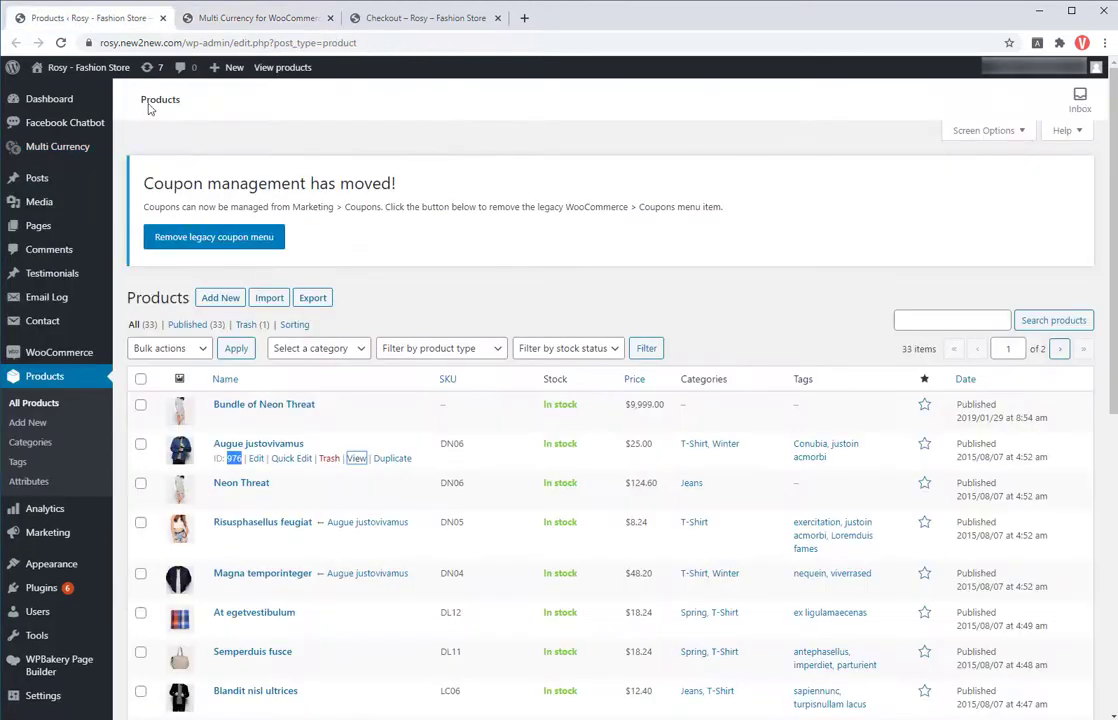
Step: View Bundle of Neon Threat and Paulita Fulvier on the storefront, confirming the currency bar appears
{"action": "left_click", "coordinate": [360, 418]}
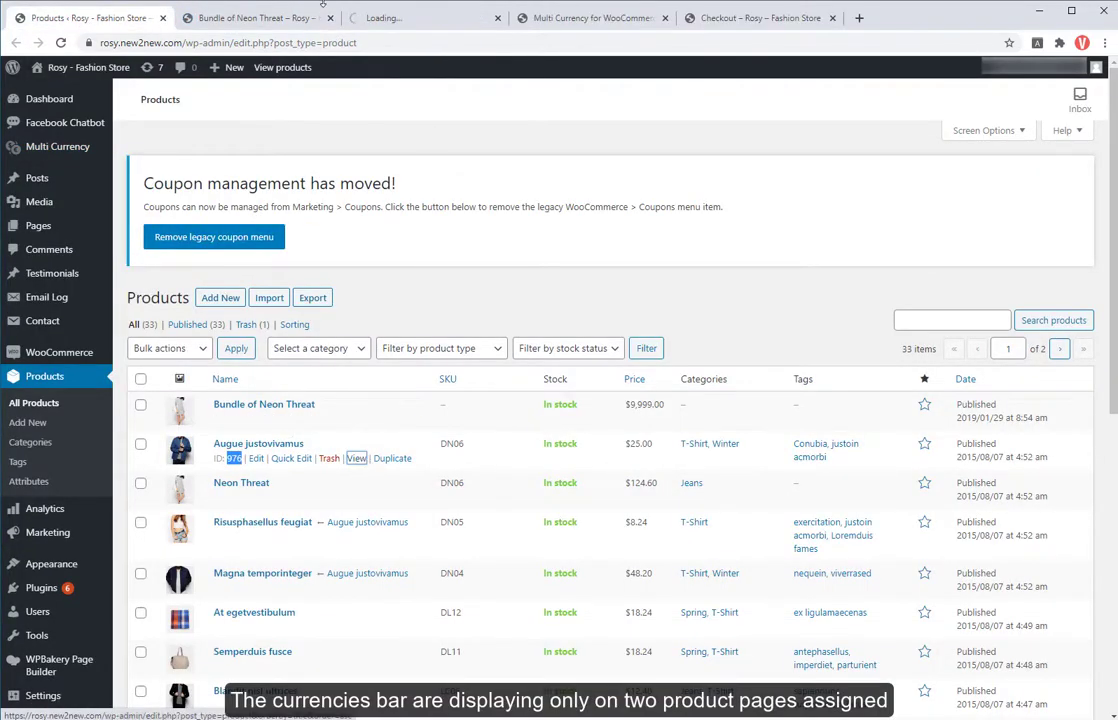
{"action": "left_click", "coordinate": [256, 18]}
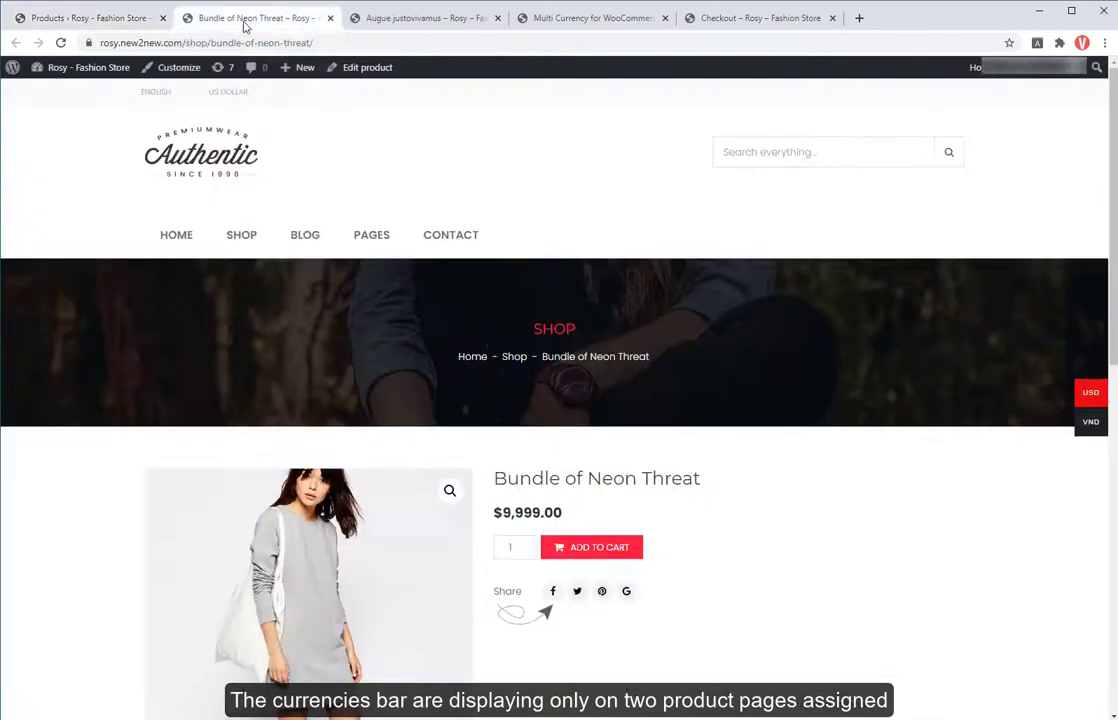
{"action": "scroll", "scroll_direction": "down", "scroll_amount": 3}
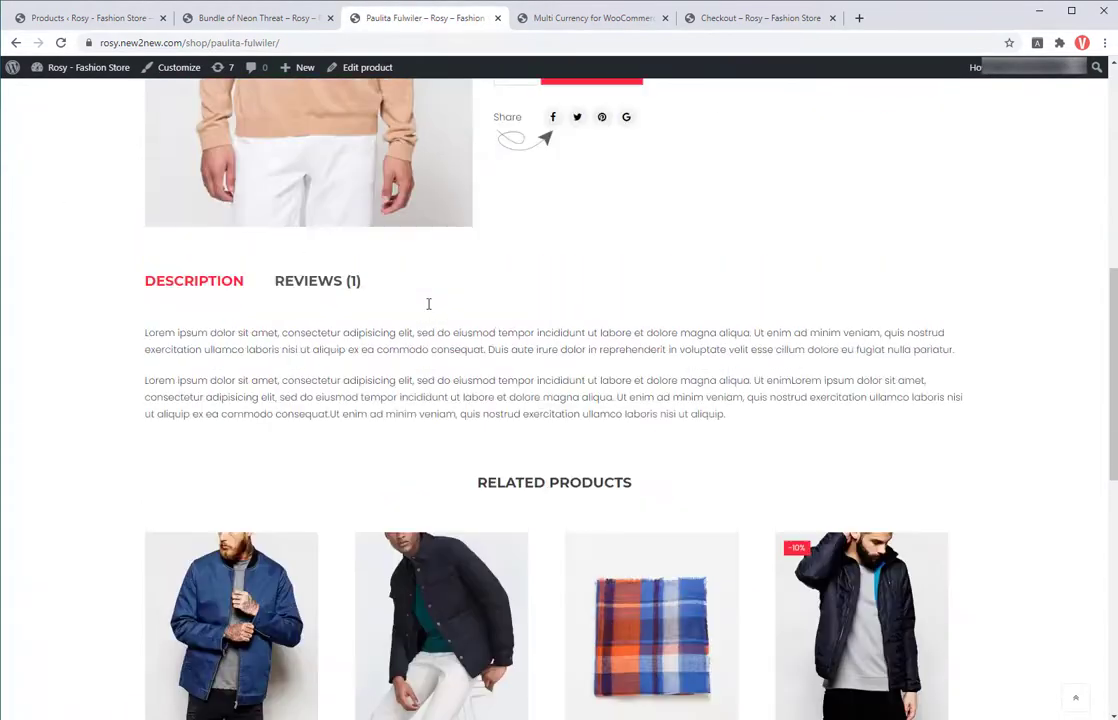
{"action": "left_click", "coordinate": [590, 18]}
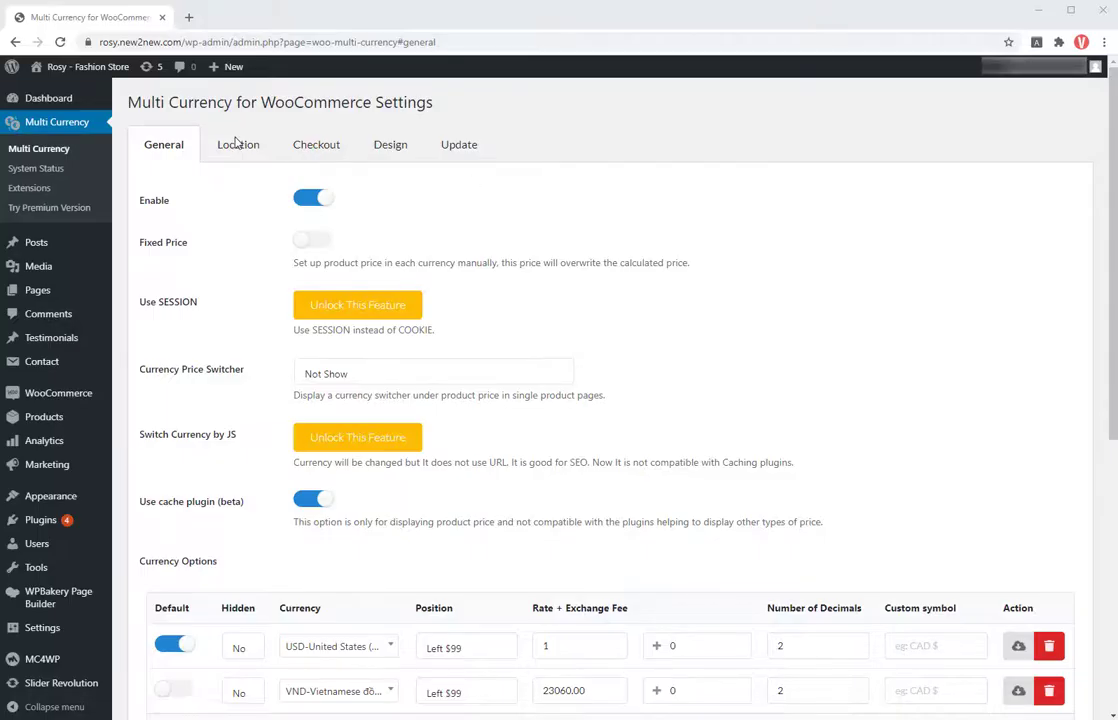
Step: Enable Currency by Country in Location settings and assign Singapore and United States to USD
{"action": "left_click", "coordinate": [238, 144]}
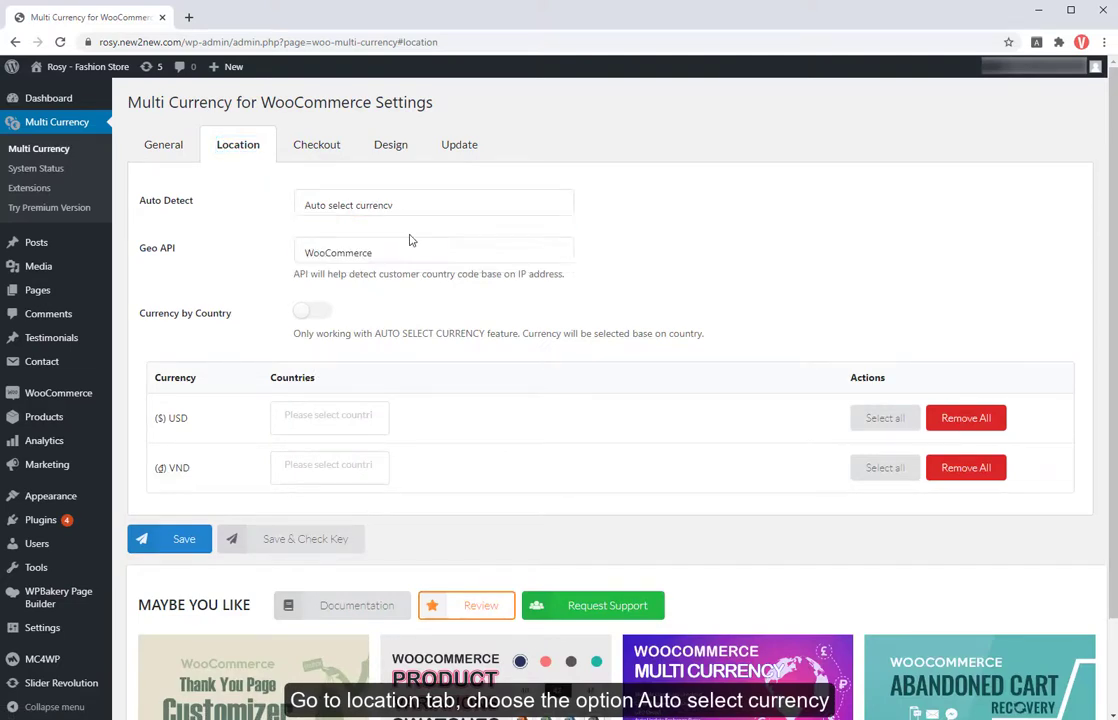
{"action": "left_click", "coordinate": [312, 310]}
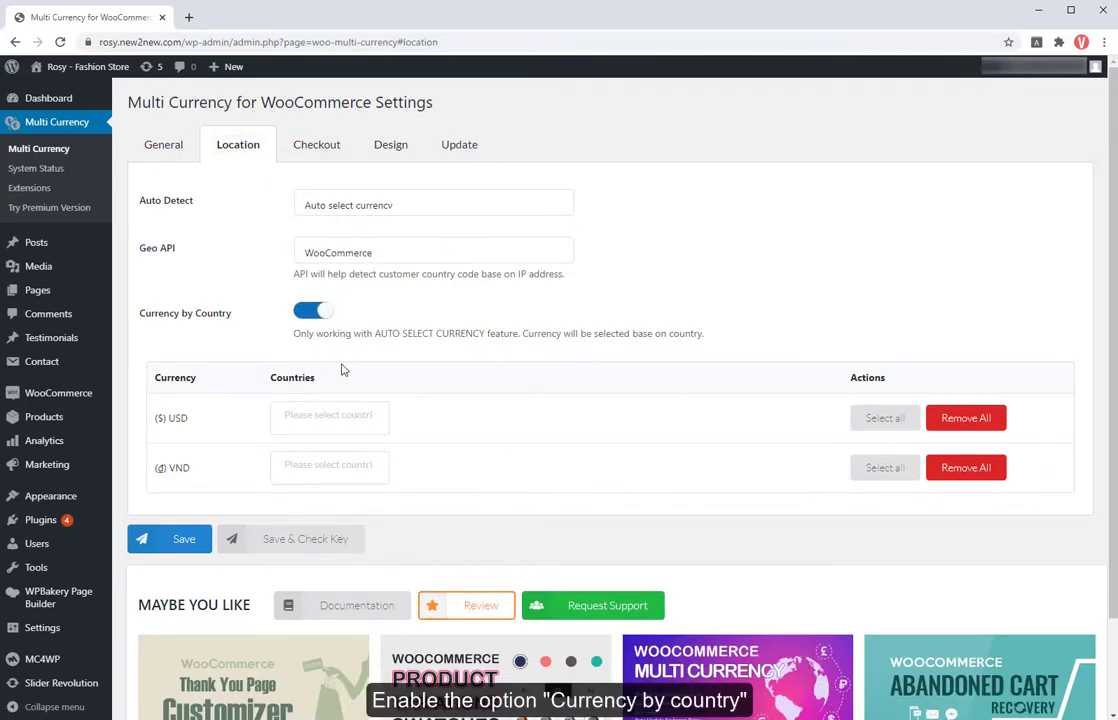
{"action": "left_click", "coordinate": [330, 418]}
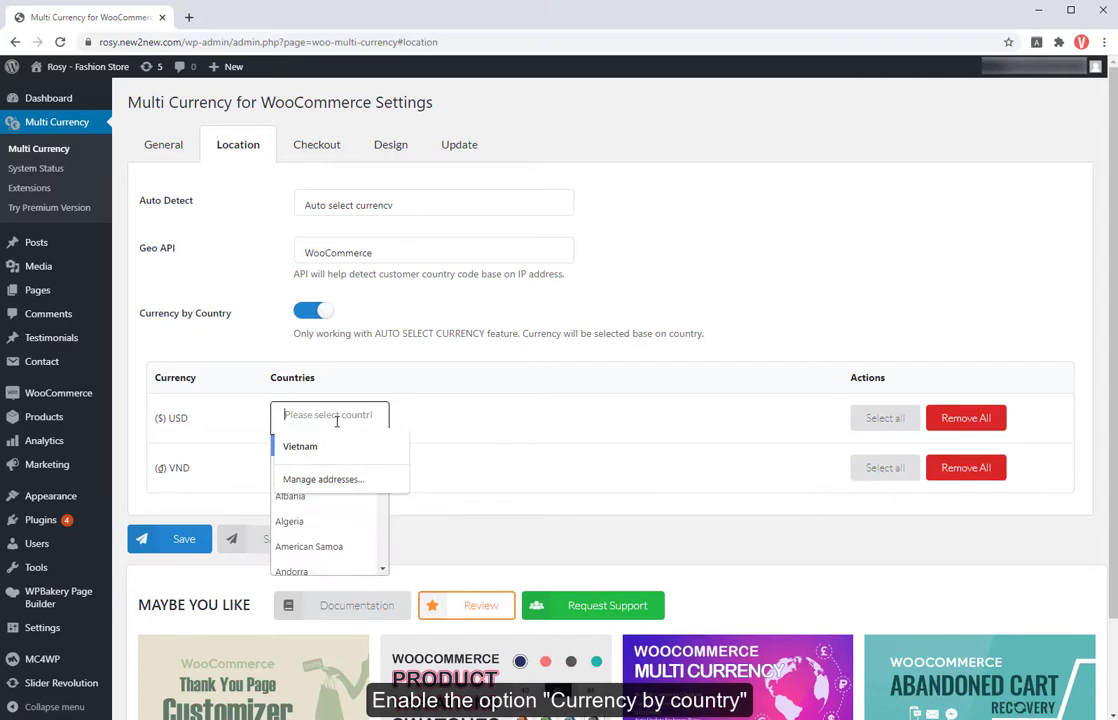
{"action": "type", "text": "u"}
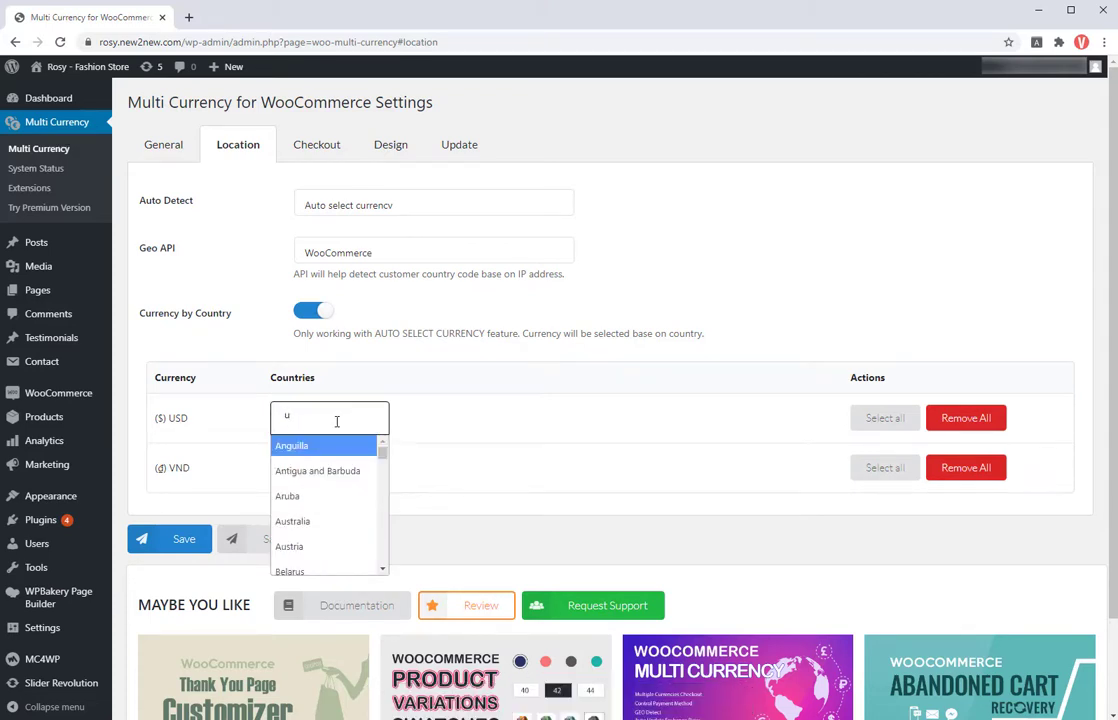
{"action": "type", "text": "ni"}
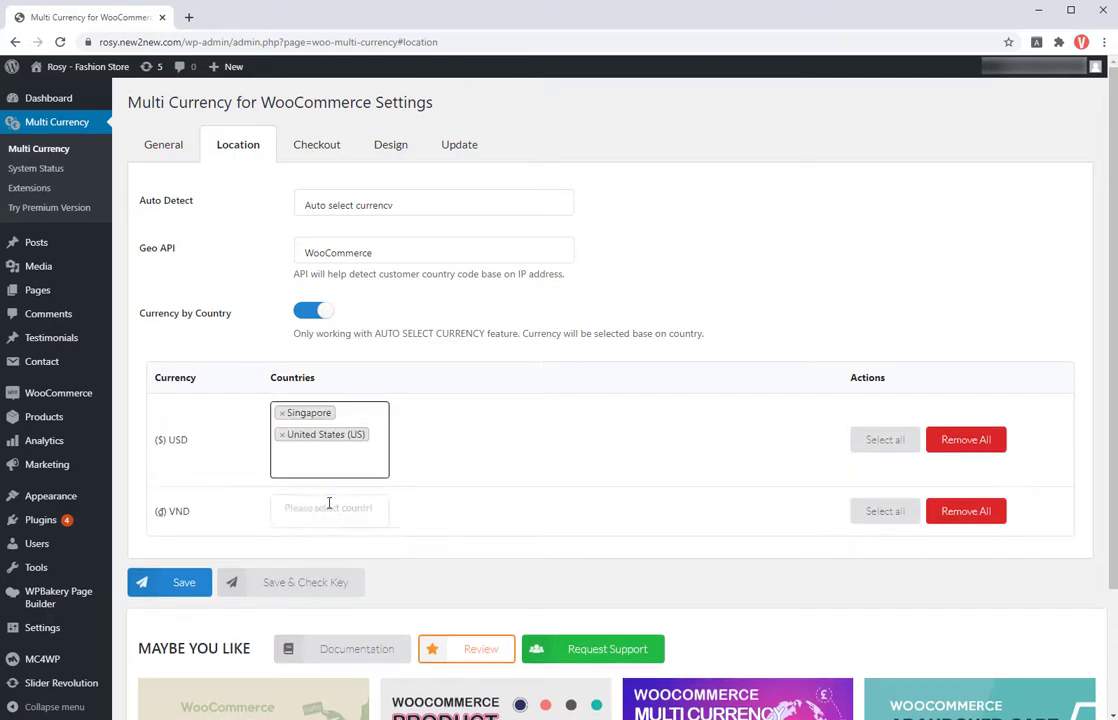
Step: Assign Vietnam to VND and save the location settings
{"action": "type", "text": "viet"}
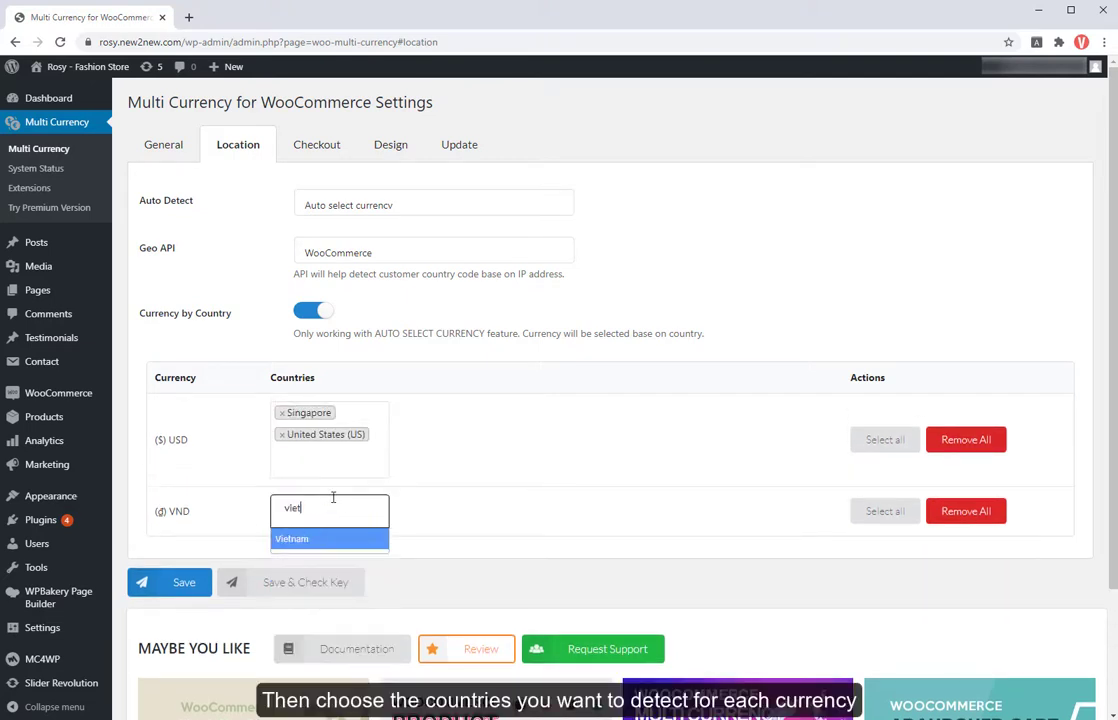
{"action": "left_click", "coordinate": [292, 540]}
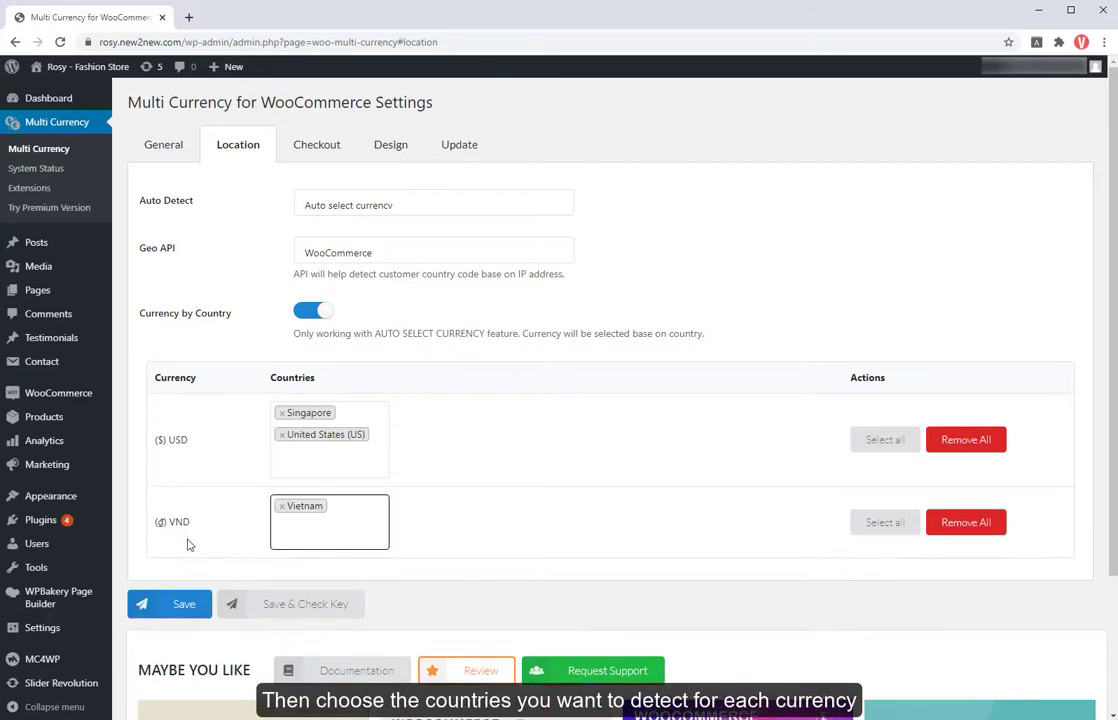
{"action": "left_click", "coordinate": [168, 604]}
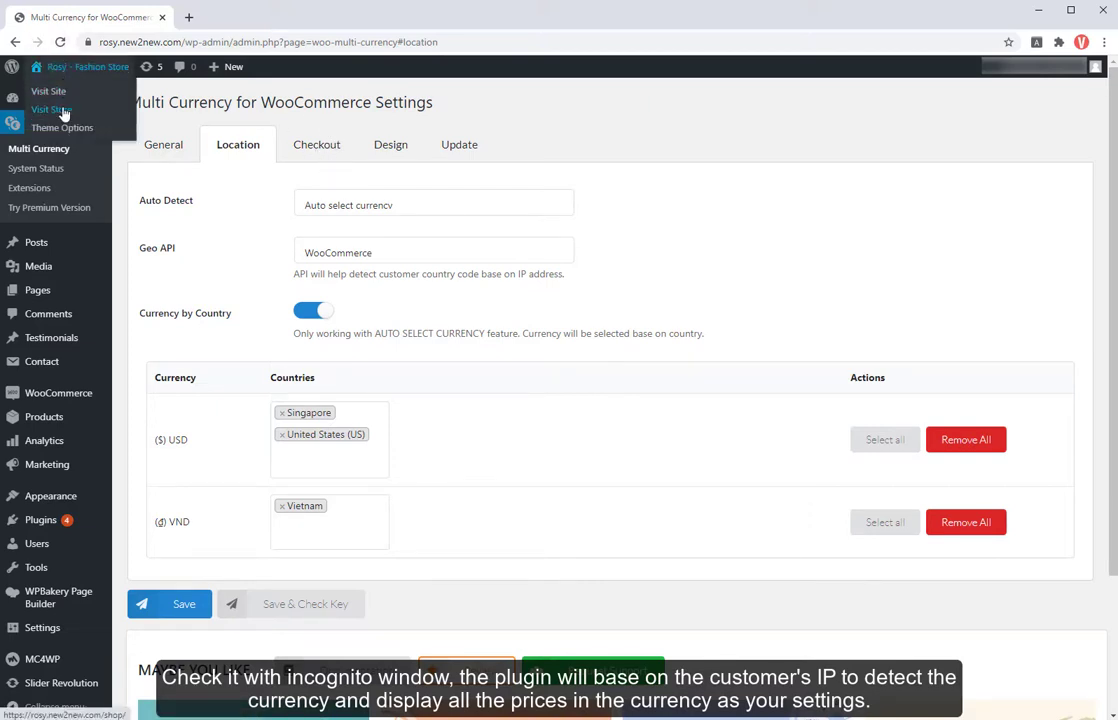
Step: Visit the store in an incognito window and review the cart with Obadiah Weinstock priced in VND
{"action": "right_click", "coordinate": [50, 108]}
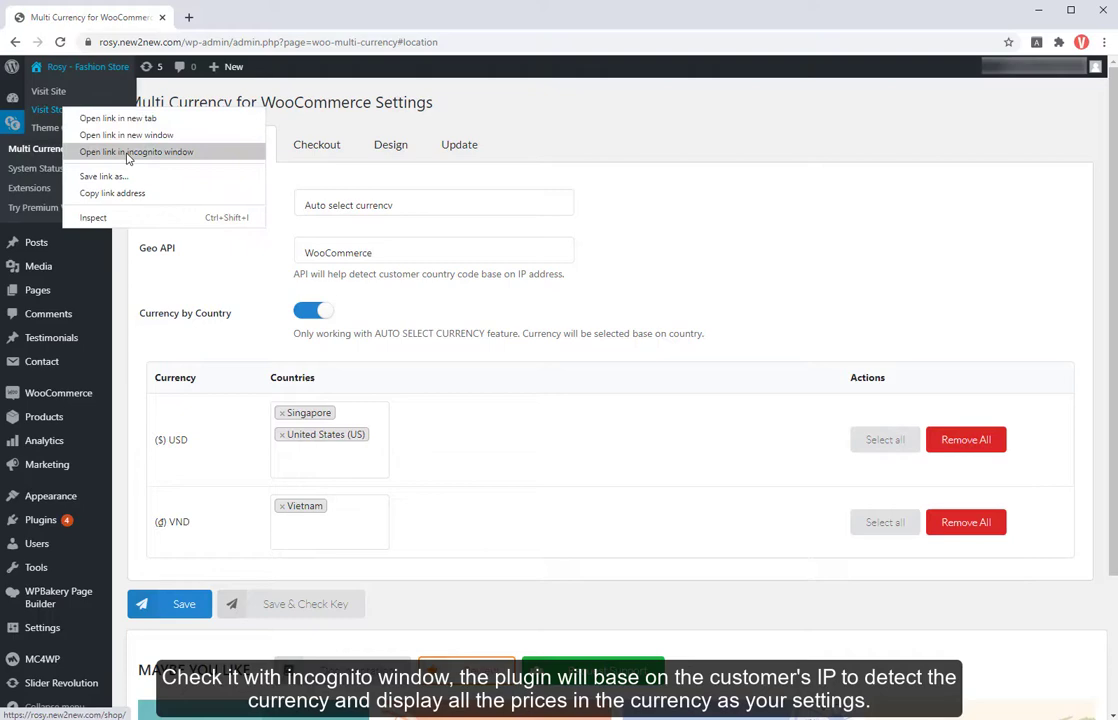
{"action": "left_click", "coordinate": [136, 152]}
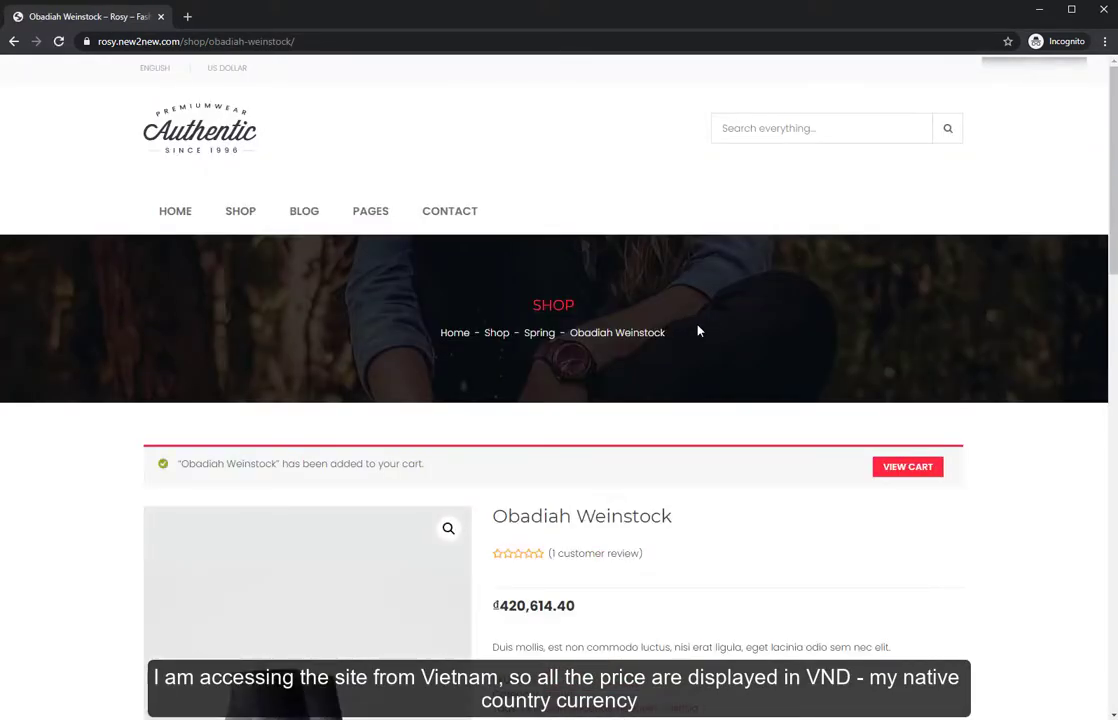
{"action": "left_click", "coordinate": [906, 466]}
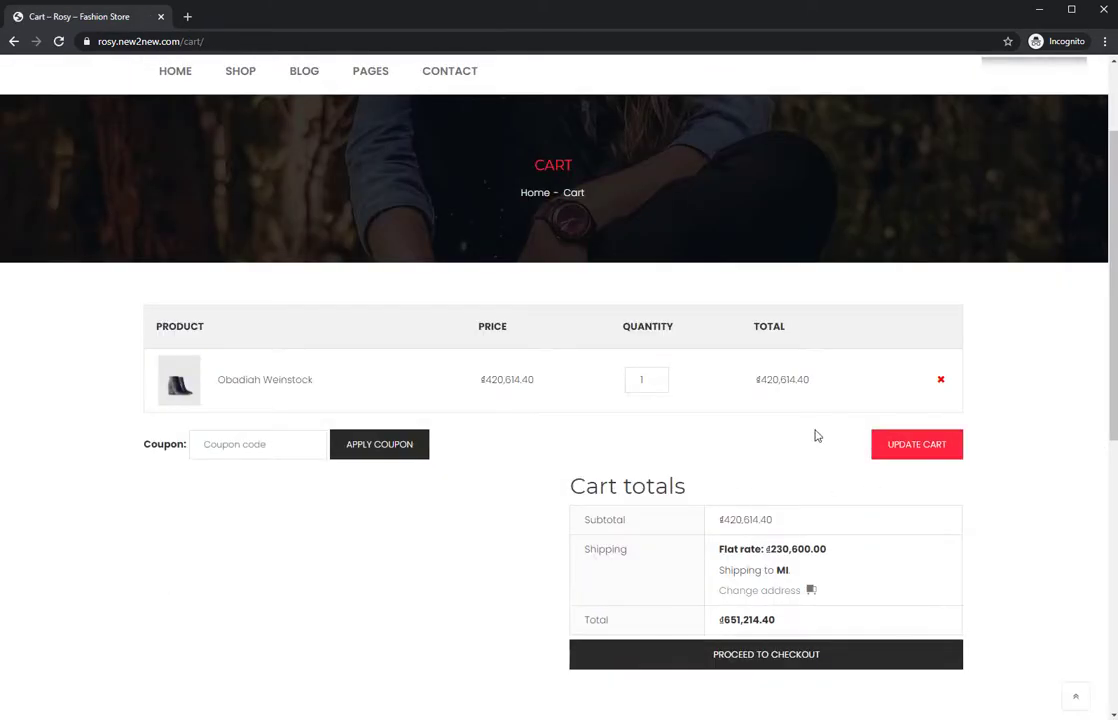
{"action": "mouse_move", "coordinate": [848, 650]}
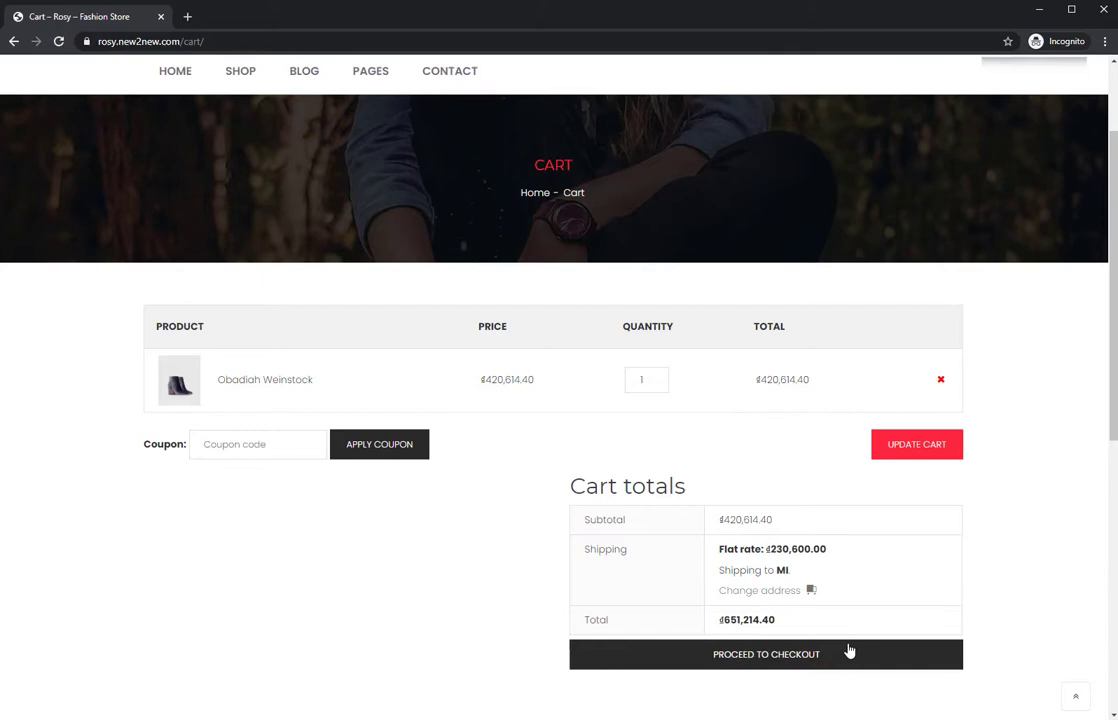
{"action": "scroll", "scroll_direction": "down", "scroll_amount": 3}
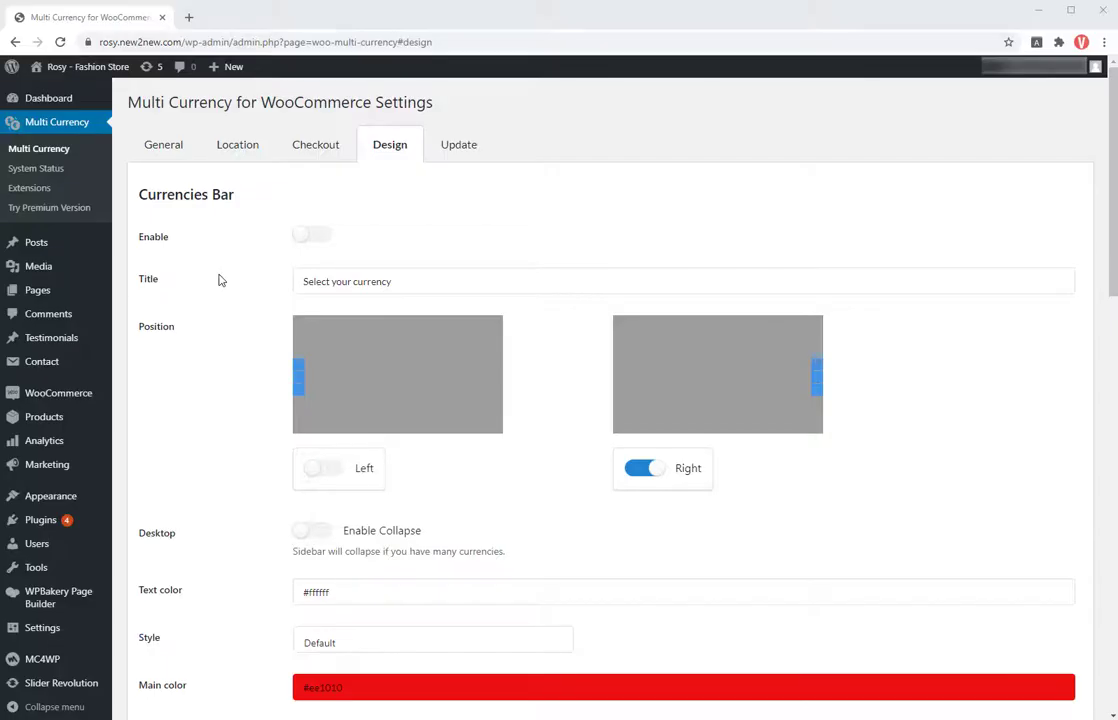
{"action": "mouse_move", "coordinate": [238, 144]}
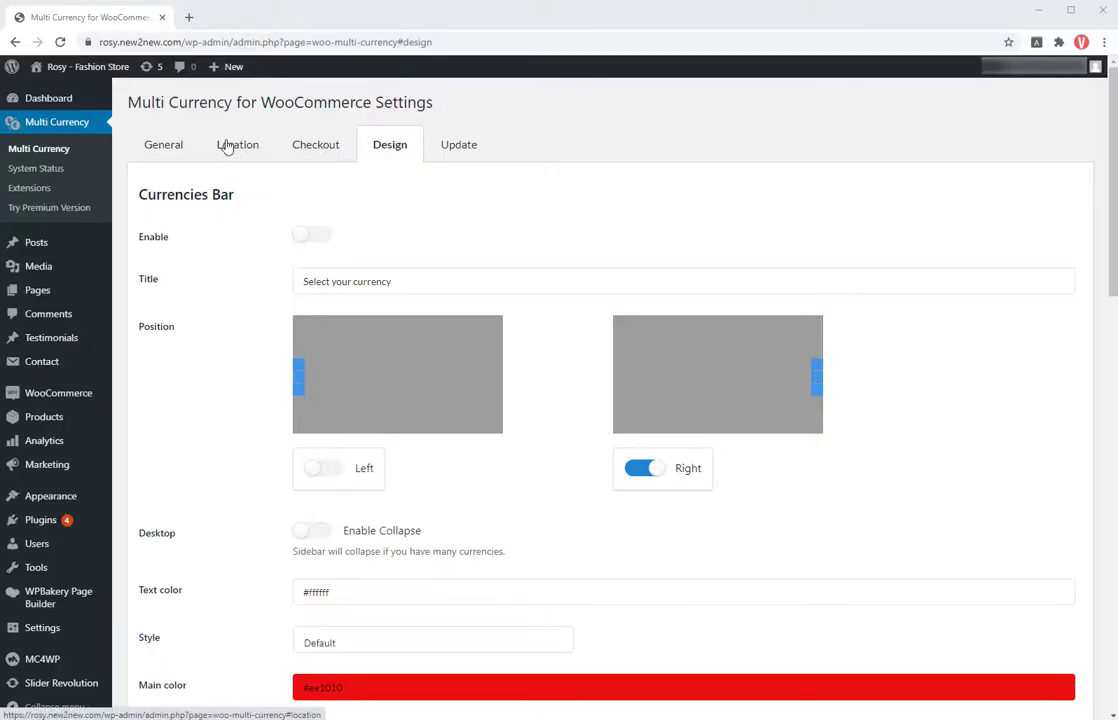
Step: Set Auto Detect to Approximate Price, switch off Currency by Country, and save
{"action": "left_click", "coordinate": [238, 144]}
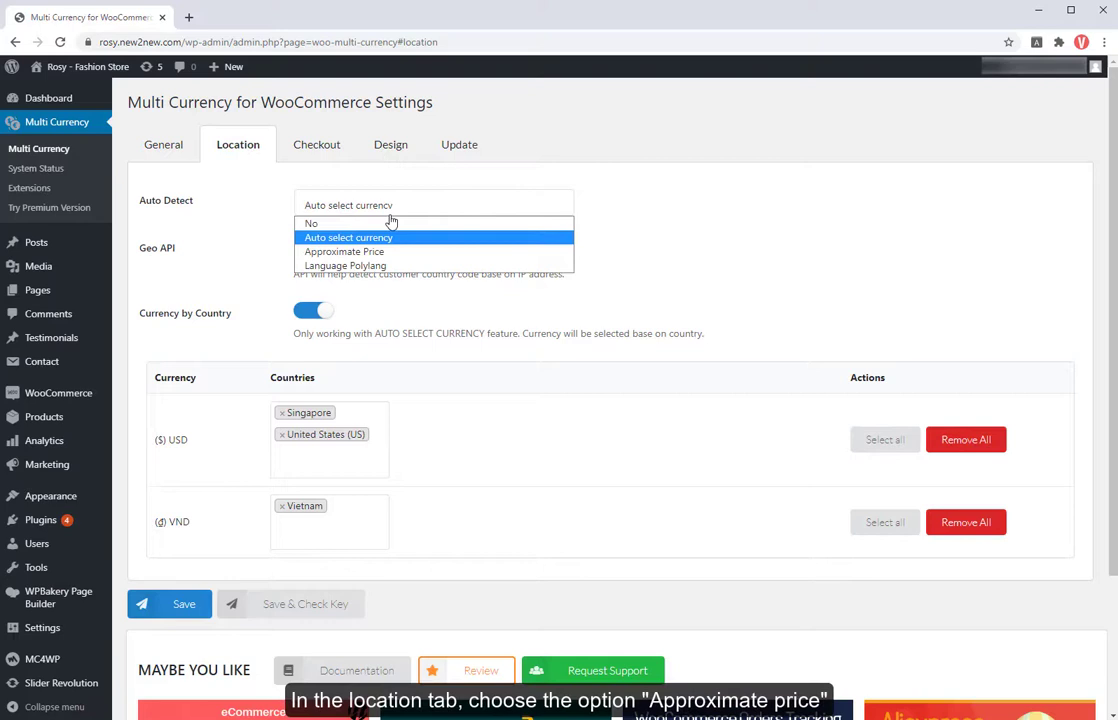
{"action": "left_click", "coordinate": [344, 252]}
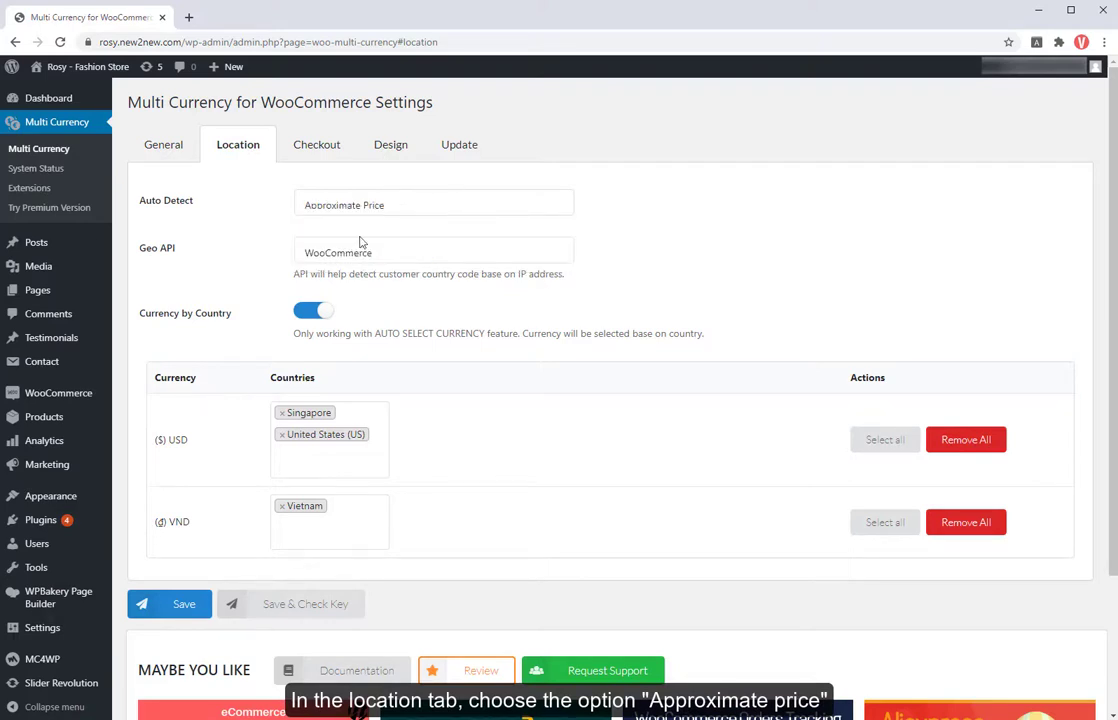
{"action": "left_click", "coordinate": [312, 310]}
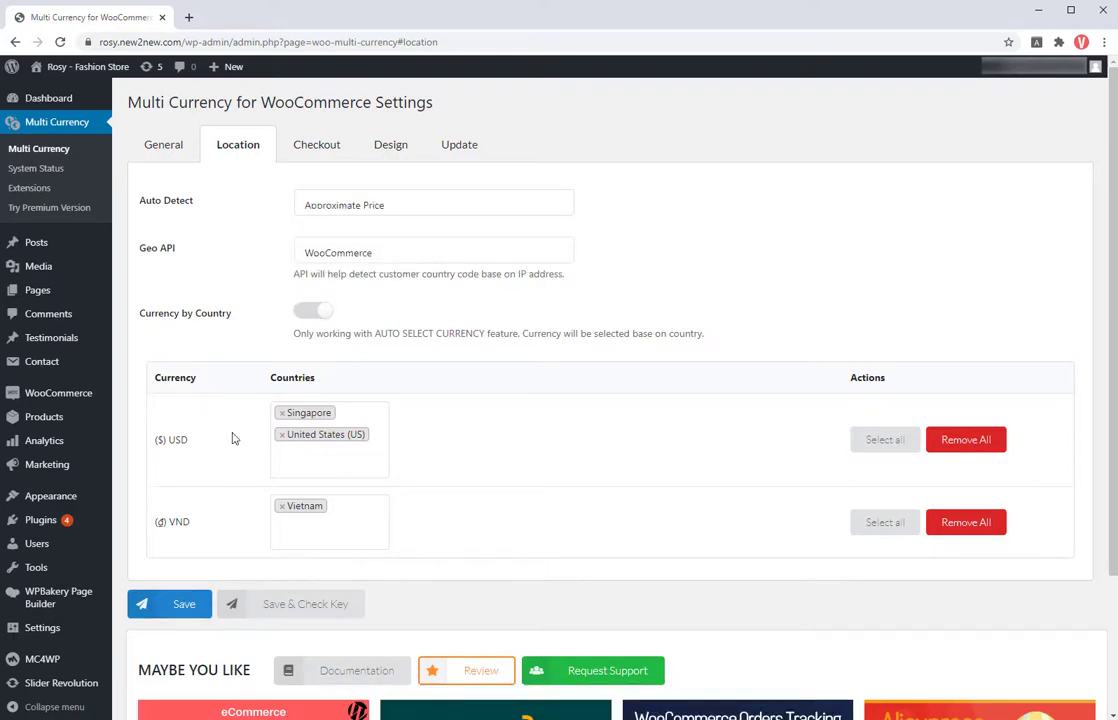
{"action": "left_click", "coordinate": [184, 604]}
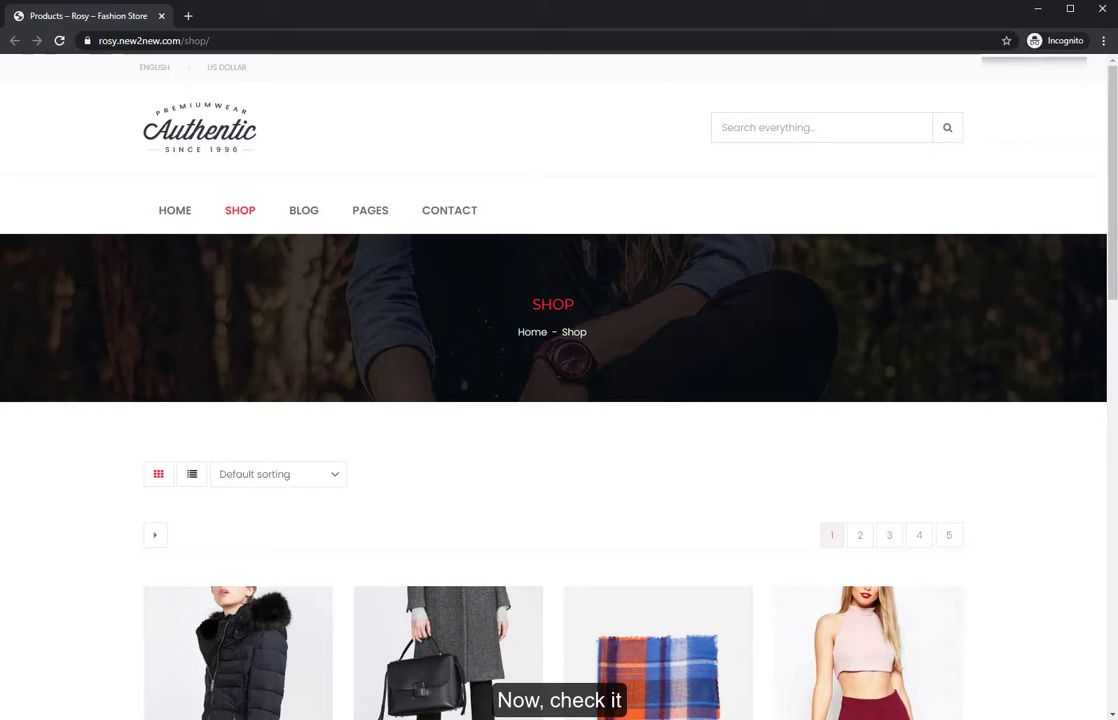
Step: Browse the third page of shop products showing USD prices with approximate VND
{"action": "left_click", "coordinate": [888, 536]}
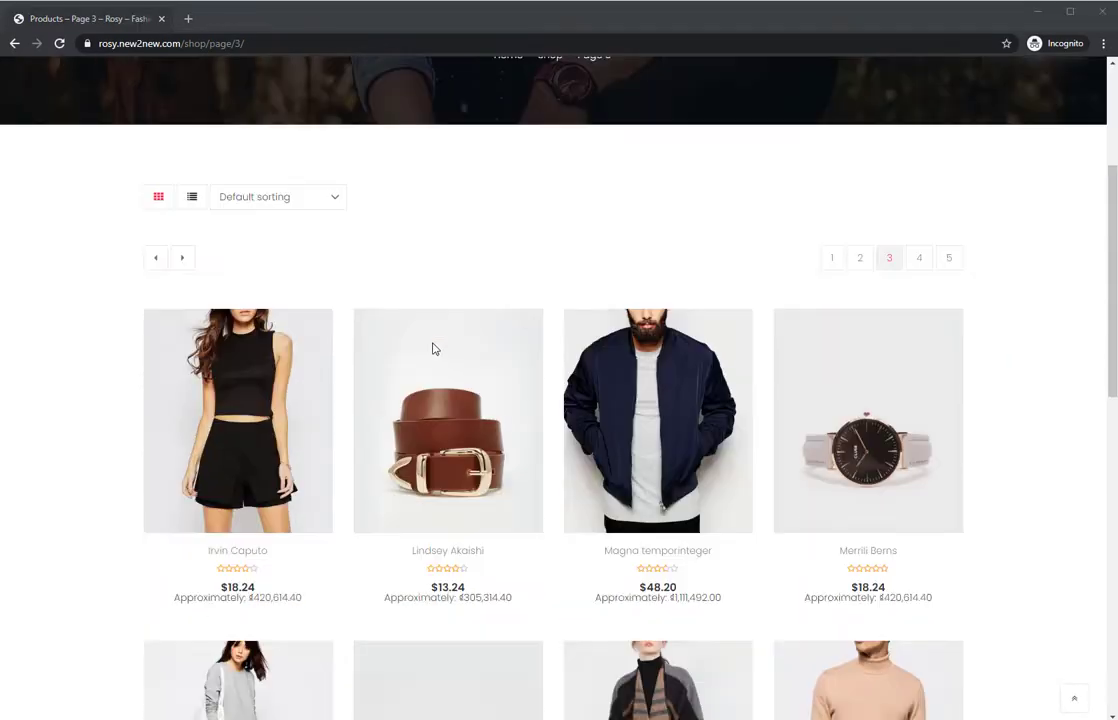
{"action": "scroll", "scroll_direction": "down", "scroll_amount": 3}
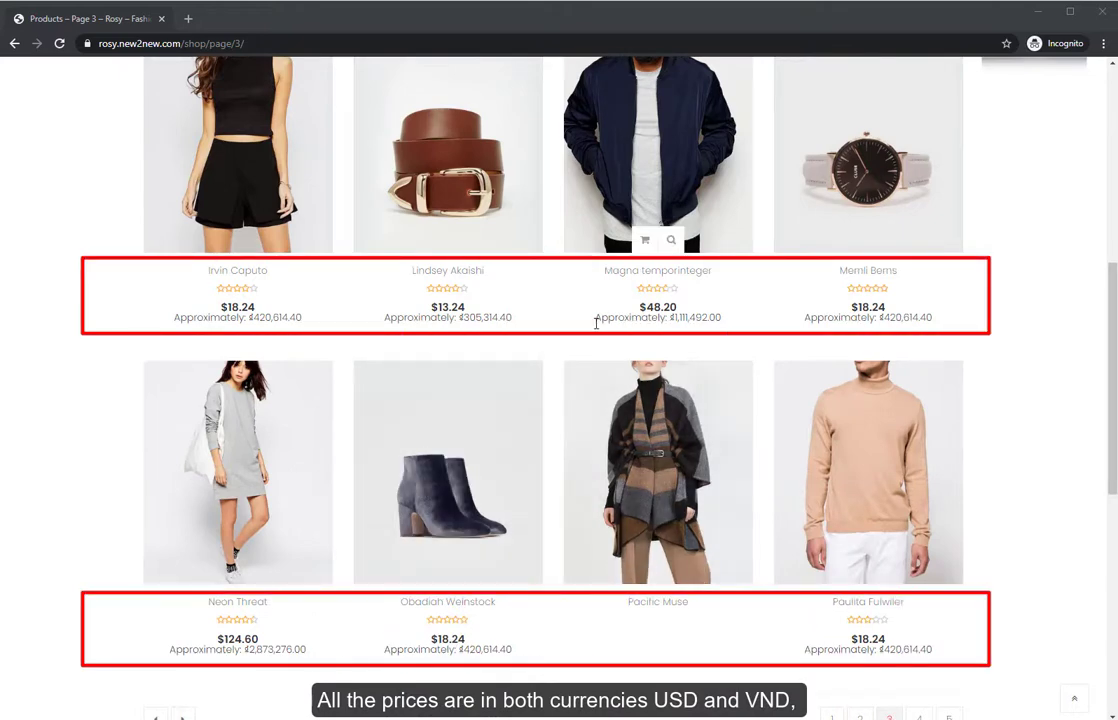
{"action": "scroll", "scroll_direction": "down", "scroll_amount": 3}
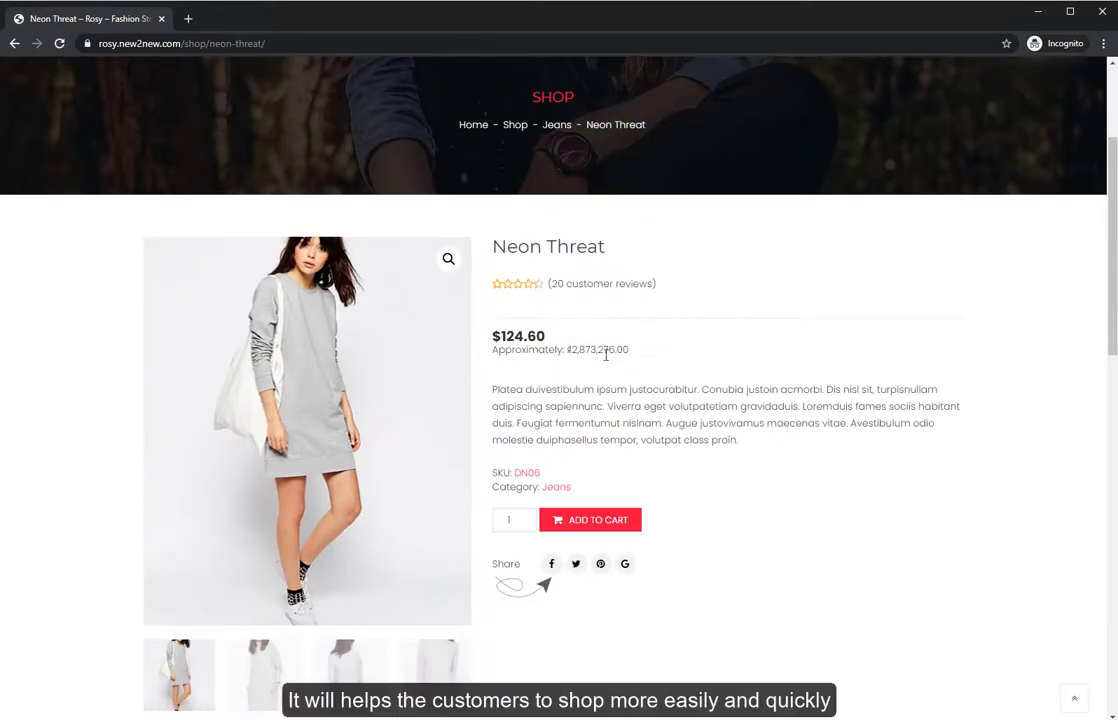
Step: Add Neon Threat to the cart and review it at $124.60 with a $134.60 total
{"action": "left_click", "coordinate": [590, 520]}
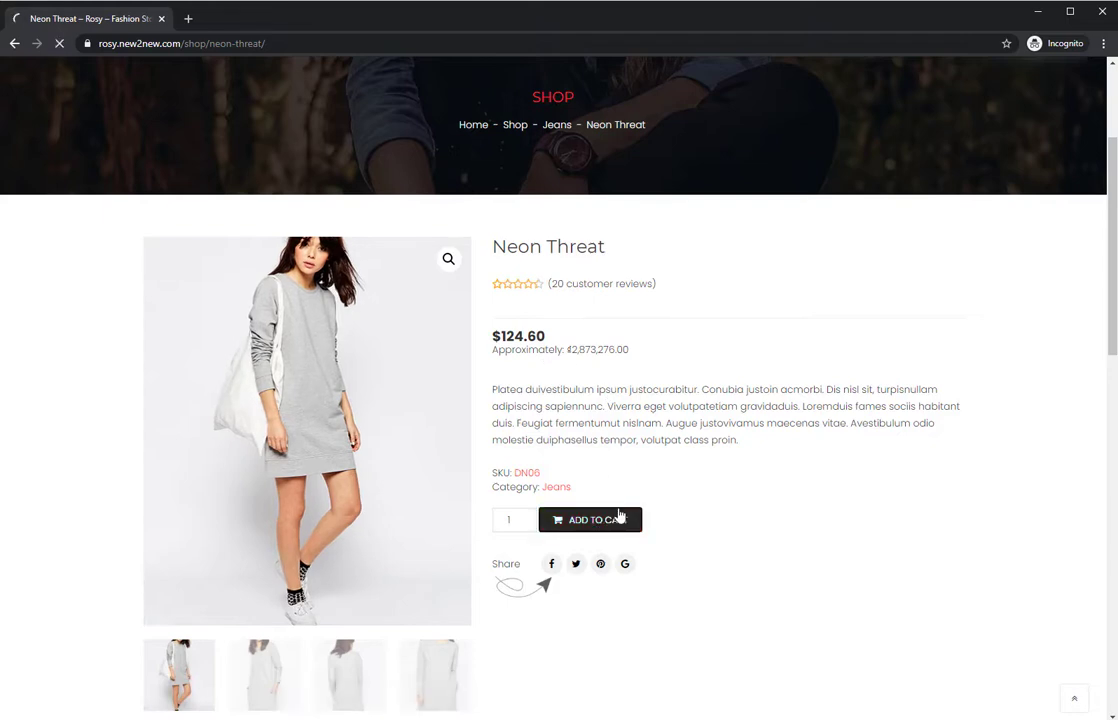
{"action": "left_click", "coordinate": [590, 520]}
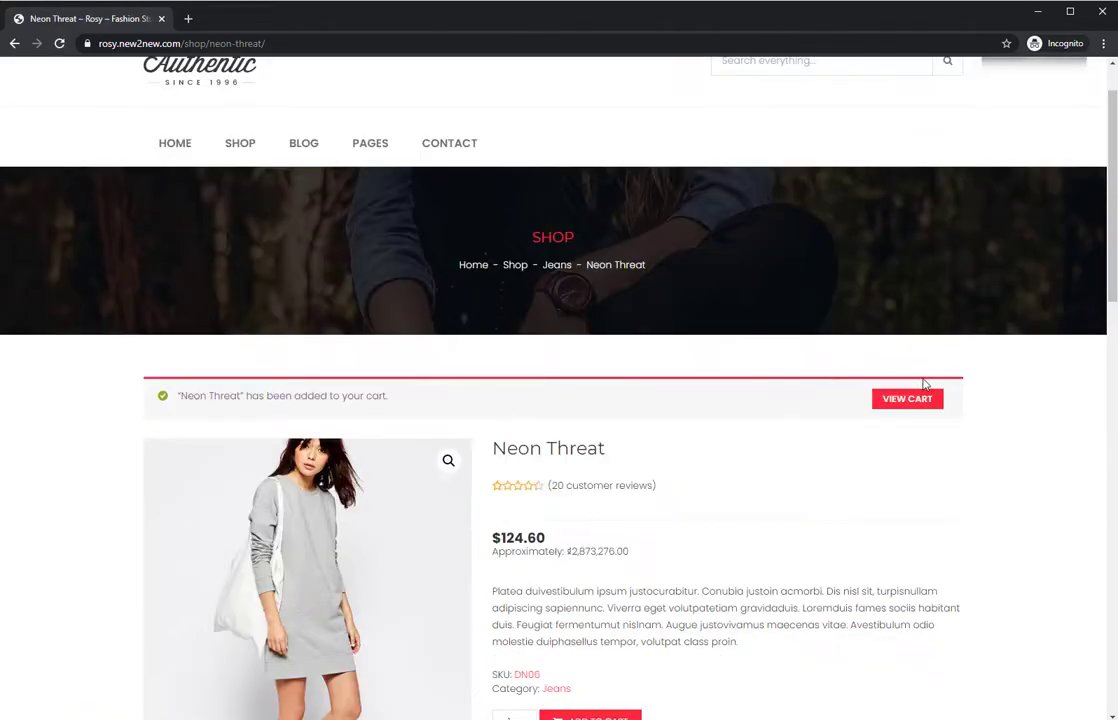
{"action": "left_click", "coordinate": [906, 398]}
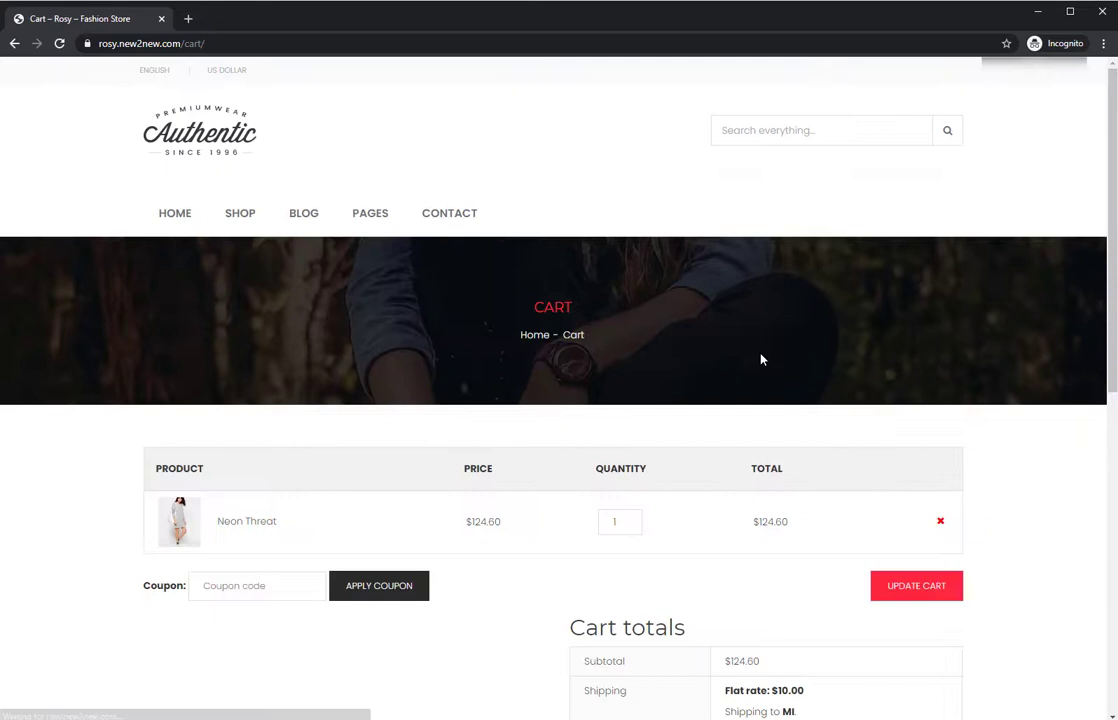
{"action": "scroll", "scroll_direction": "down", "scroll_amount": 3}
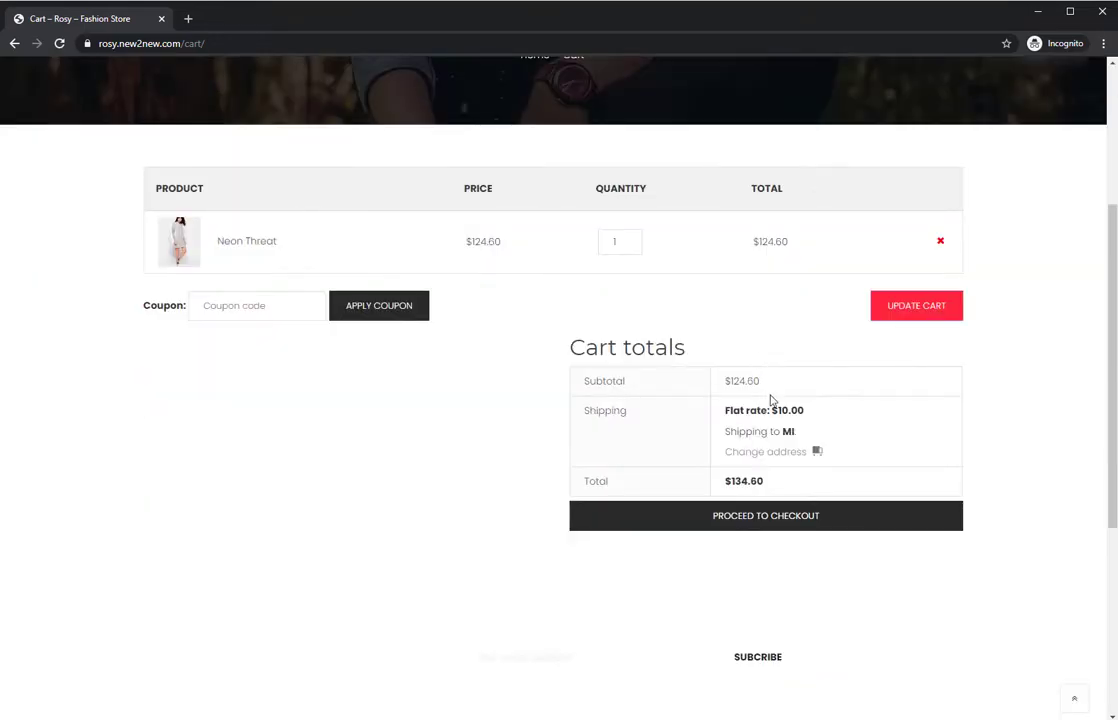
{"action": "mouse_move", "coordinate": [690, 500]}
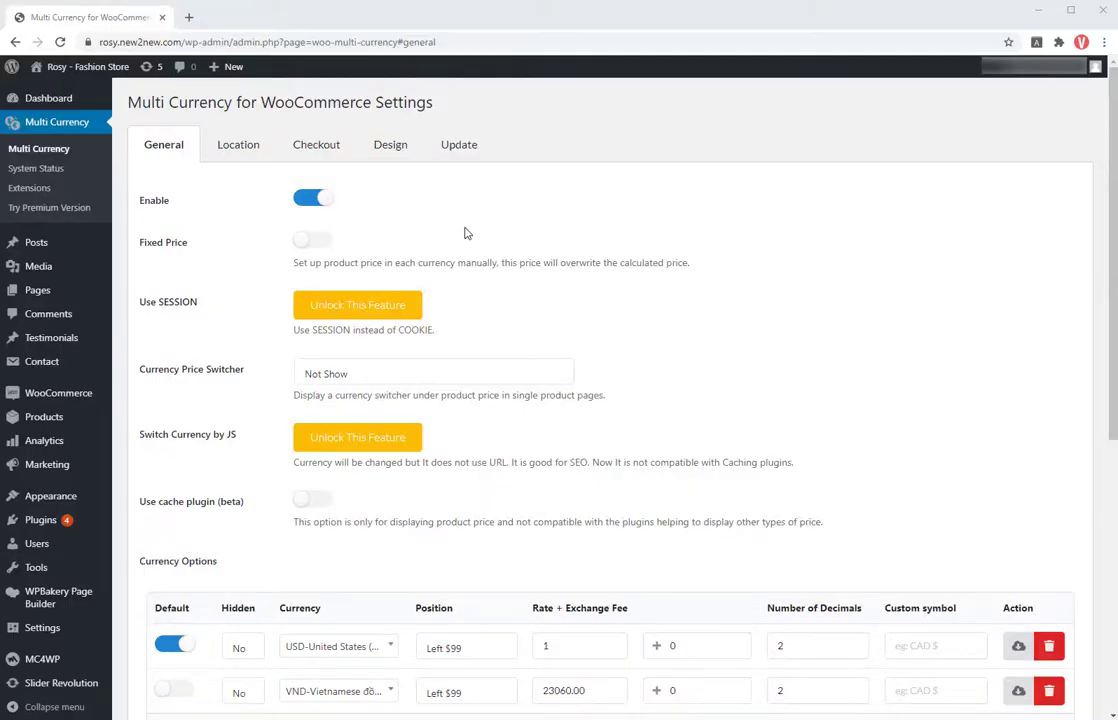
{"action": "mouse_move", "coordinate": [312, 240]}
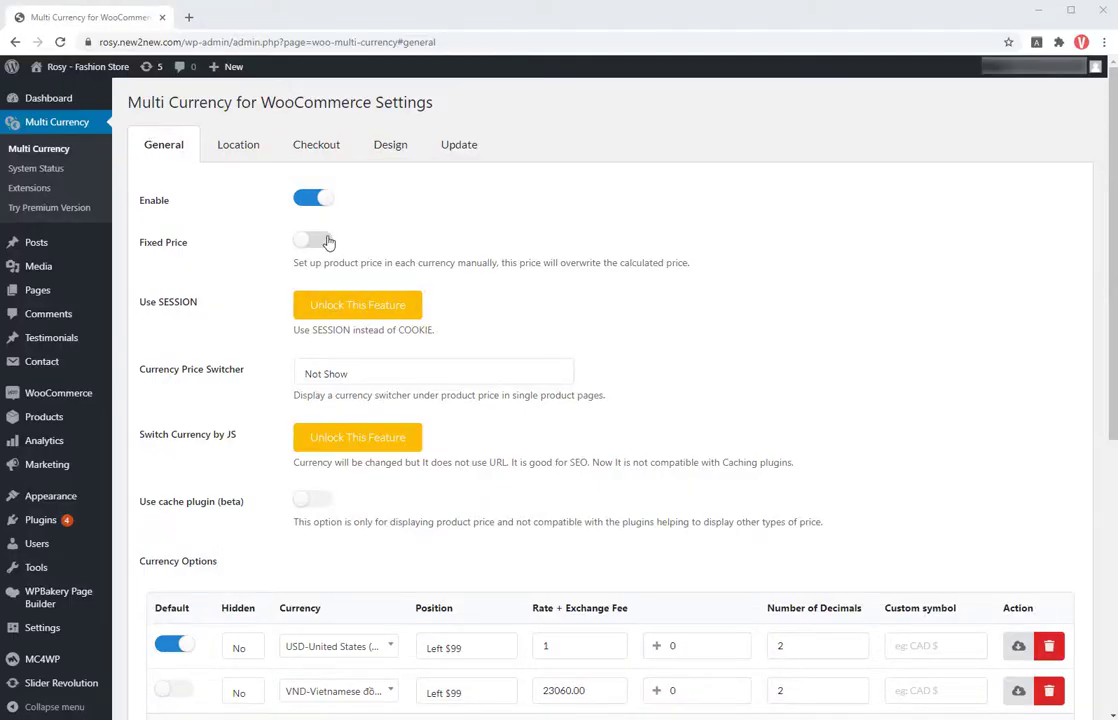
Step: Turn on Fixed Price in Multi Currency general settings and save
{"action": "left_click", "coordinate": [312, 240]}
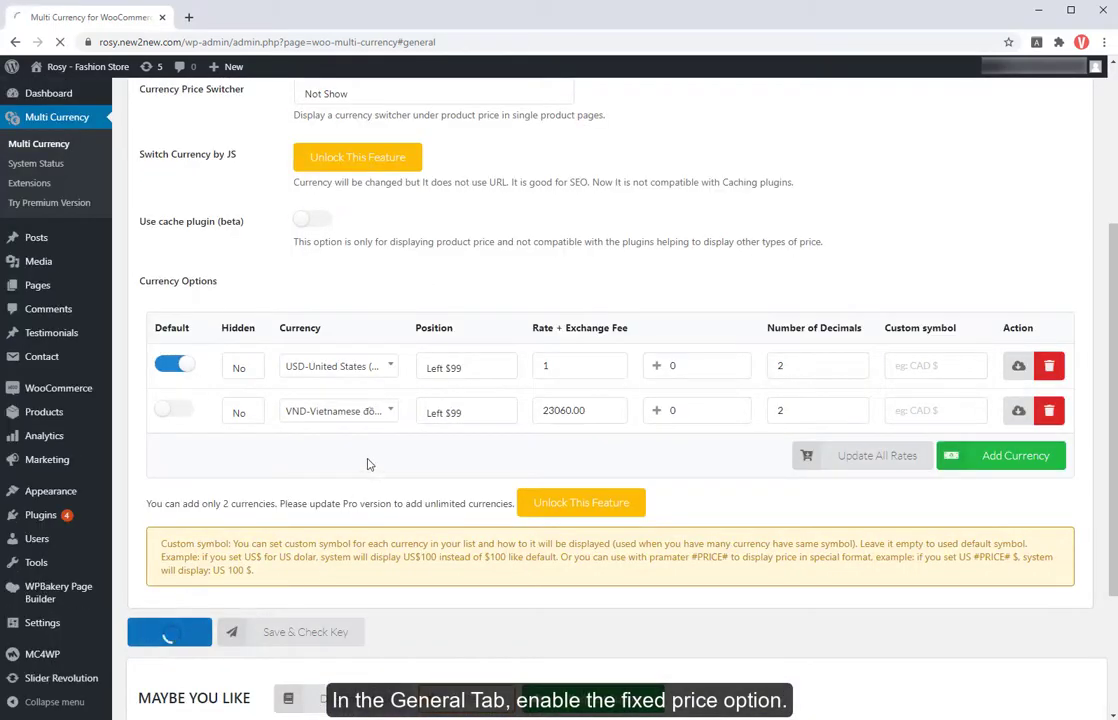
{"action": "left_click", "coordinate": [388, 144]}
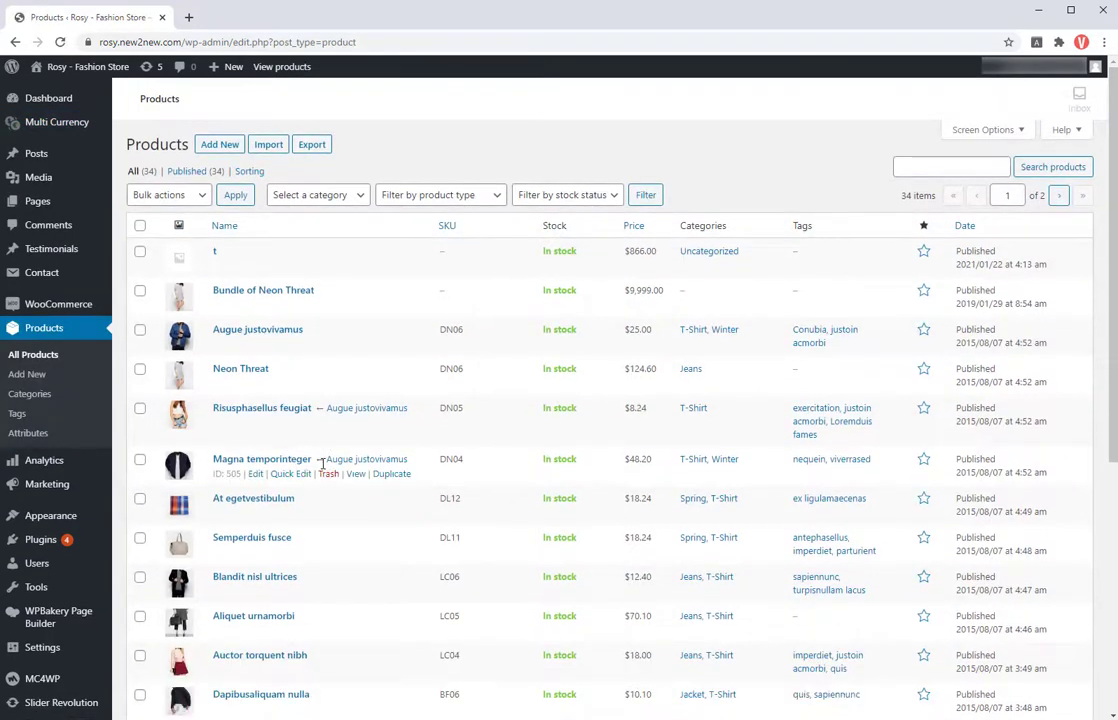
{"action": "mouse_move", "coordinate": [252, 422]}
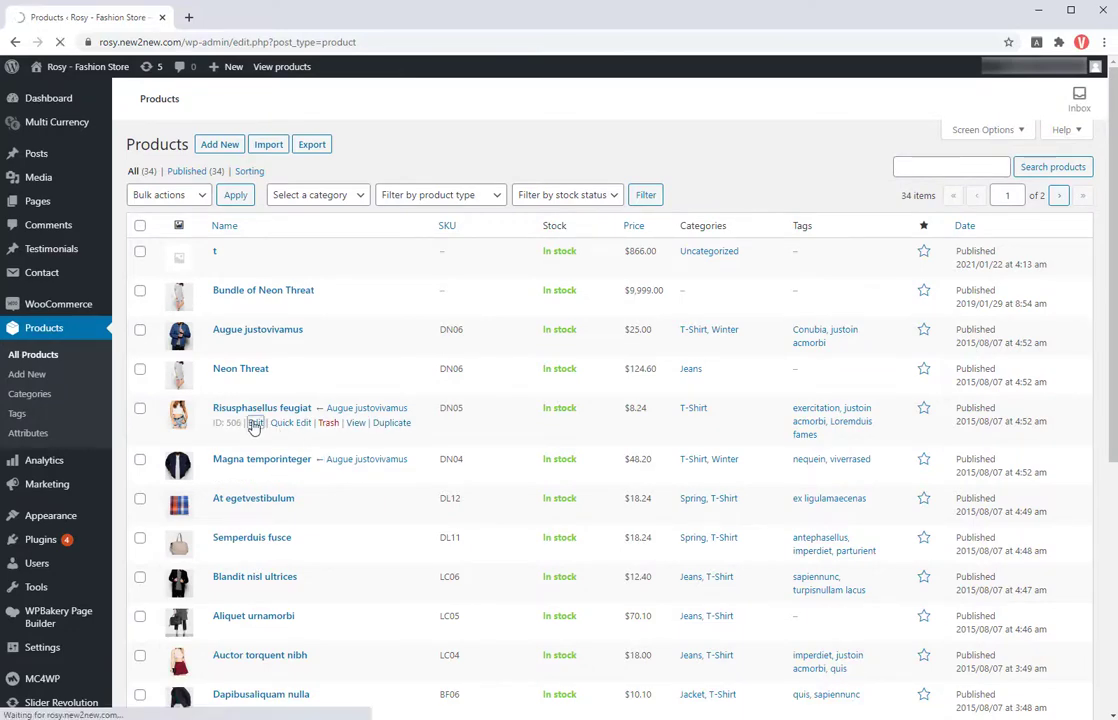
Step: Give Risusphasellus feugiat a fixed VND regular price of 200000 and update the product
{"action": "left_click", "coordinate": [260, 408]}
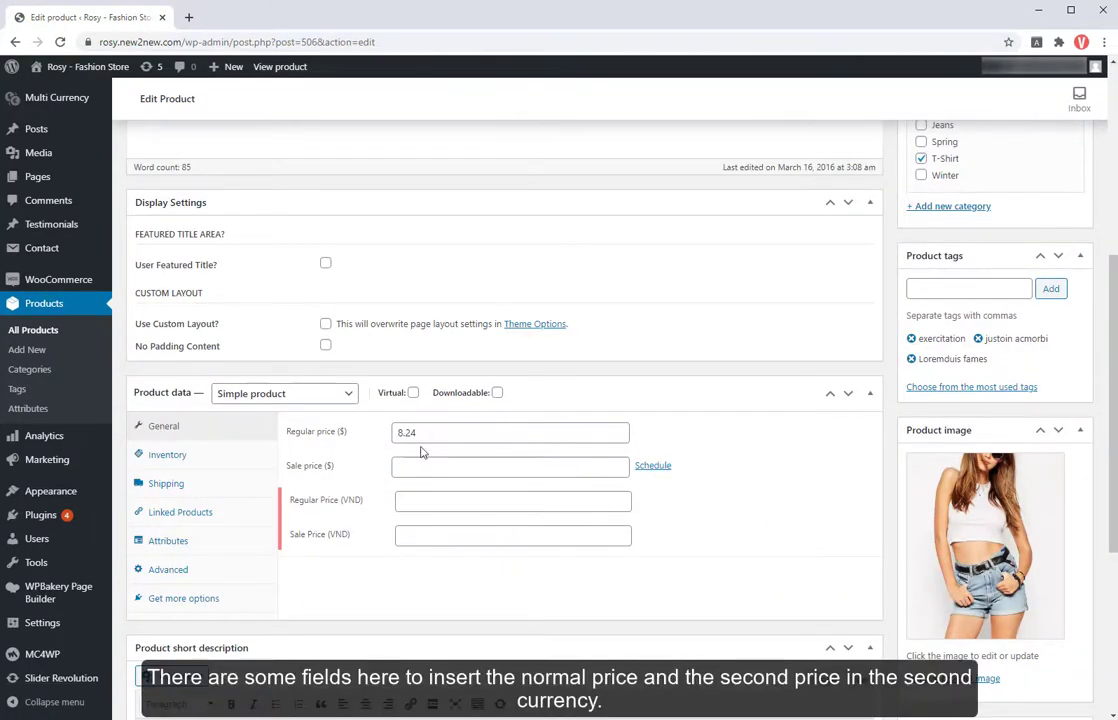
{"action": "left_click", "coordinate": [512, 500]}
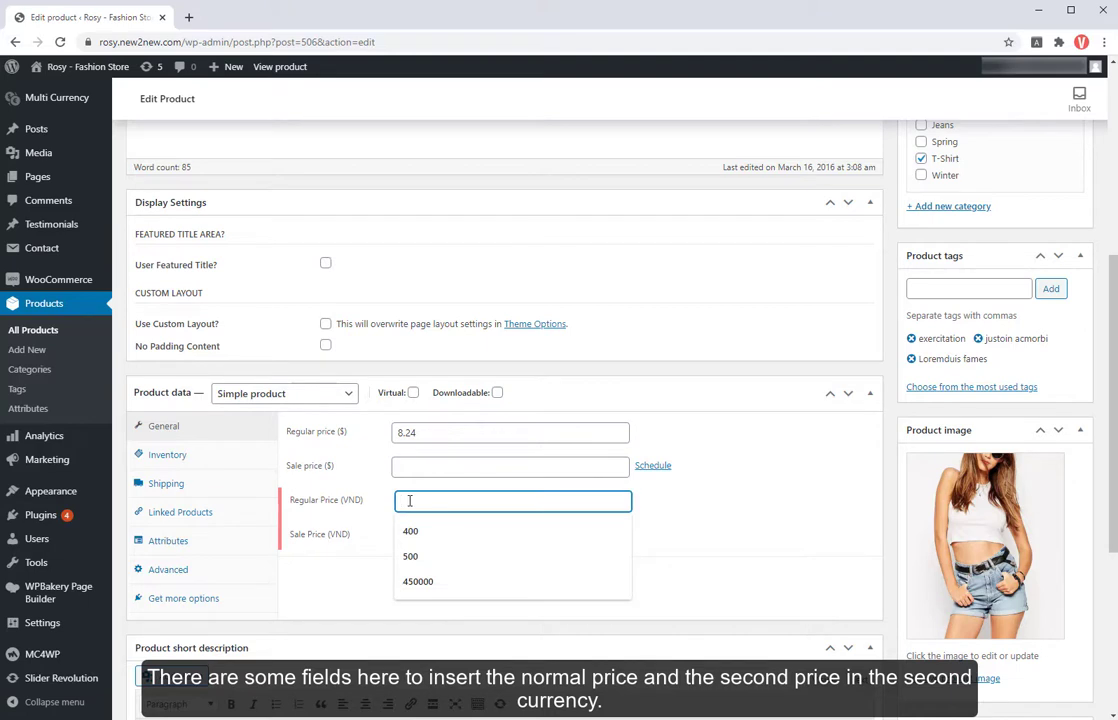
{"action": "type", "text": "200000"}
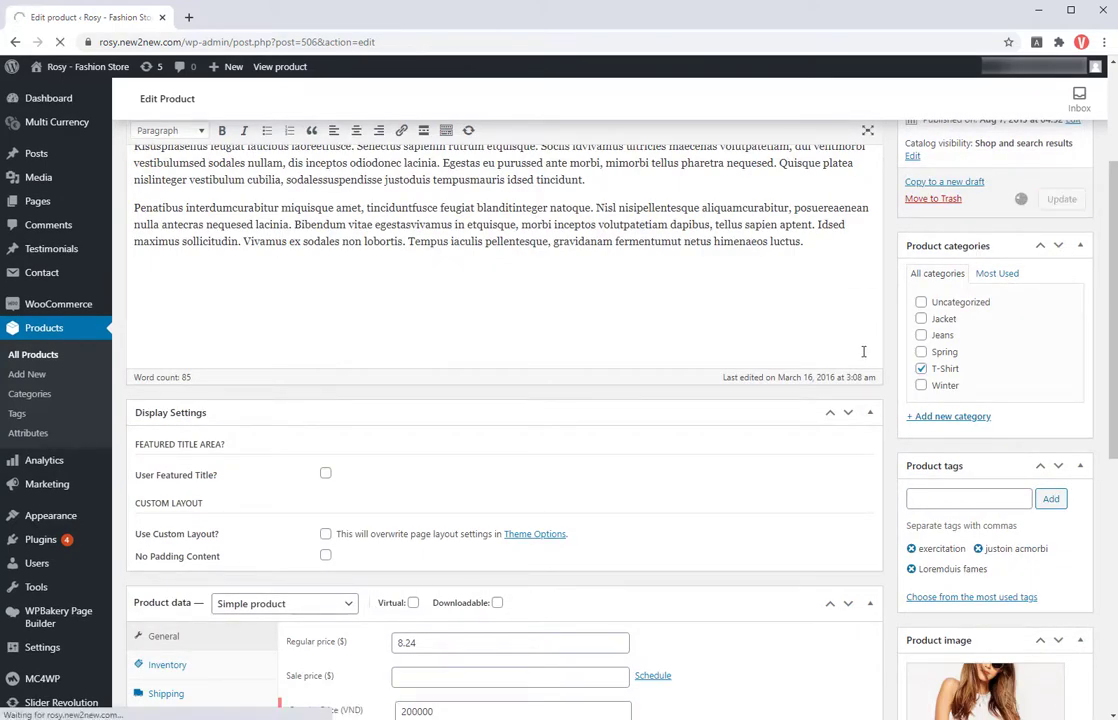
{"action": "left_click", "coordinate": [1060, 198]}
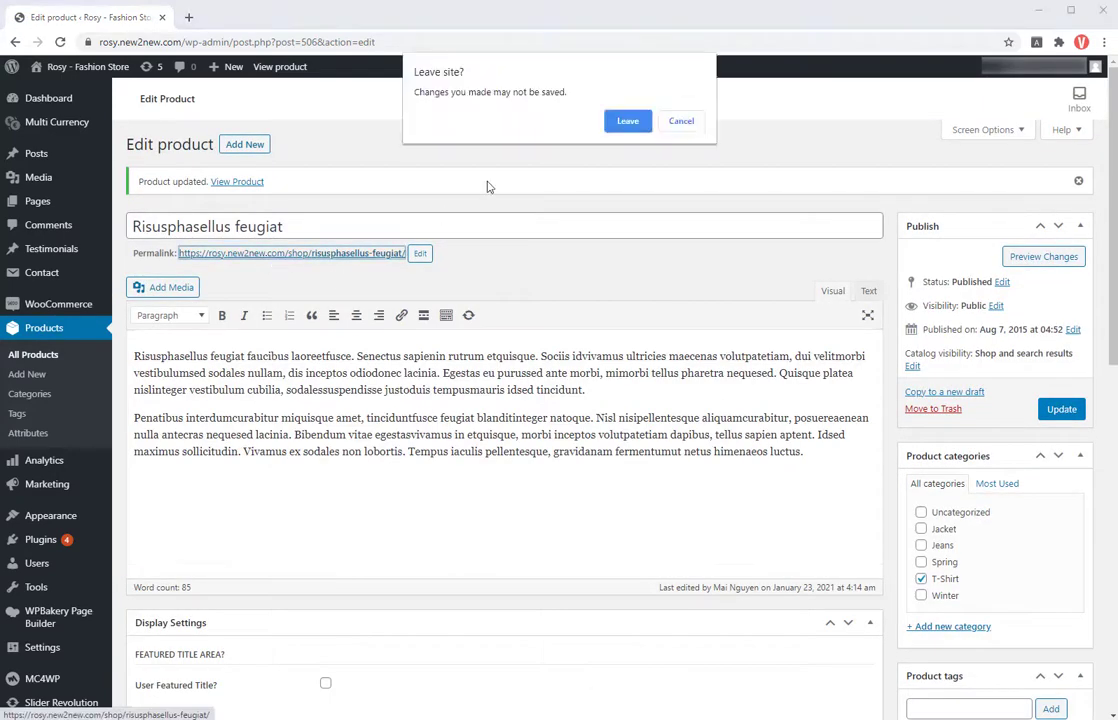
Step: View Risusphasellus feugiat on the storefront in Vietnamese dong at ₫200,000.00
{"action": "left_click", "coordinate": [628, 120]}
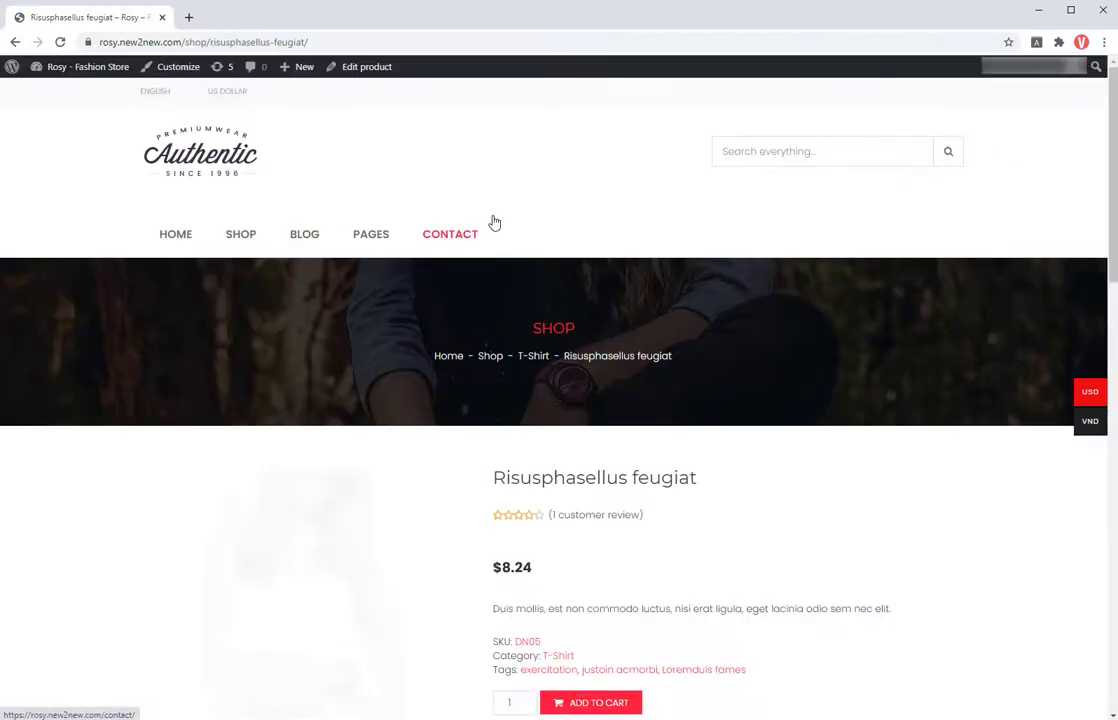
{"action": "scroll", "scroll_direction": "down", "scroll_amount": 3}
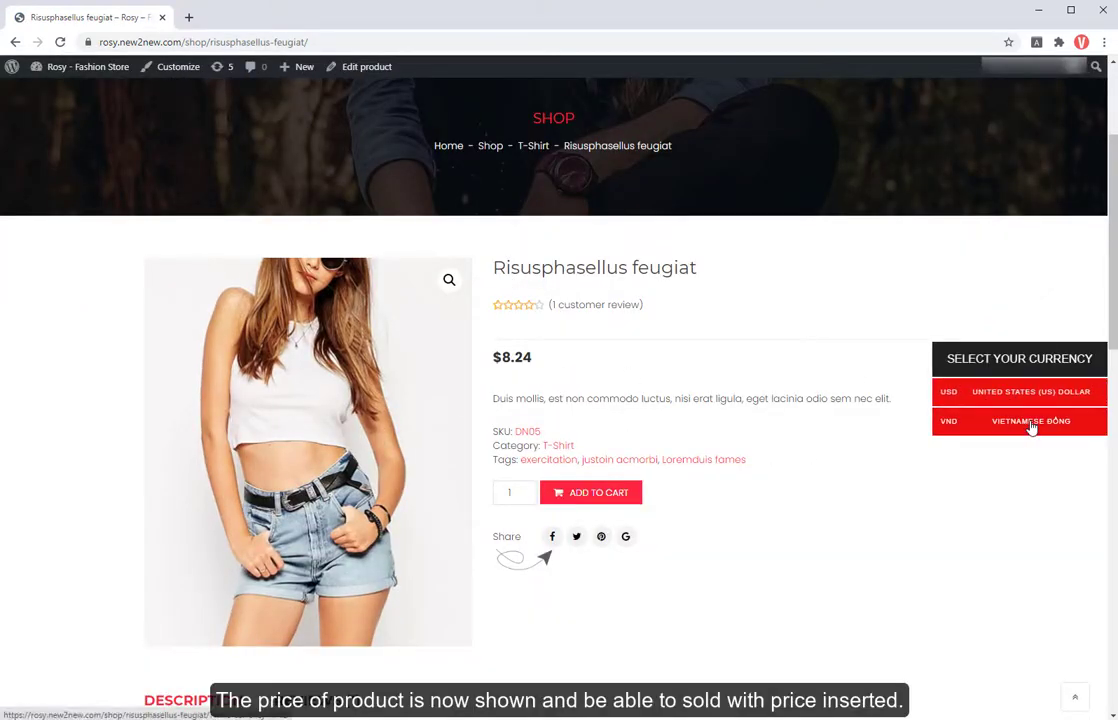
{"action": "left_click", "coordinate": [1030, 420]}
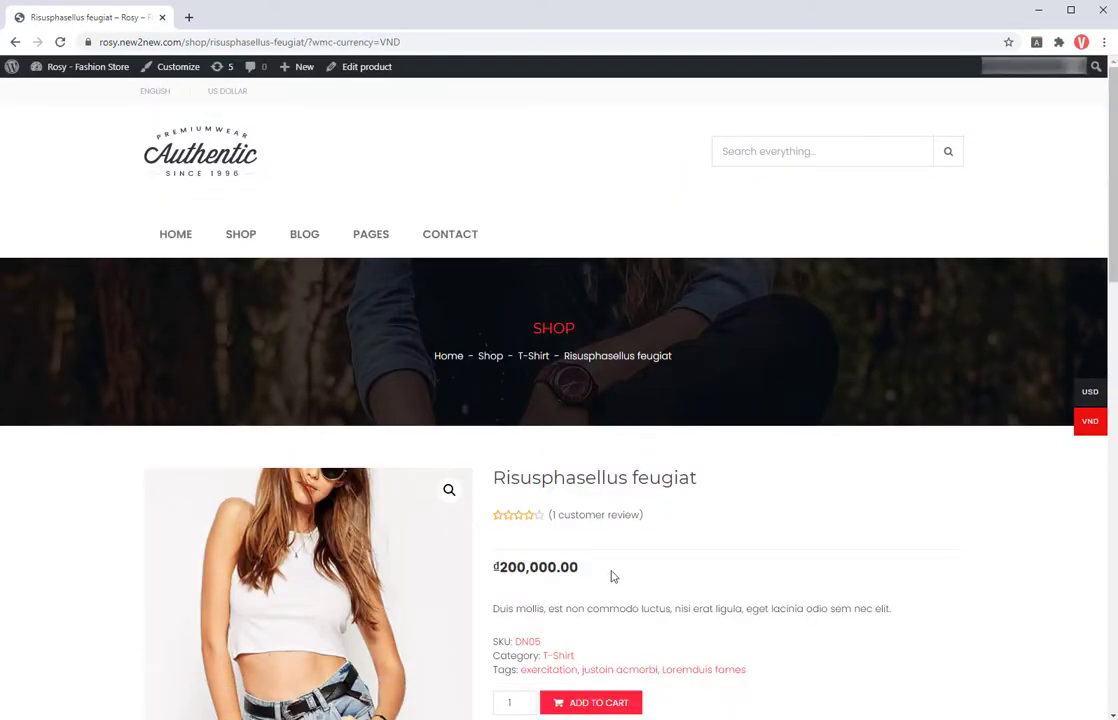
{"action": "scroll", "scroll_direction": "down", "scroll_amount": 3}
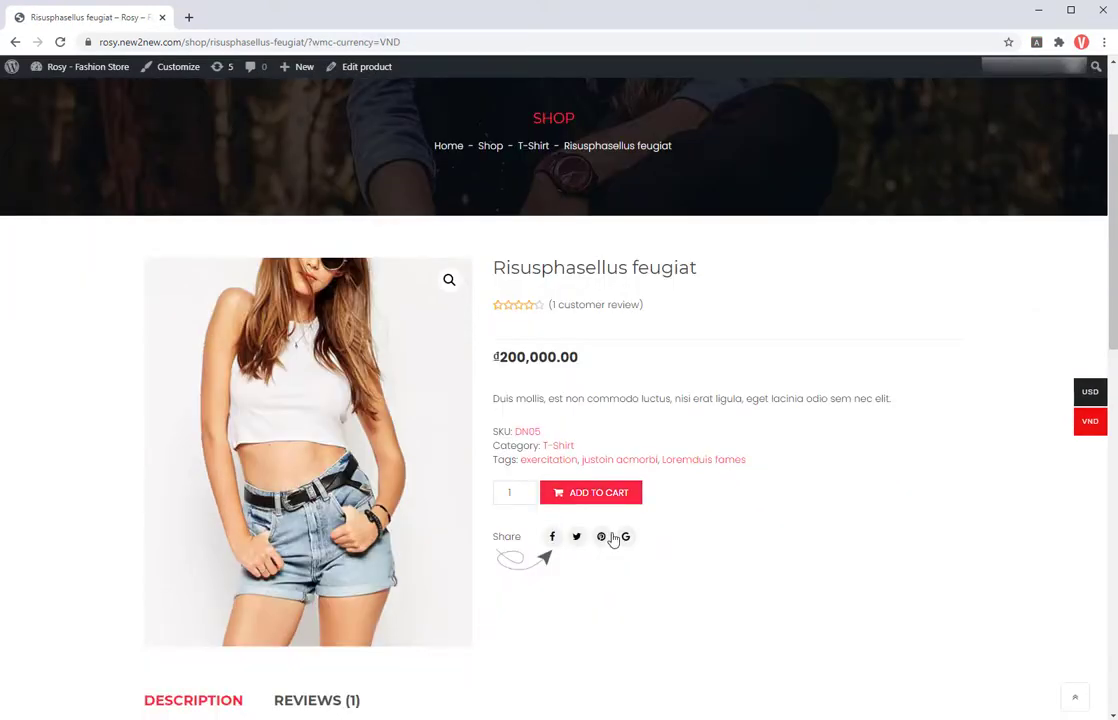
Step: Add it to the cart and proceed to checkout showing a ₫430,600 total
{"action": "left_click", "coordinate": [592, 492]}
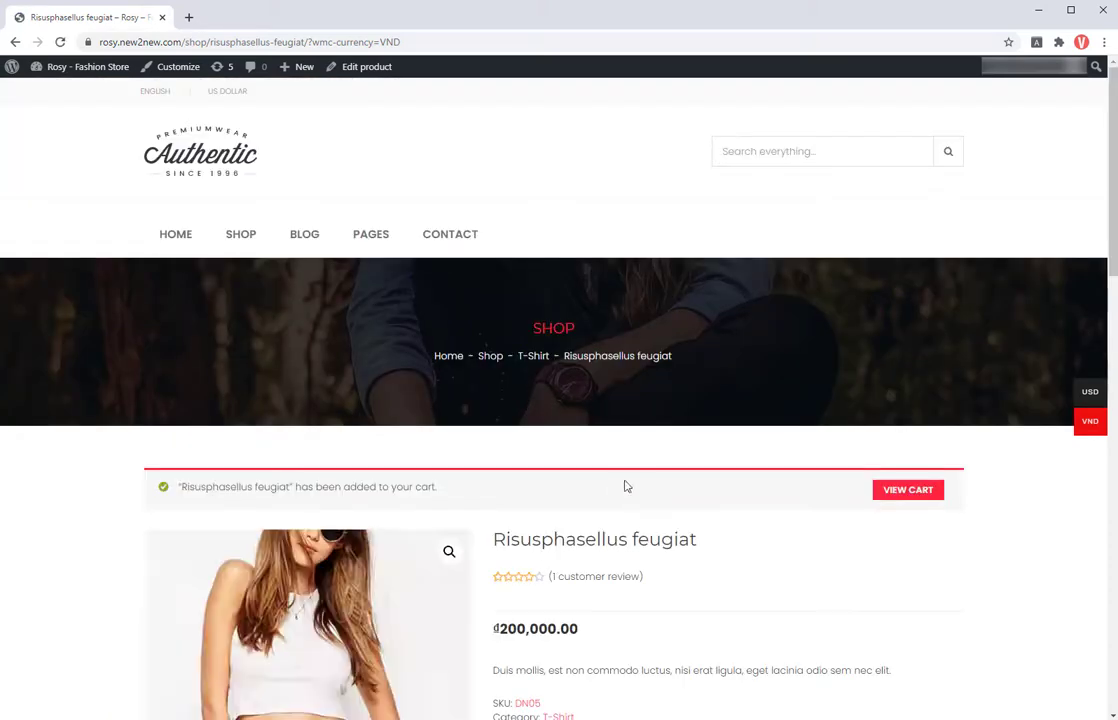
{"action": "left_click", "coordinate": [906, 488]}
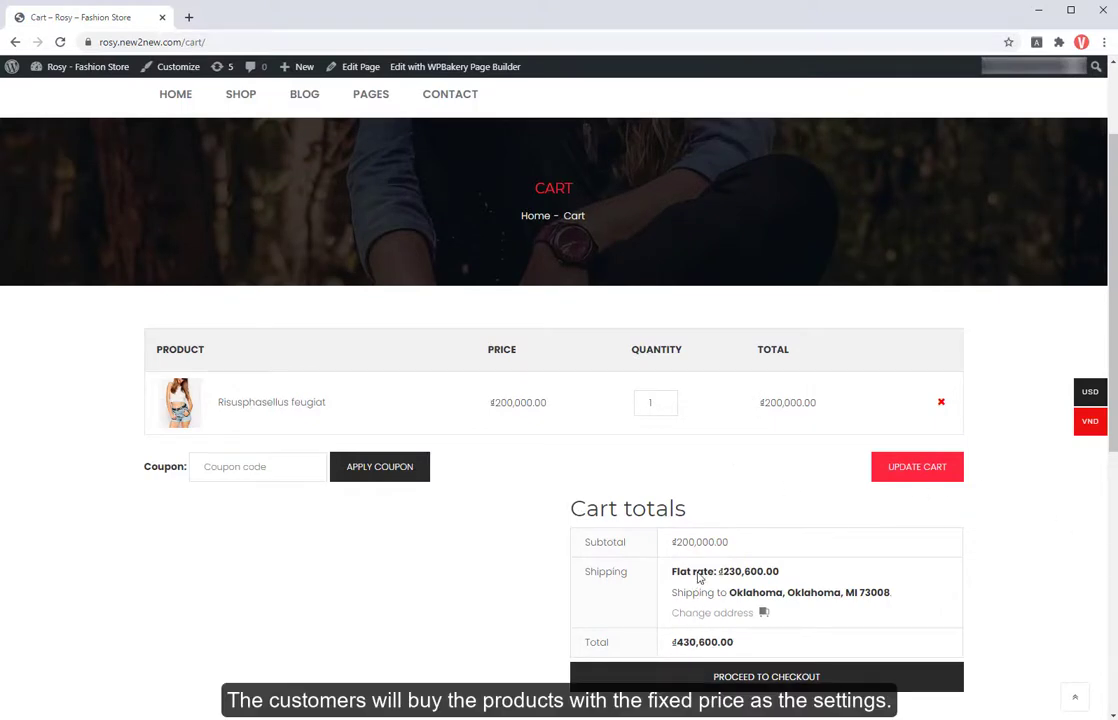
{"action": "mouse_move", "coordinate": [738, 578]}
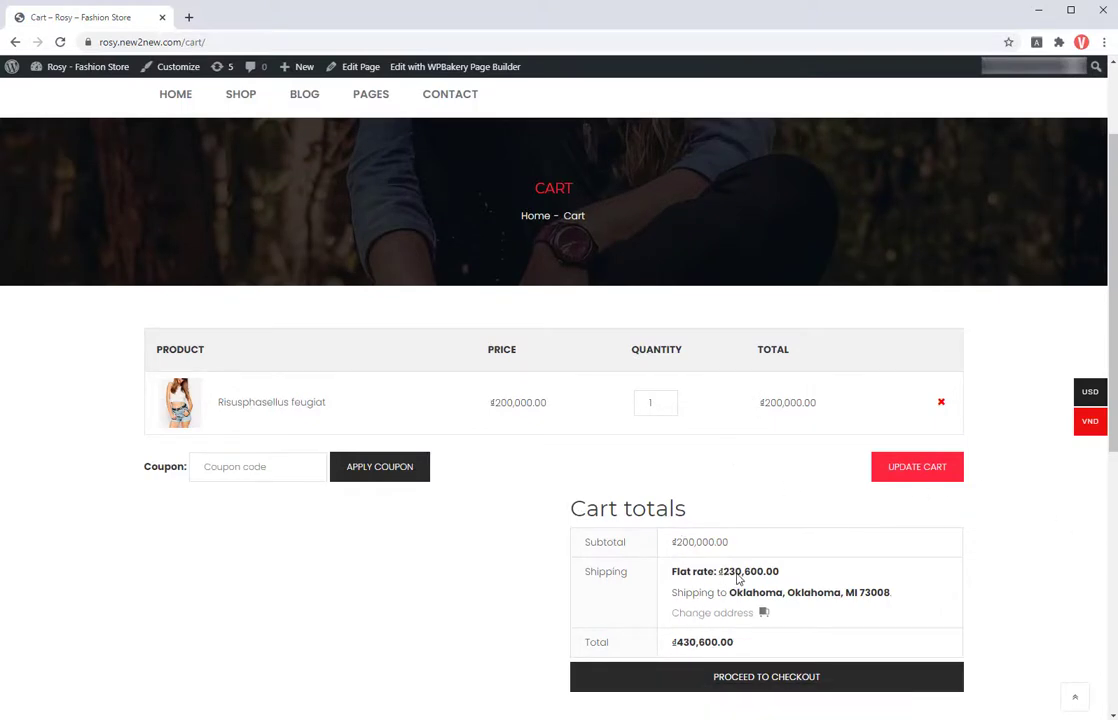
{"action": "mouse_move", "coordinate": [780, 684]}
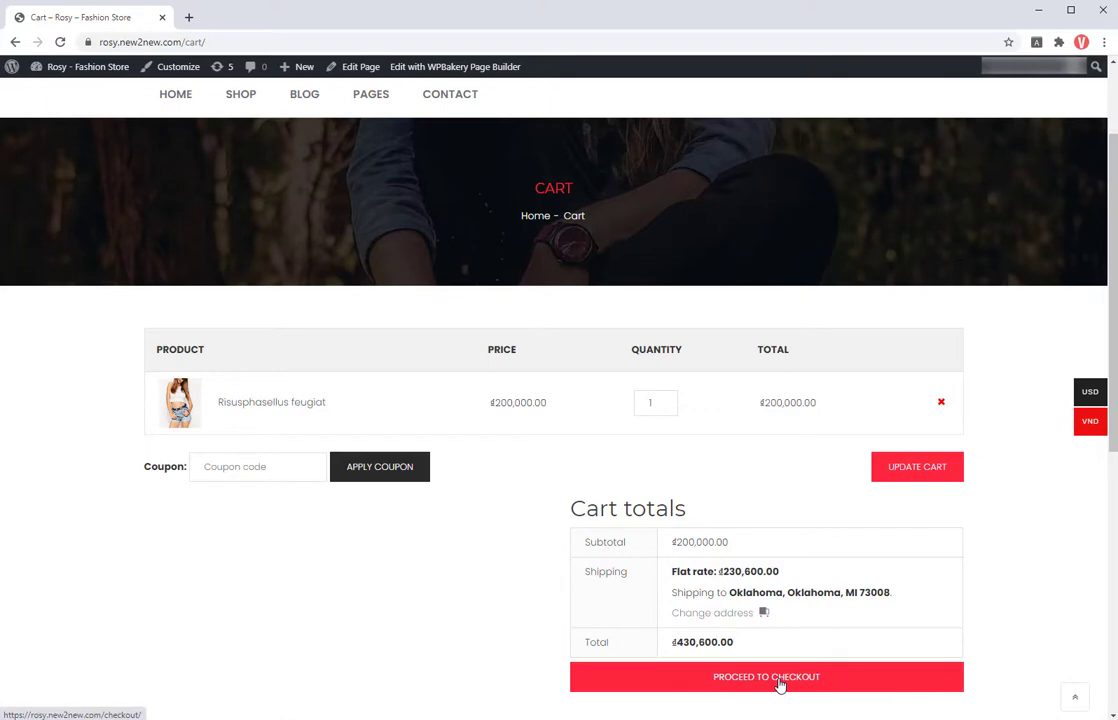
{"action": "left_click", "coordinate": [766, 676]}
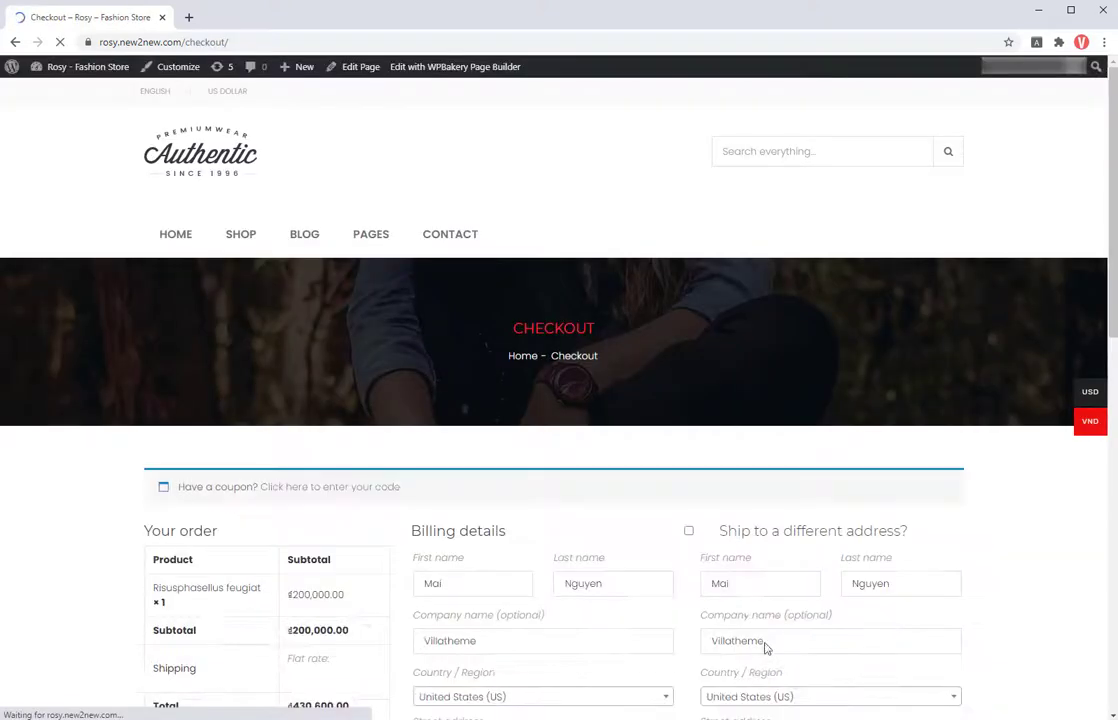
{"action": "scroll", "scroll_direction": "down", "scroll_amount": 3}
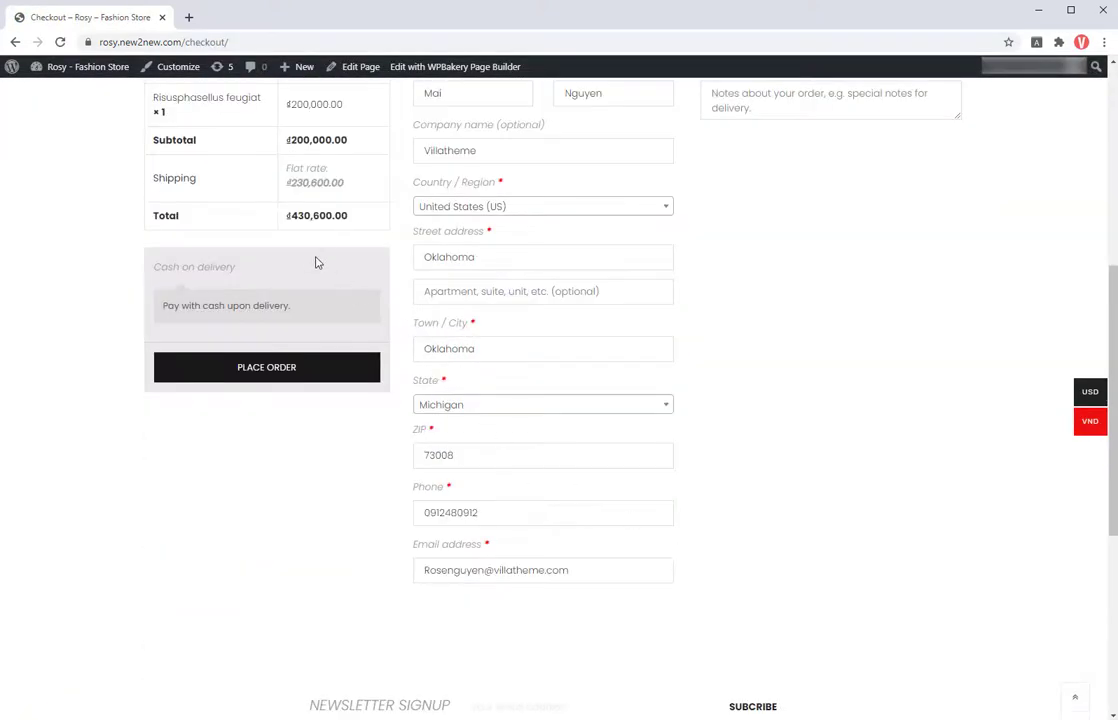
{"action": "scroll", "scroll_direction": "up", "scroll_amount": 3}
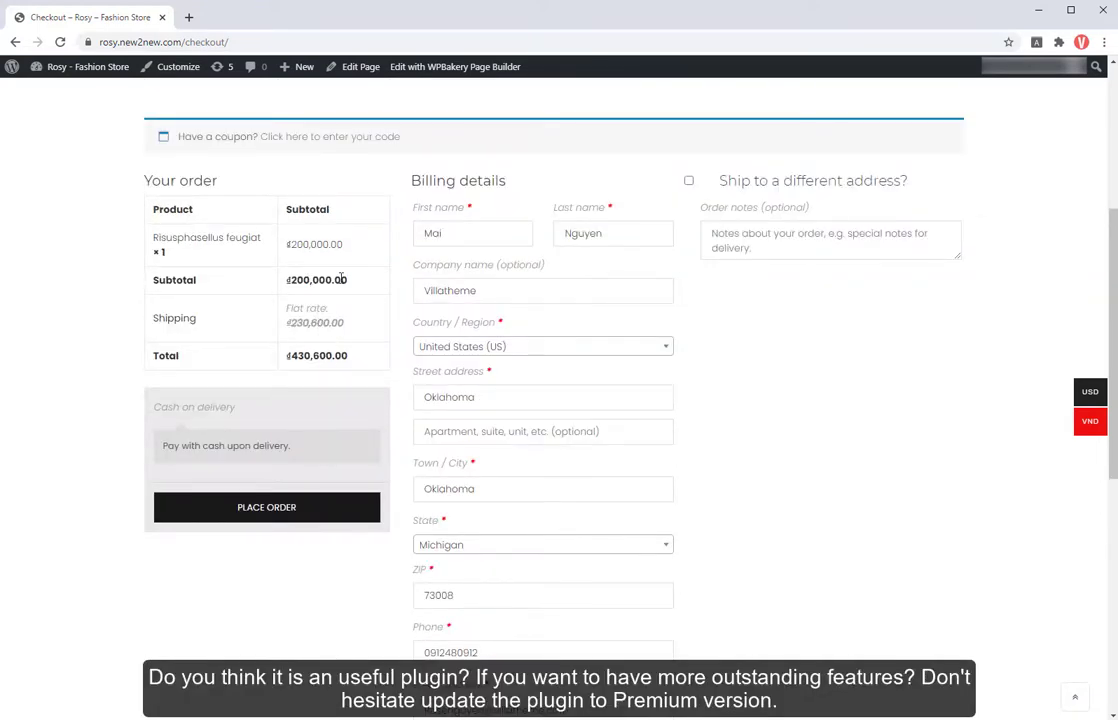
{"action": "mouse_move", "coordinate": [268, 508]}
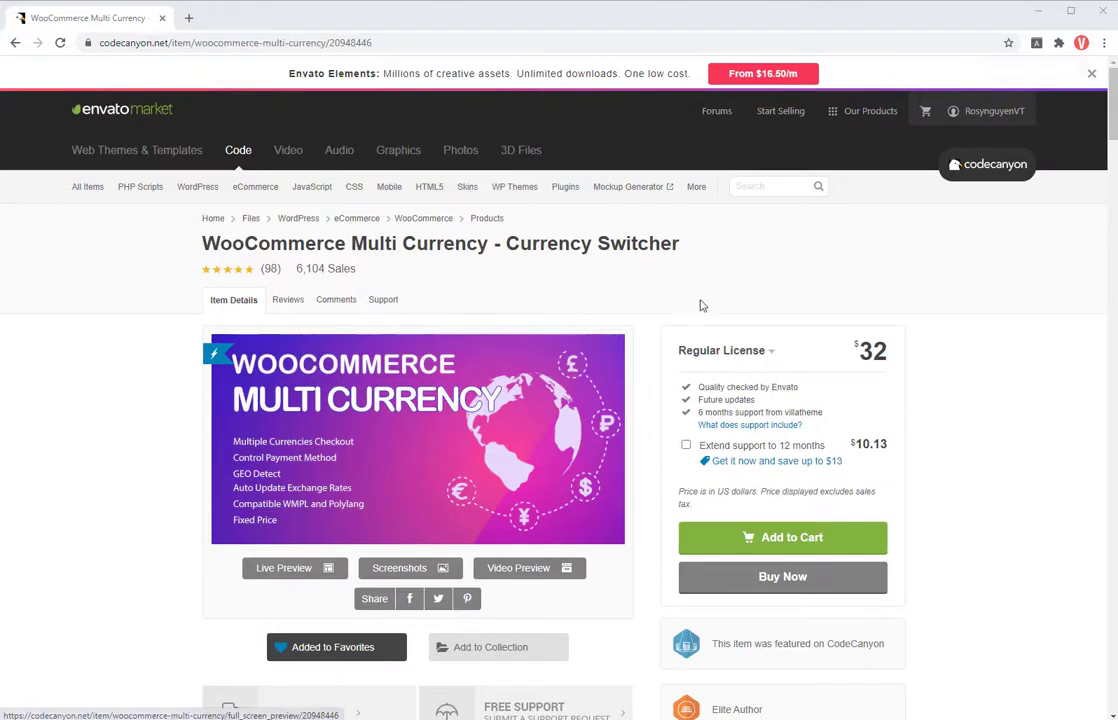
{"action": "mouse_move", "coordinate": [928, 320]}
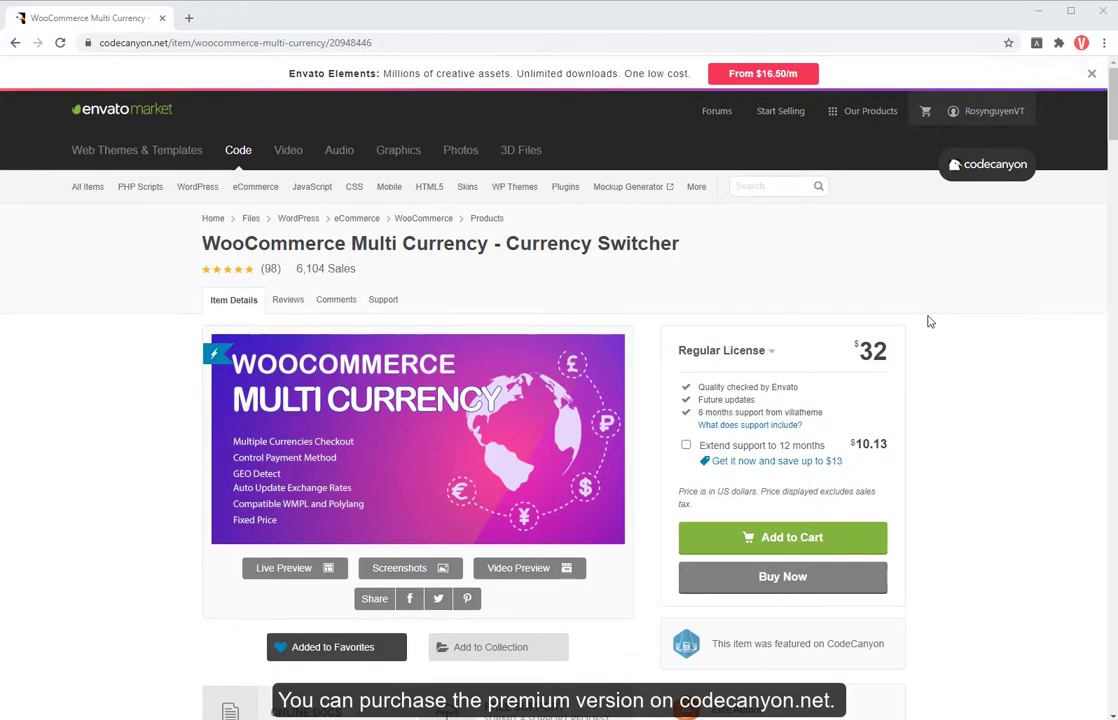
Step: Browse the WooCommerce Multi Currency - Currency Switcher item page on CodeCanyon, priced at $32
{"action": "scroll", "scroll_direction": "down", "scroll_amount": 3}
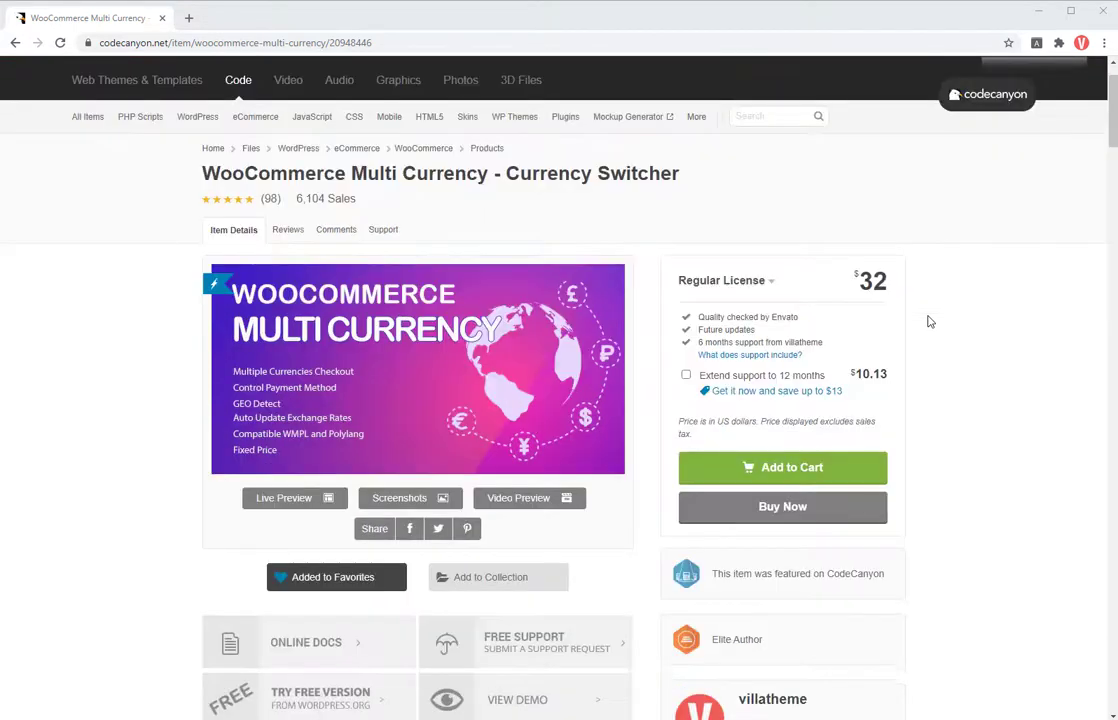